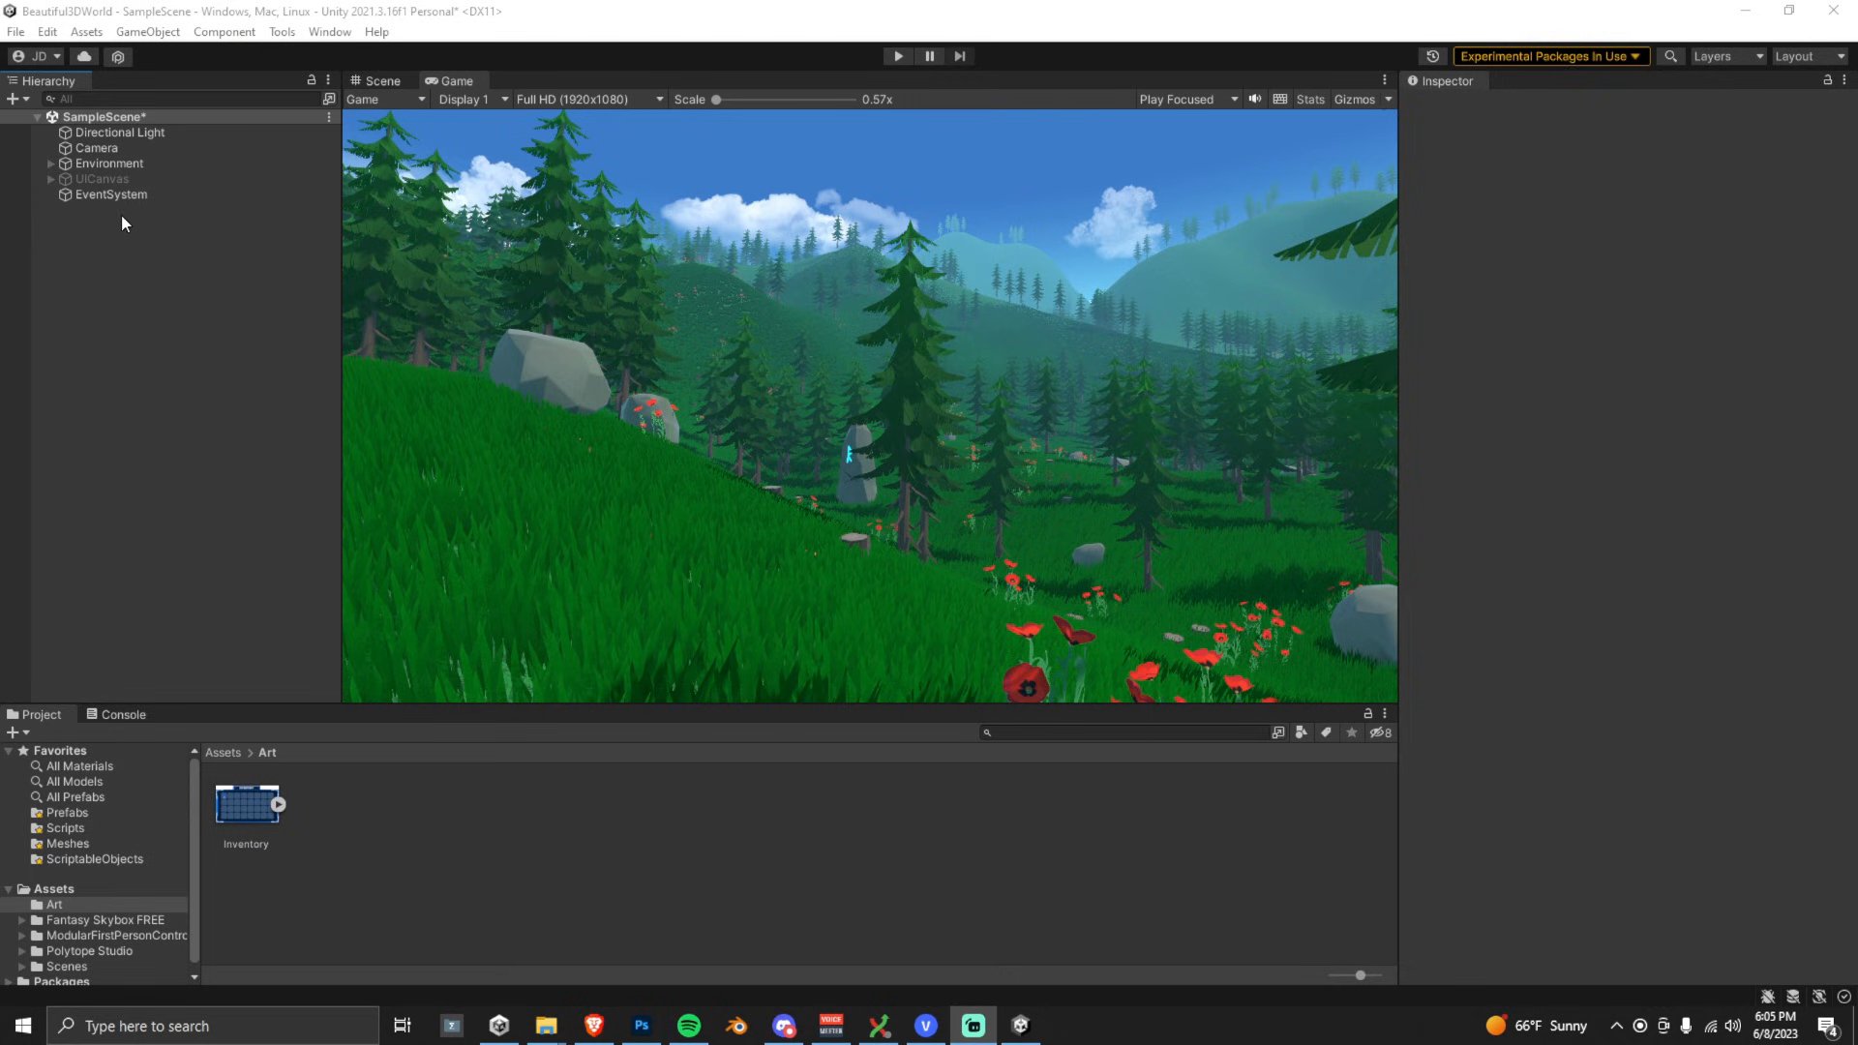
# - Inspect Camera and Environment, then enable UICanvas so the inventory grid shows over the forest
pyautogui.click(97, 147)
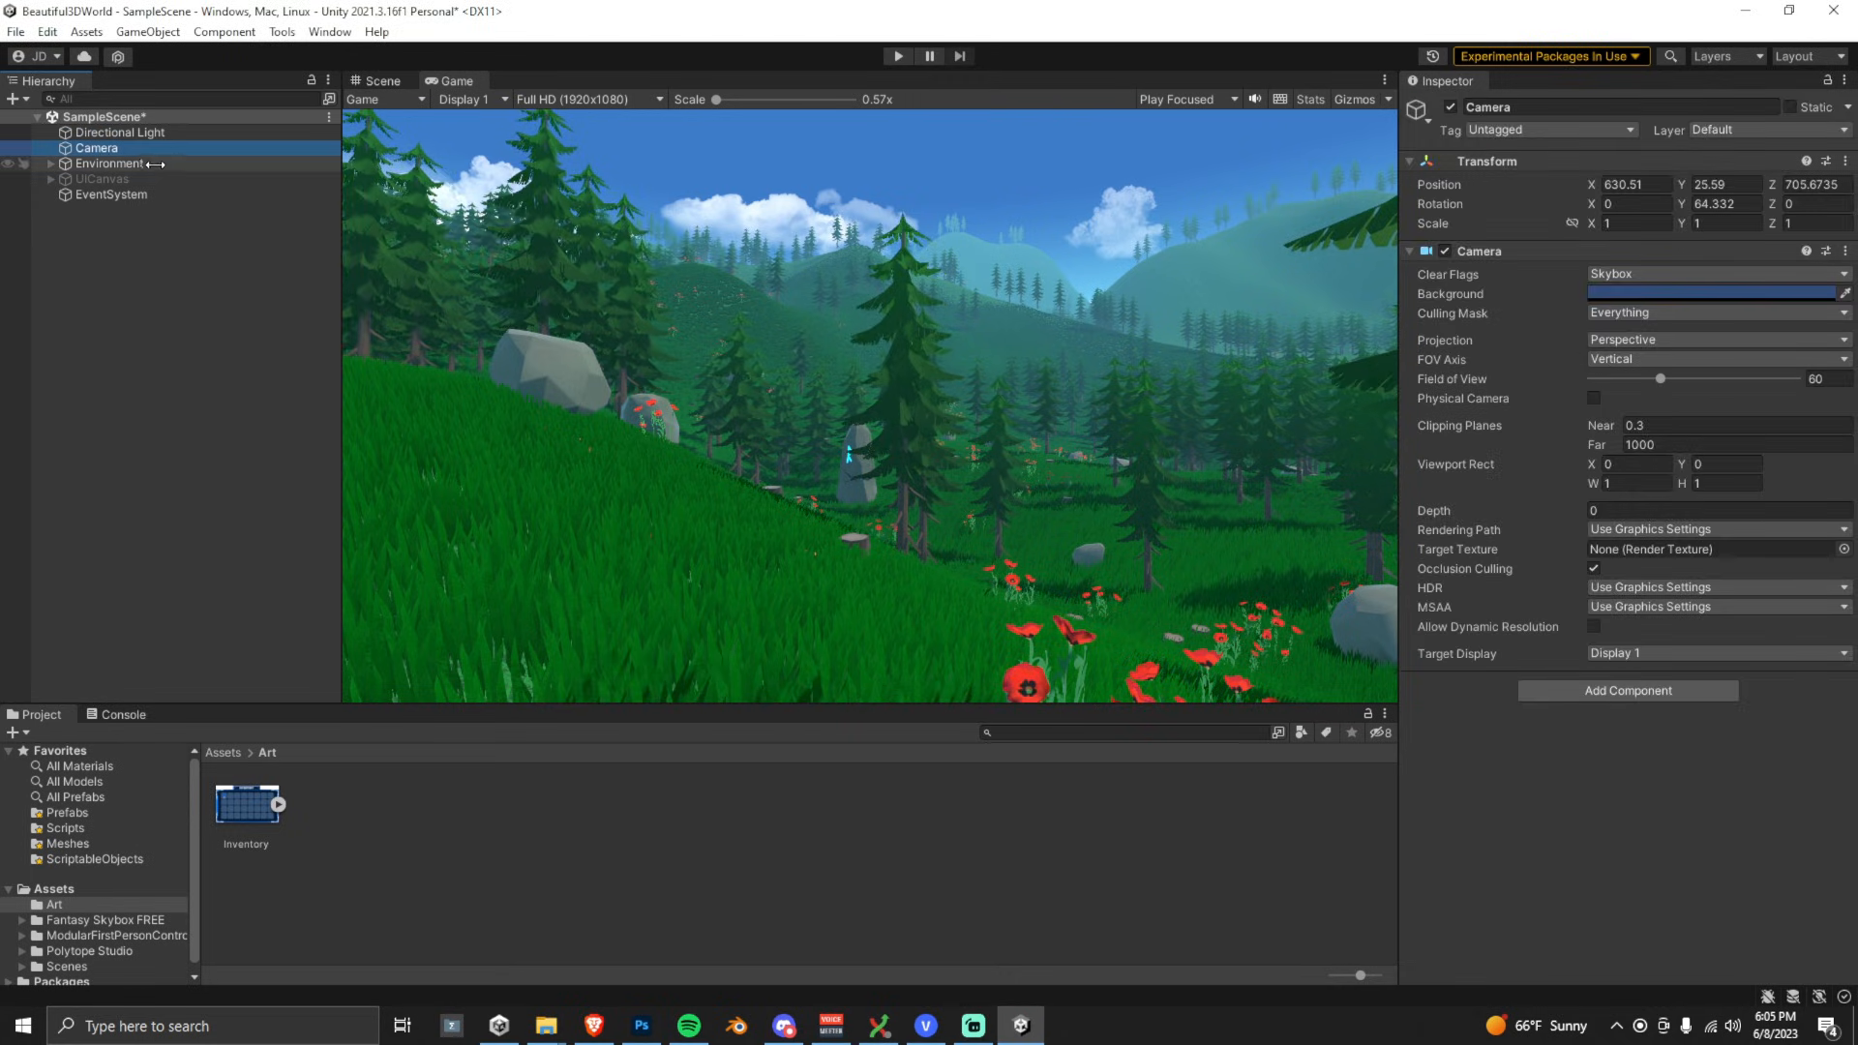
pyautogui.click(111, 163)
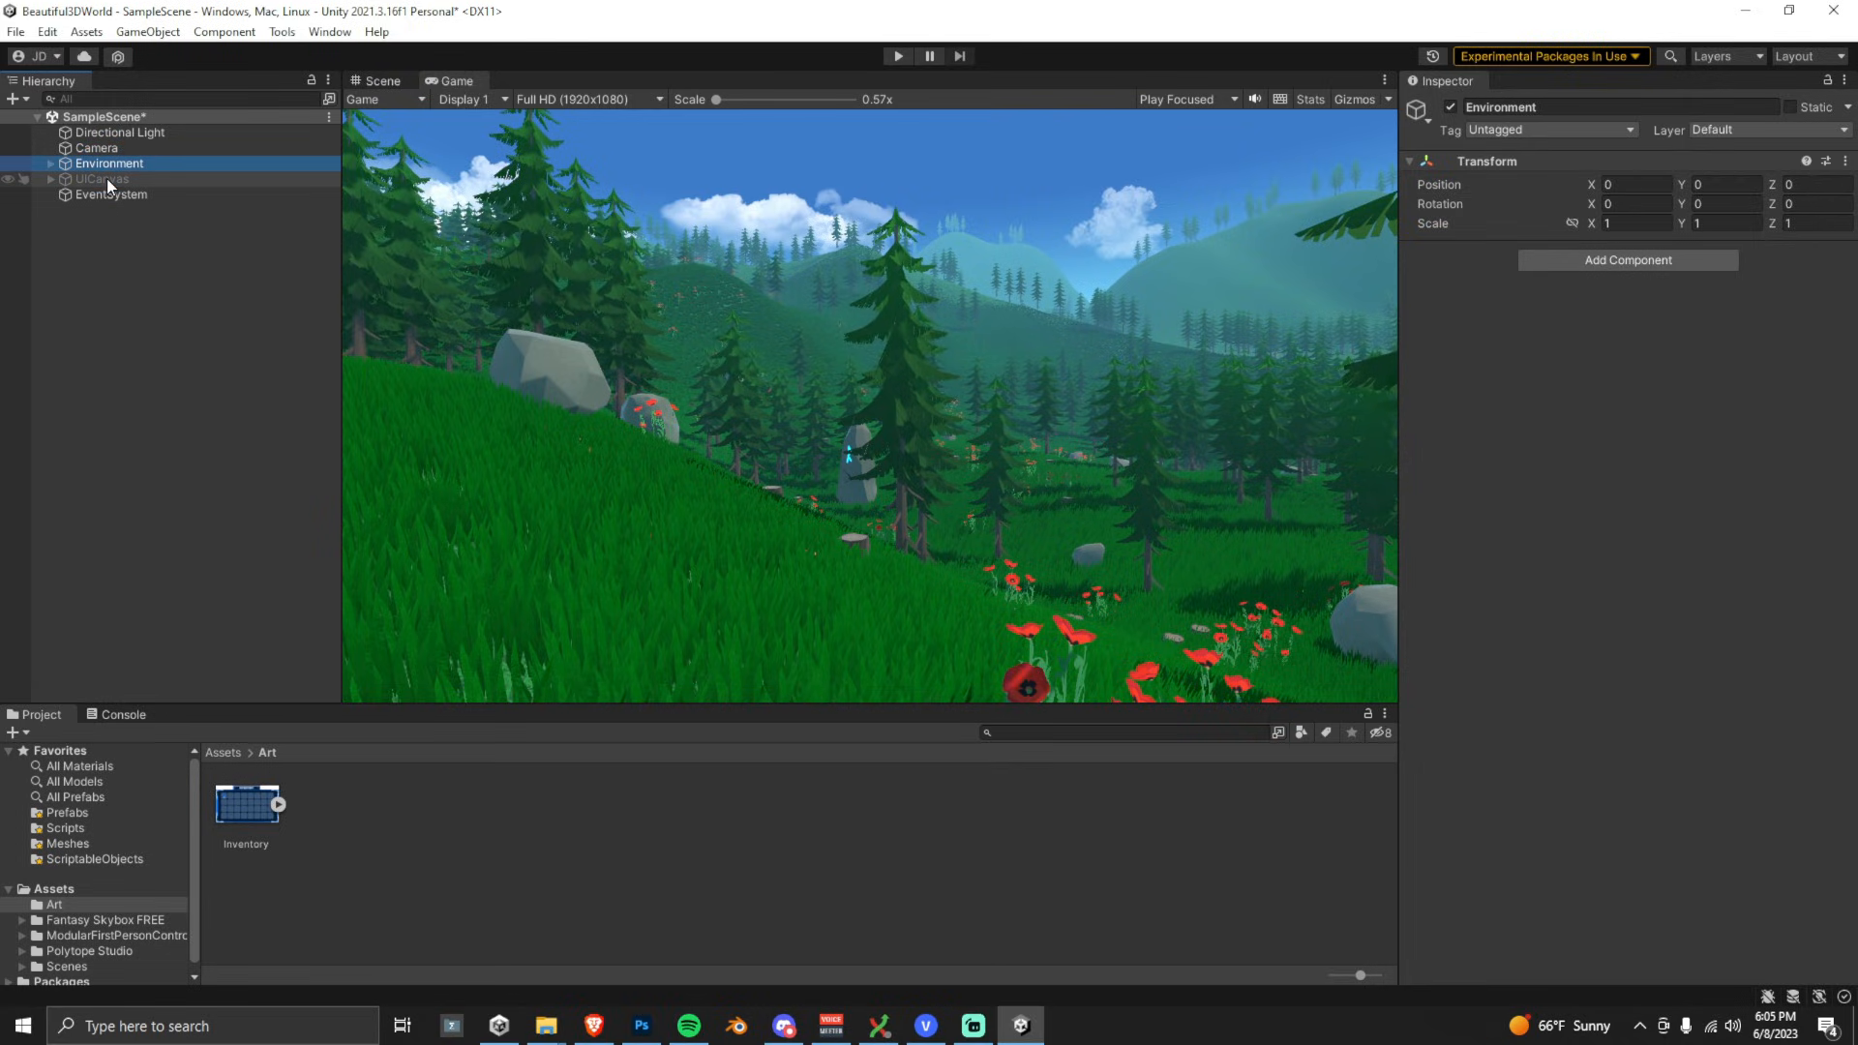
pyautogui.click(100, 178)
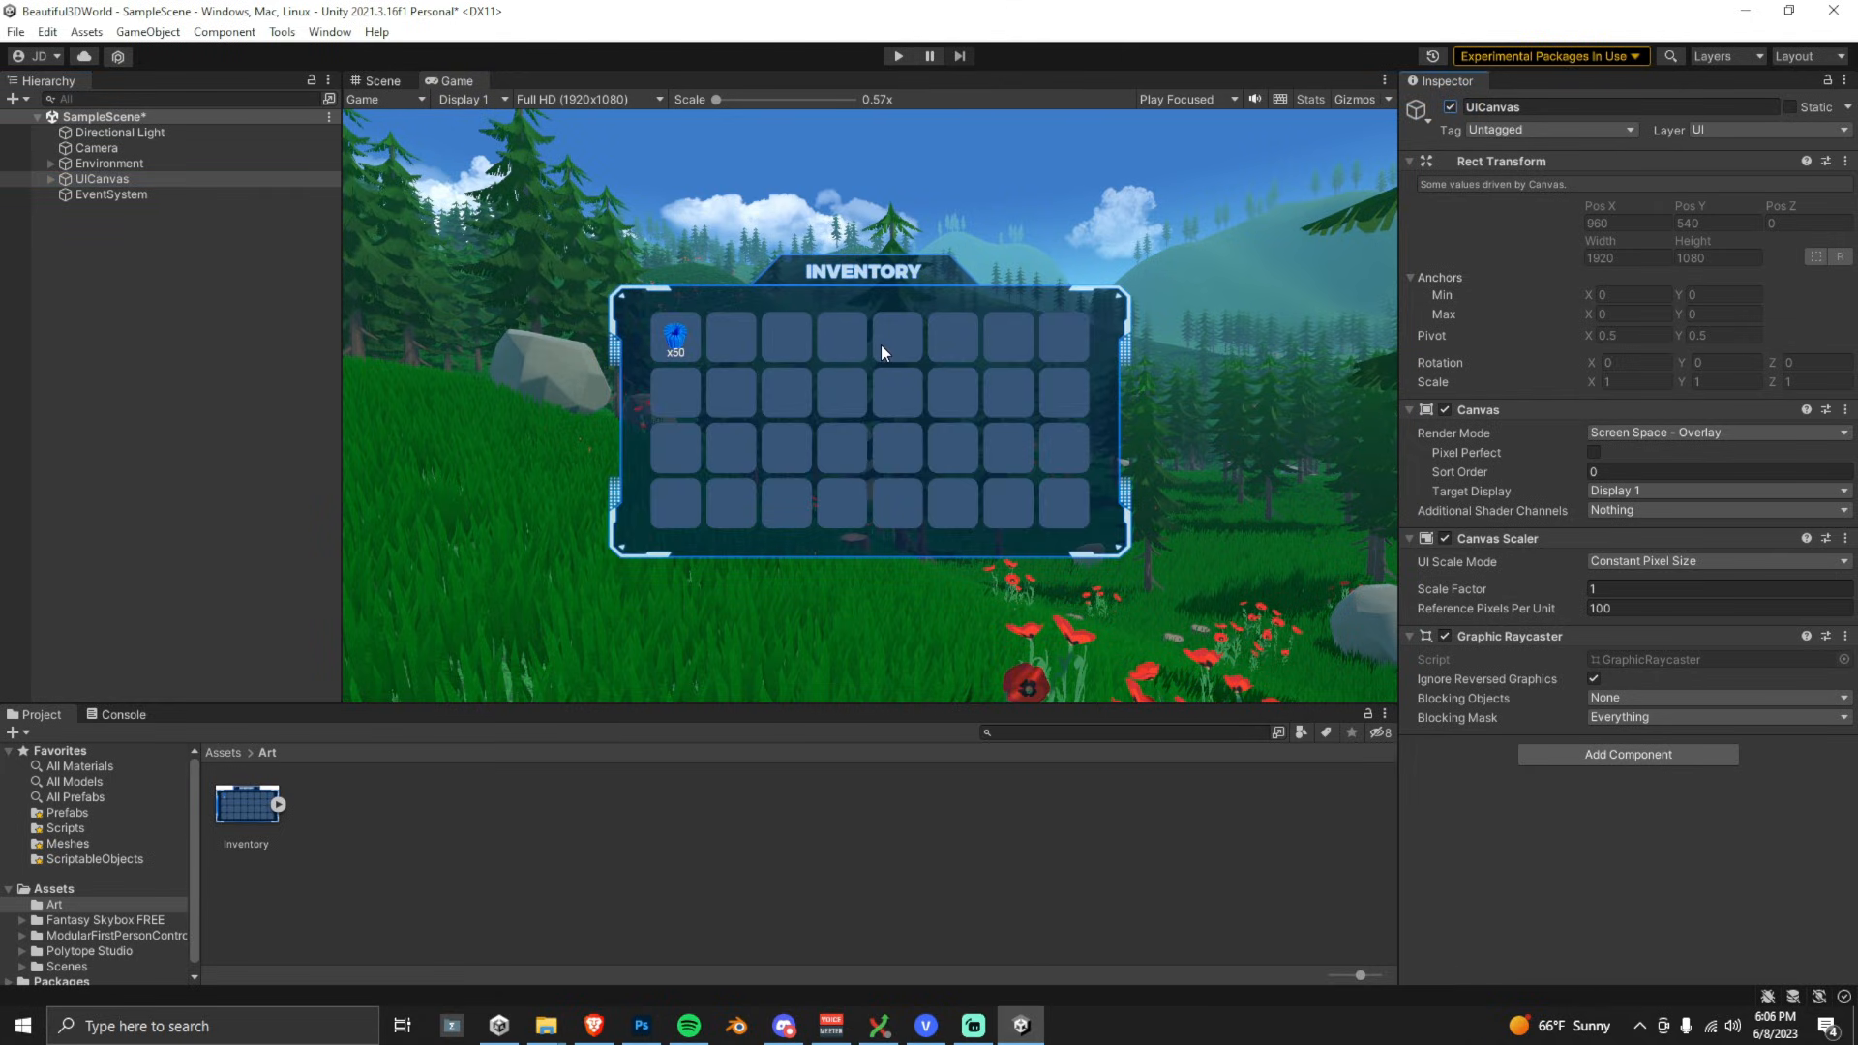
pyautogui.moveTo(1247, 348)
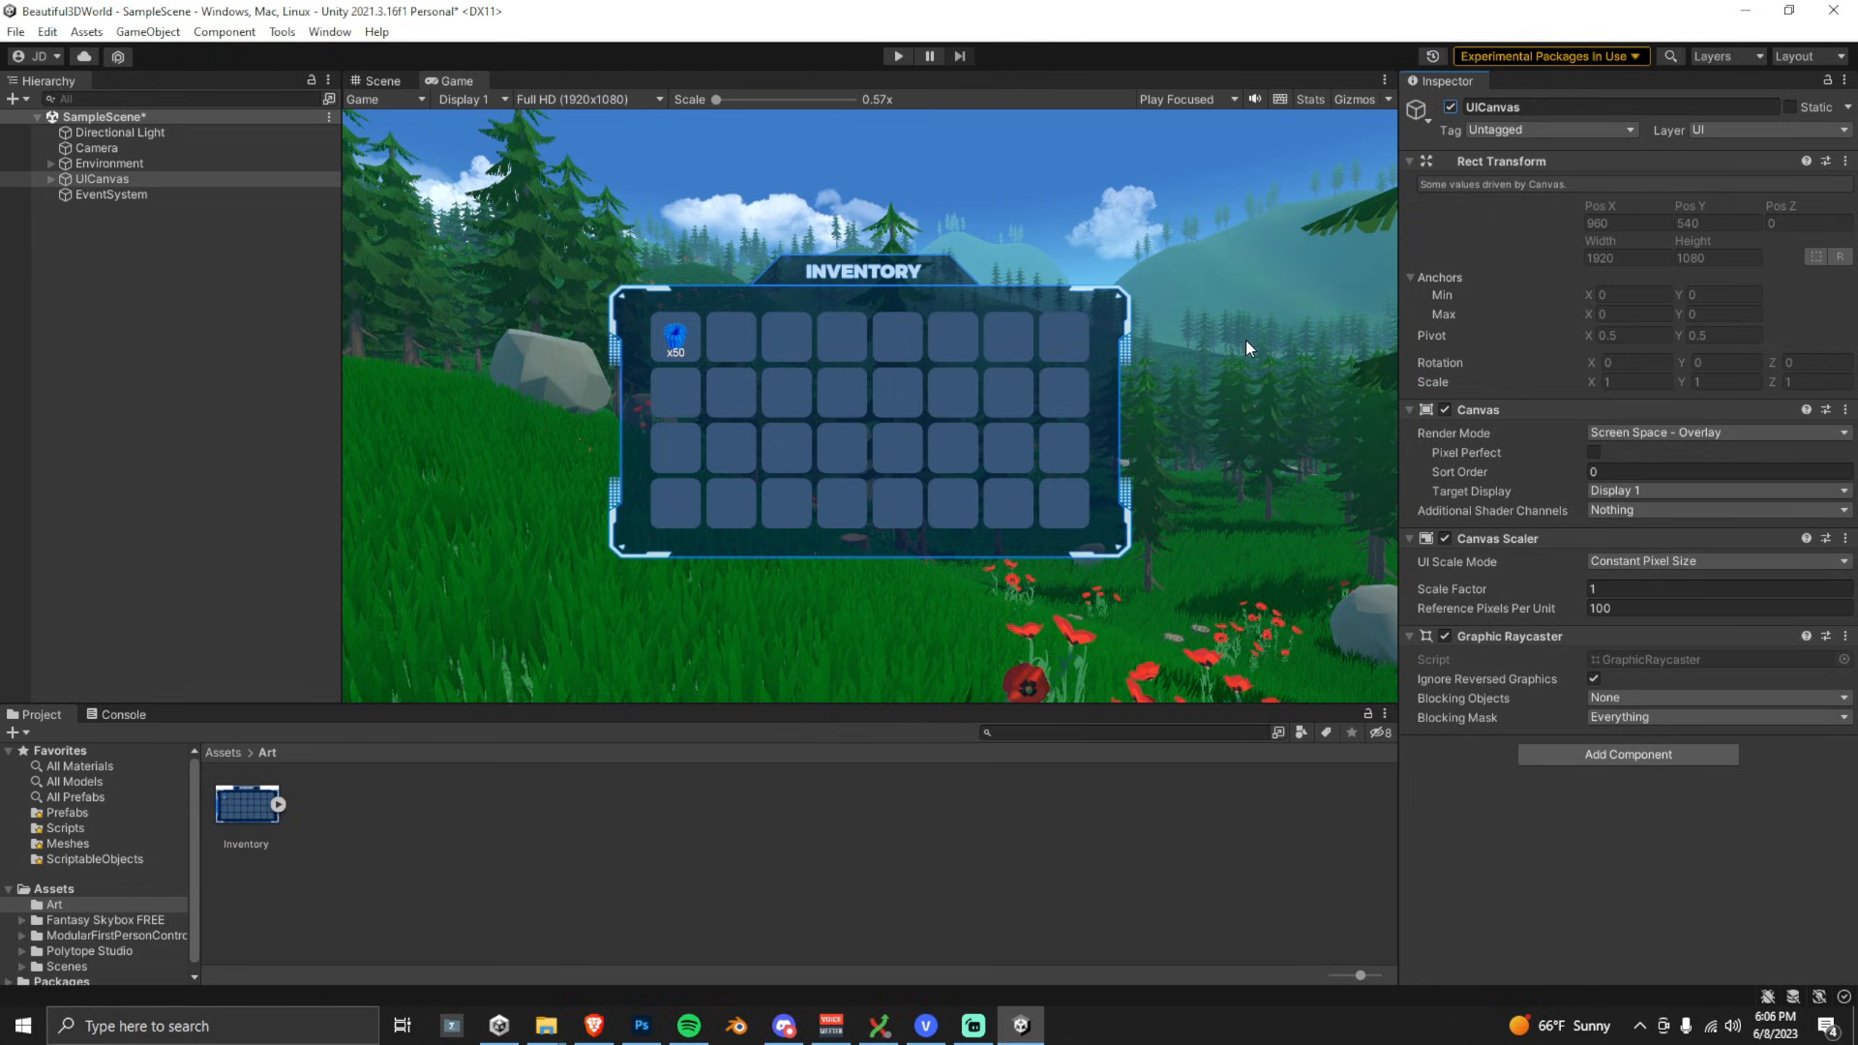
pyautogui.moveTo(1243, 428)
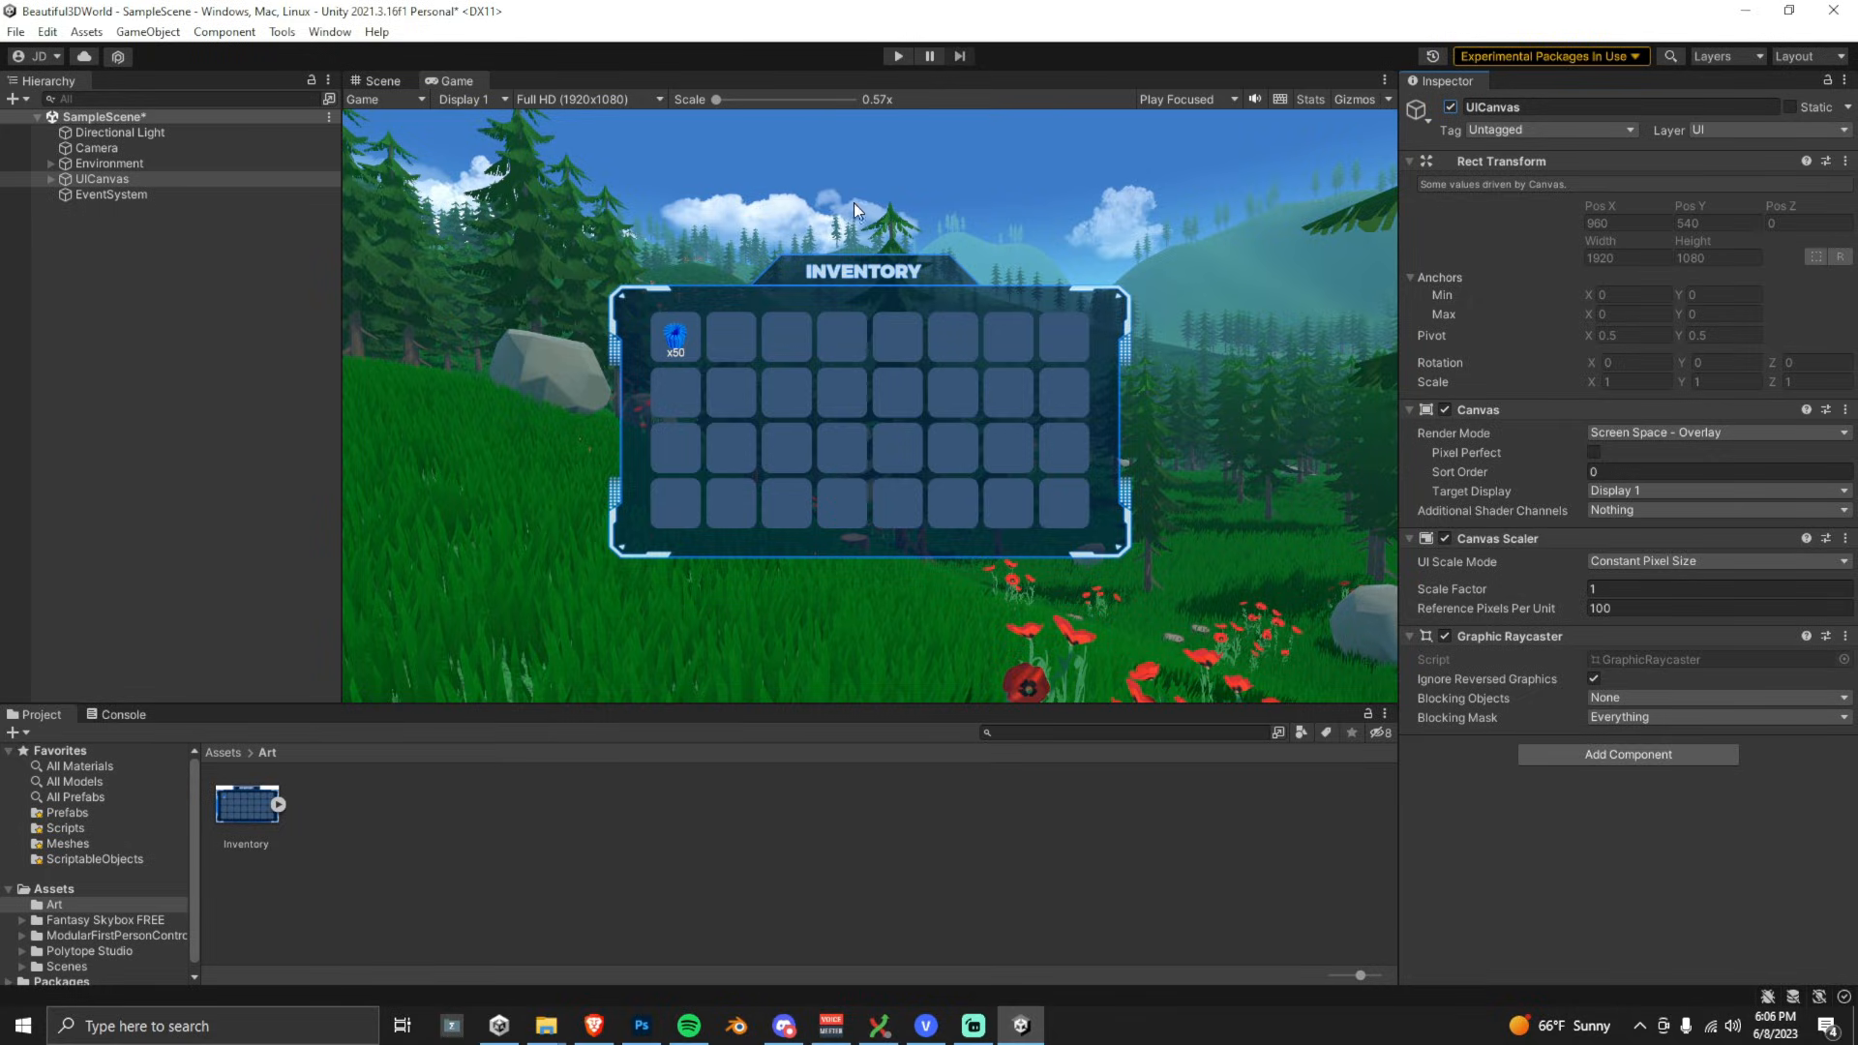
# - Install Post Processing 3.2.2 from the Package Manager and close it
pyautogui.click(329, 33)
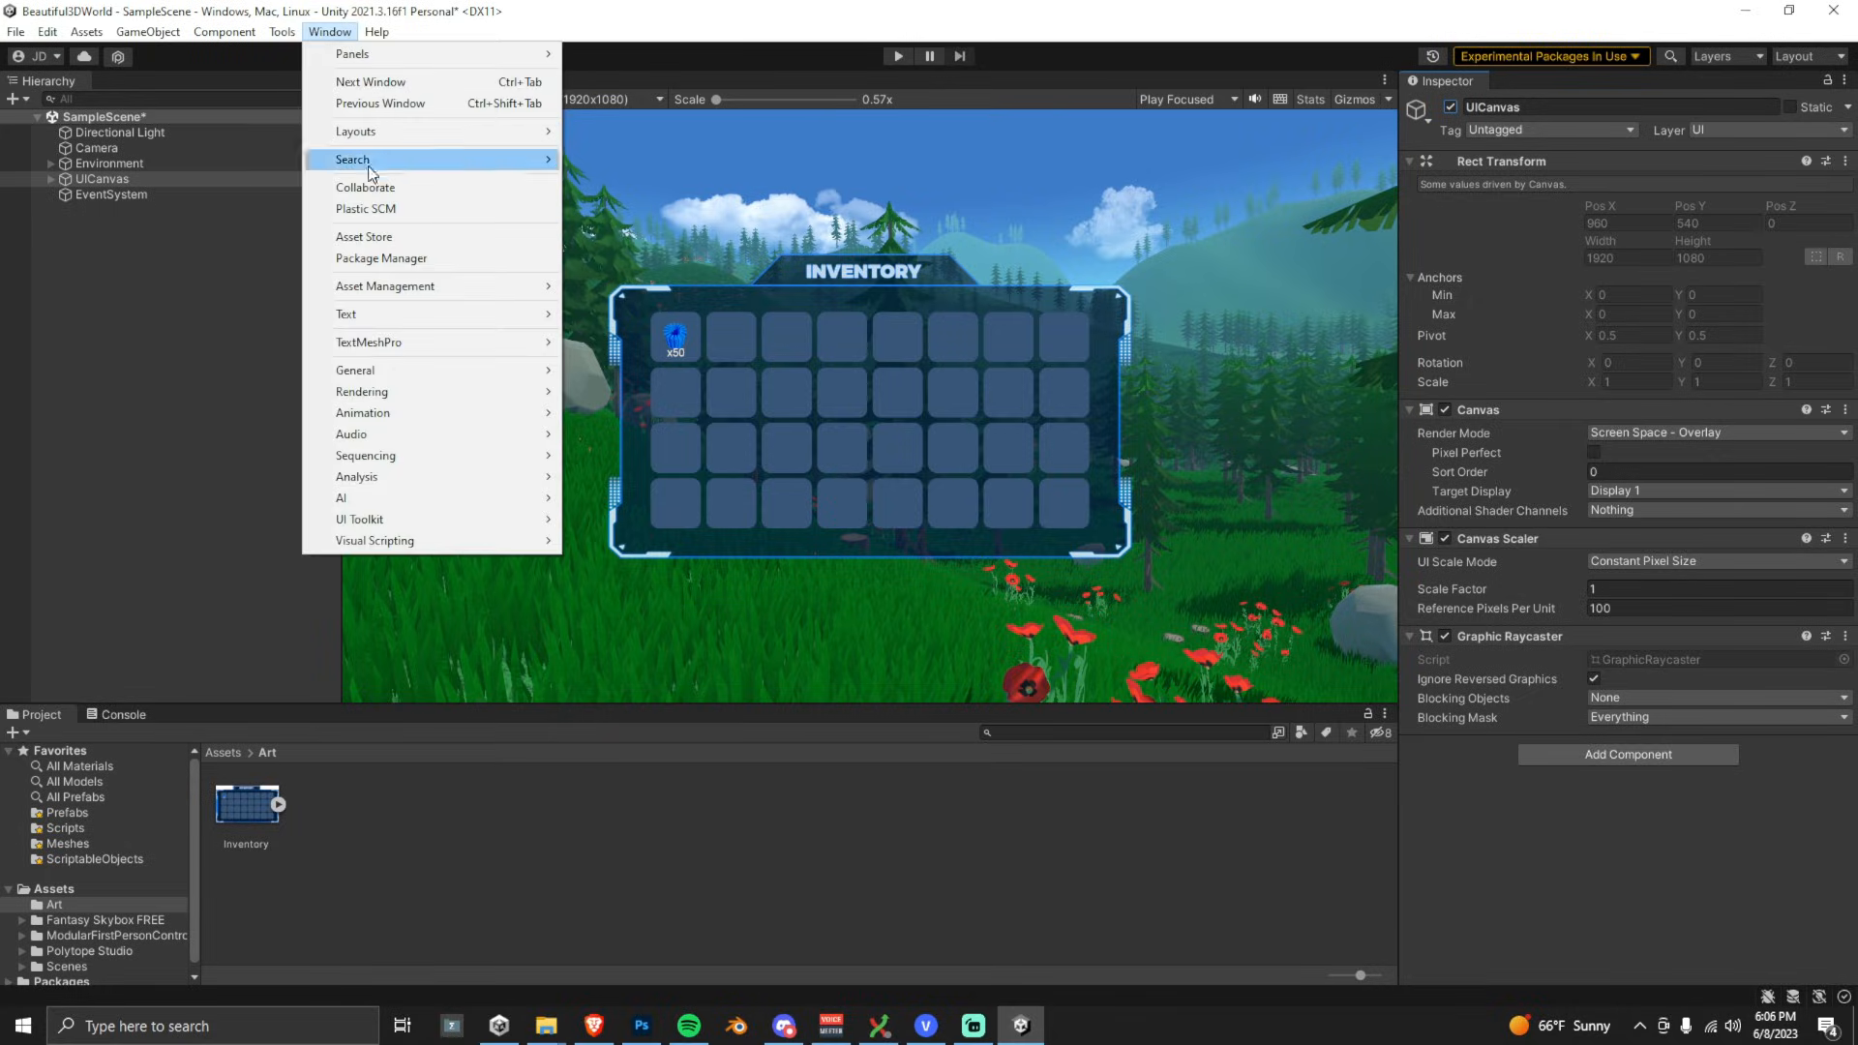
pyautogui.click(381, 258)
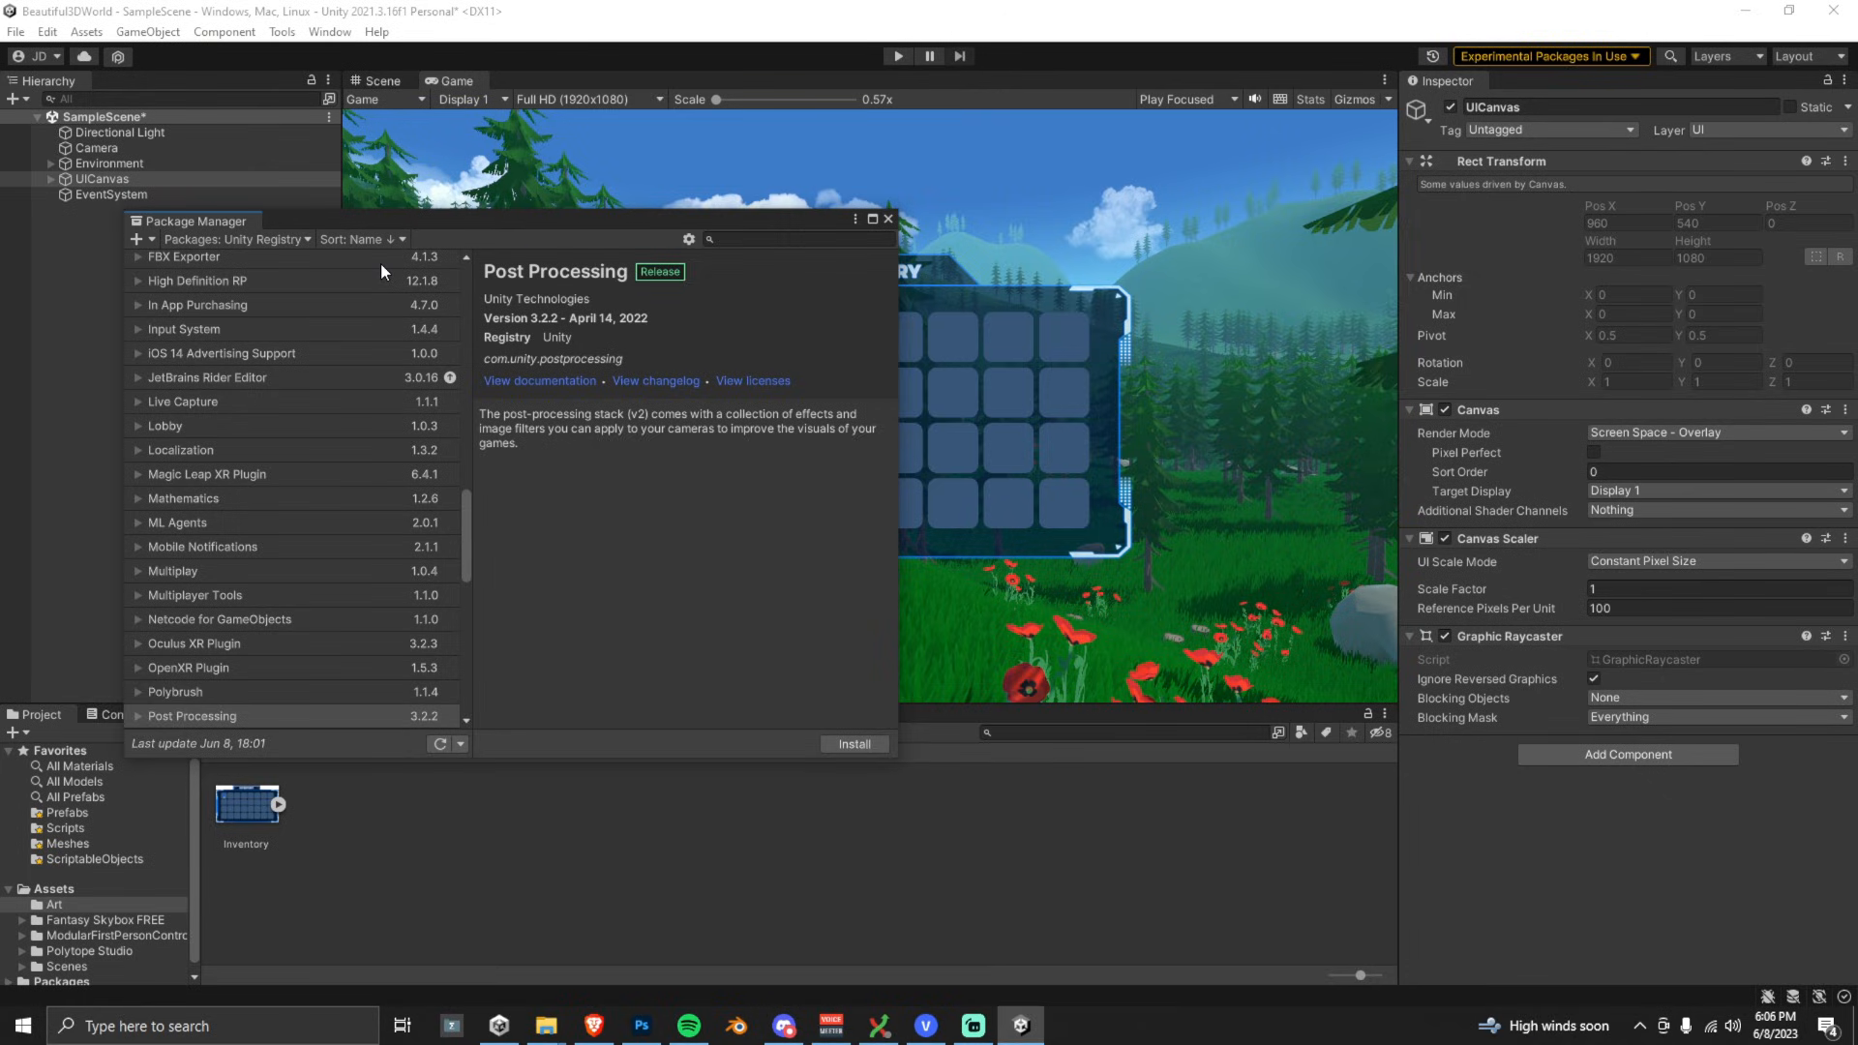
pyautogui.scroll(-3)
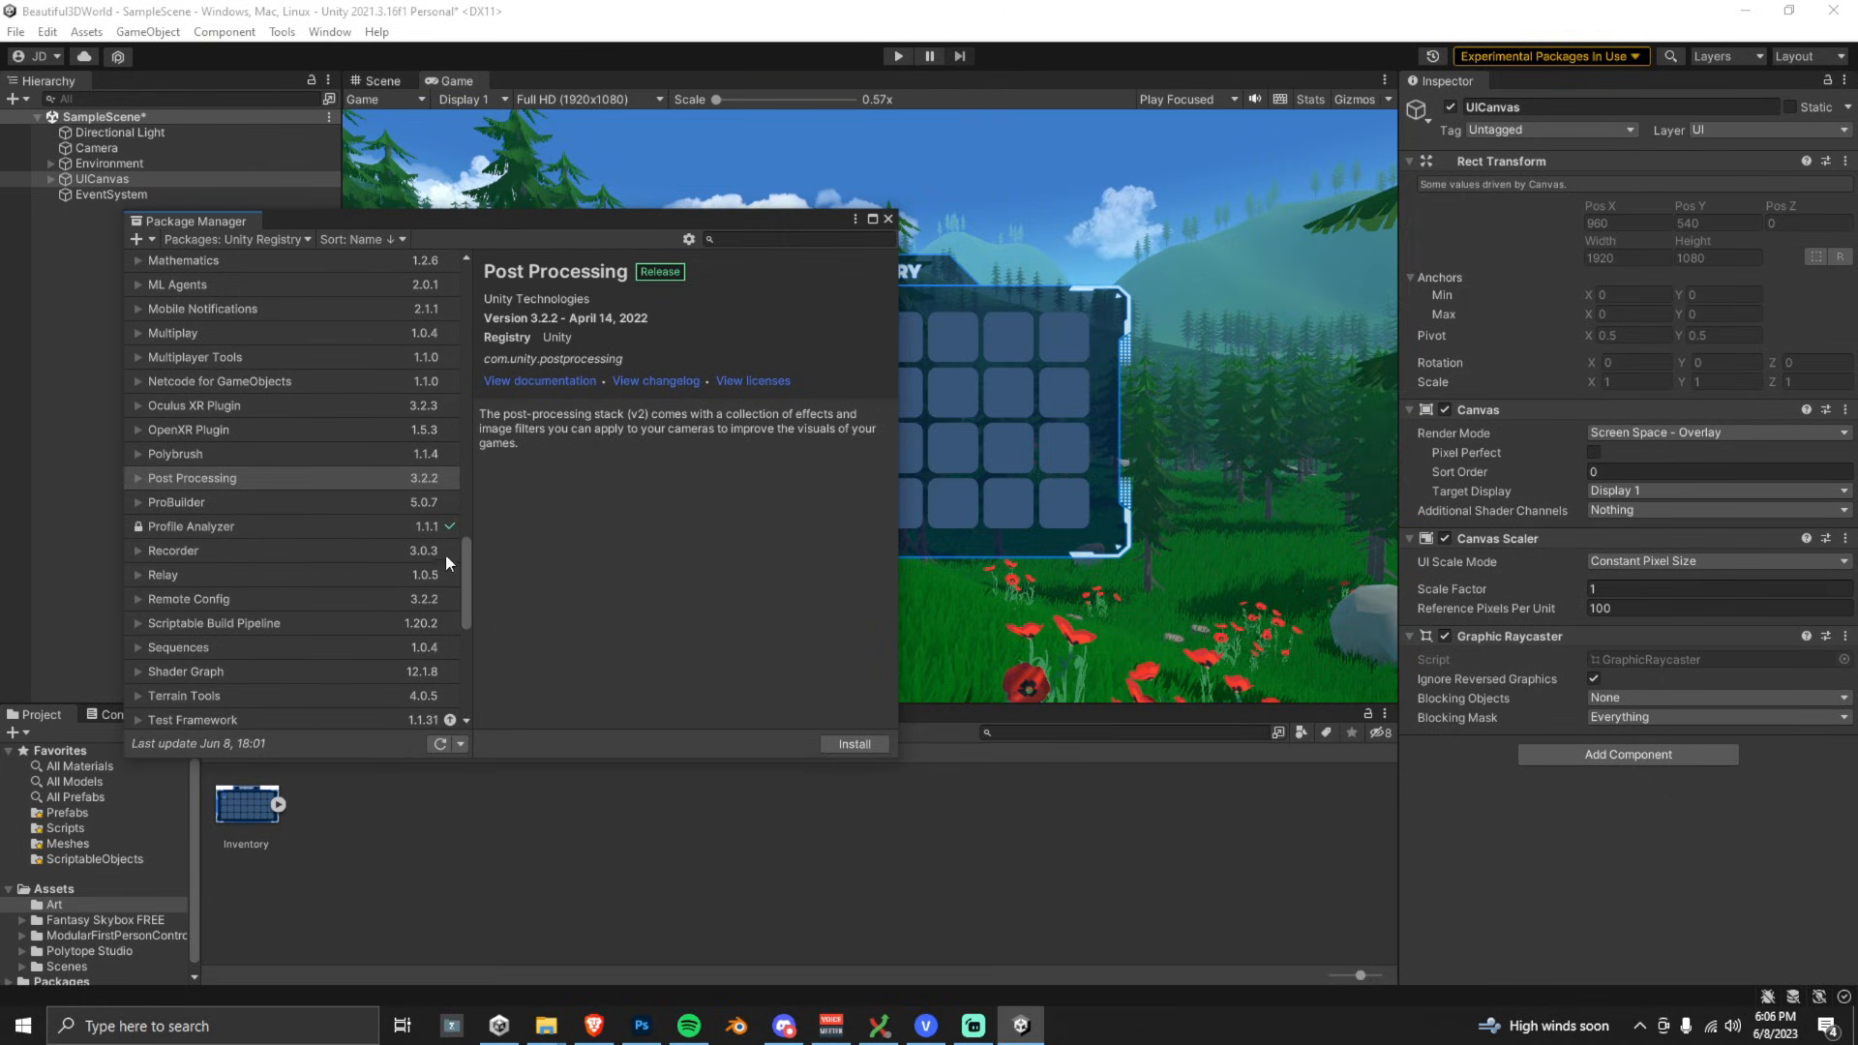
pyautogui.click(192, 478)
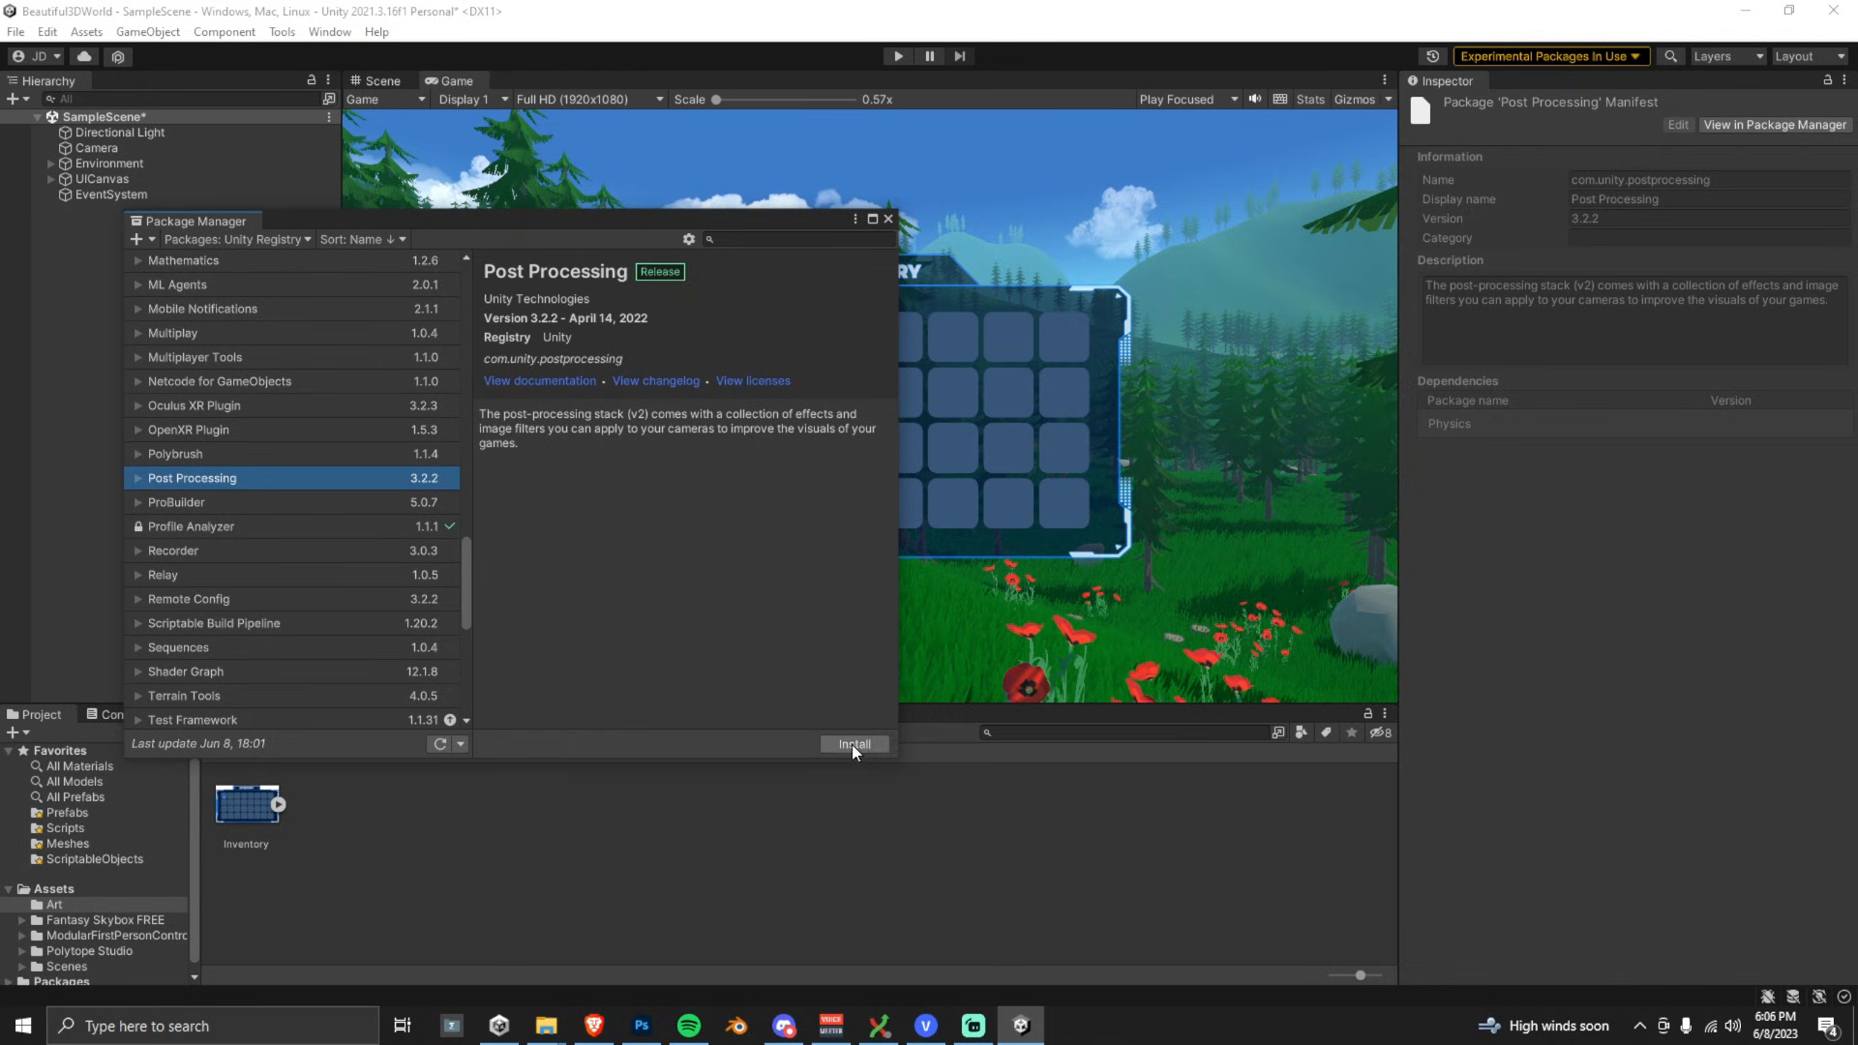
pyautogui.click(854, 743)
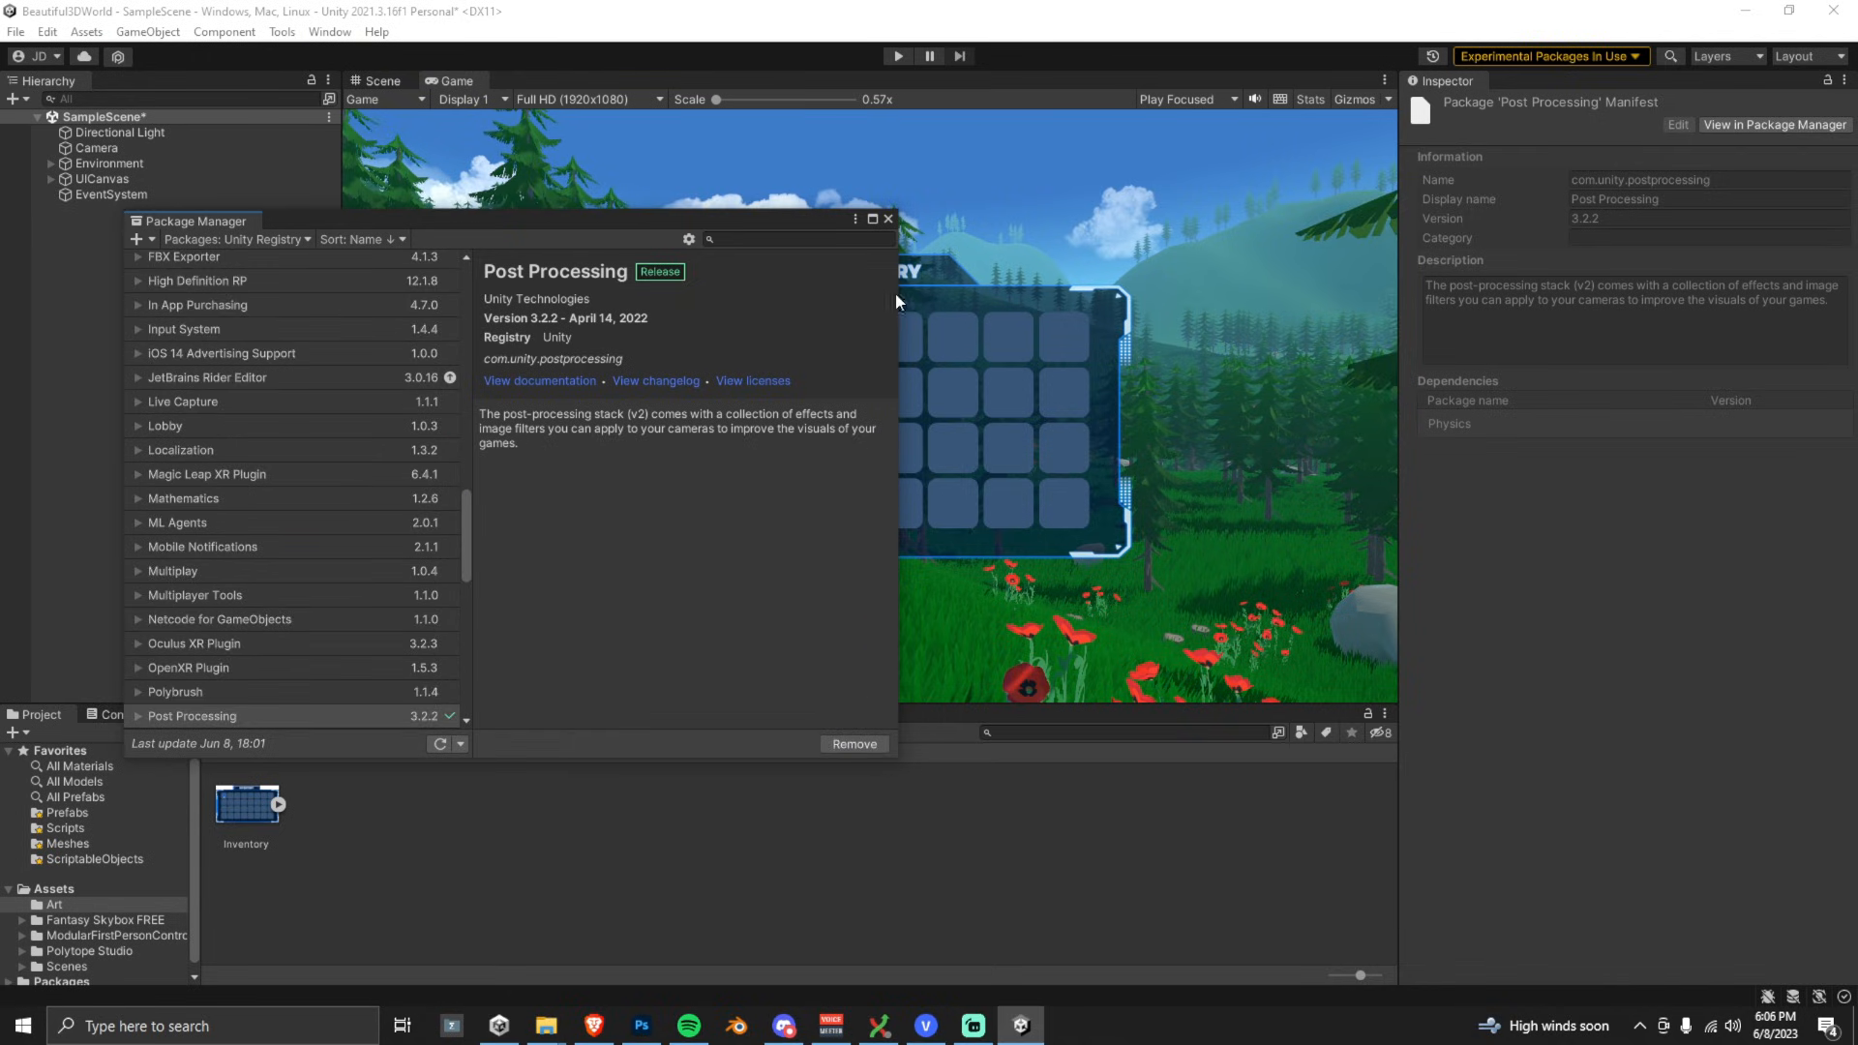
pyautogui.click(886, 218)
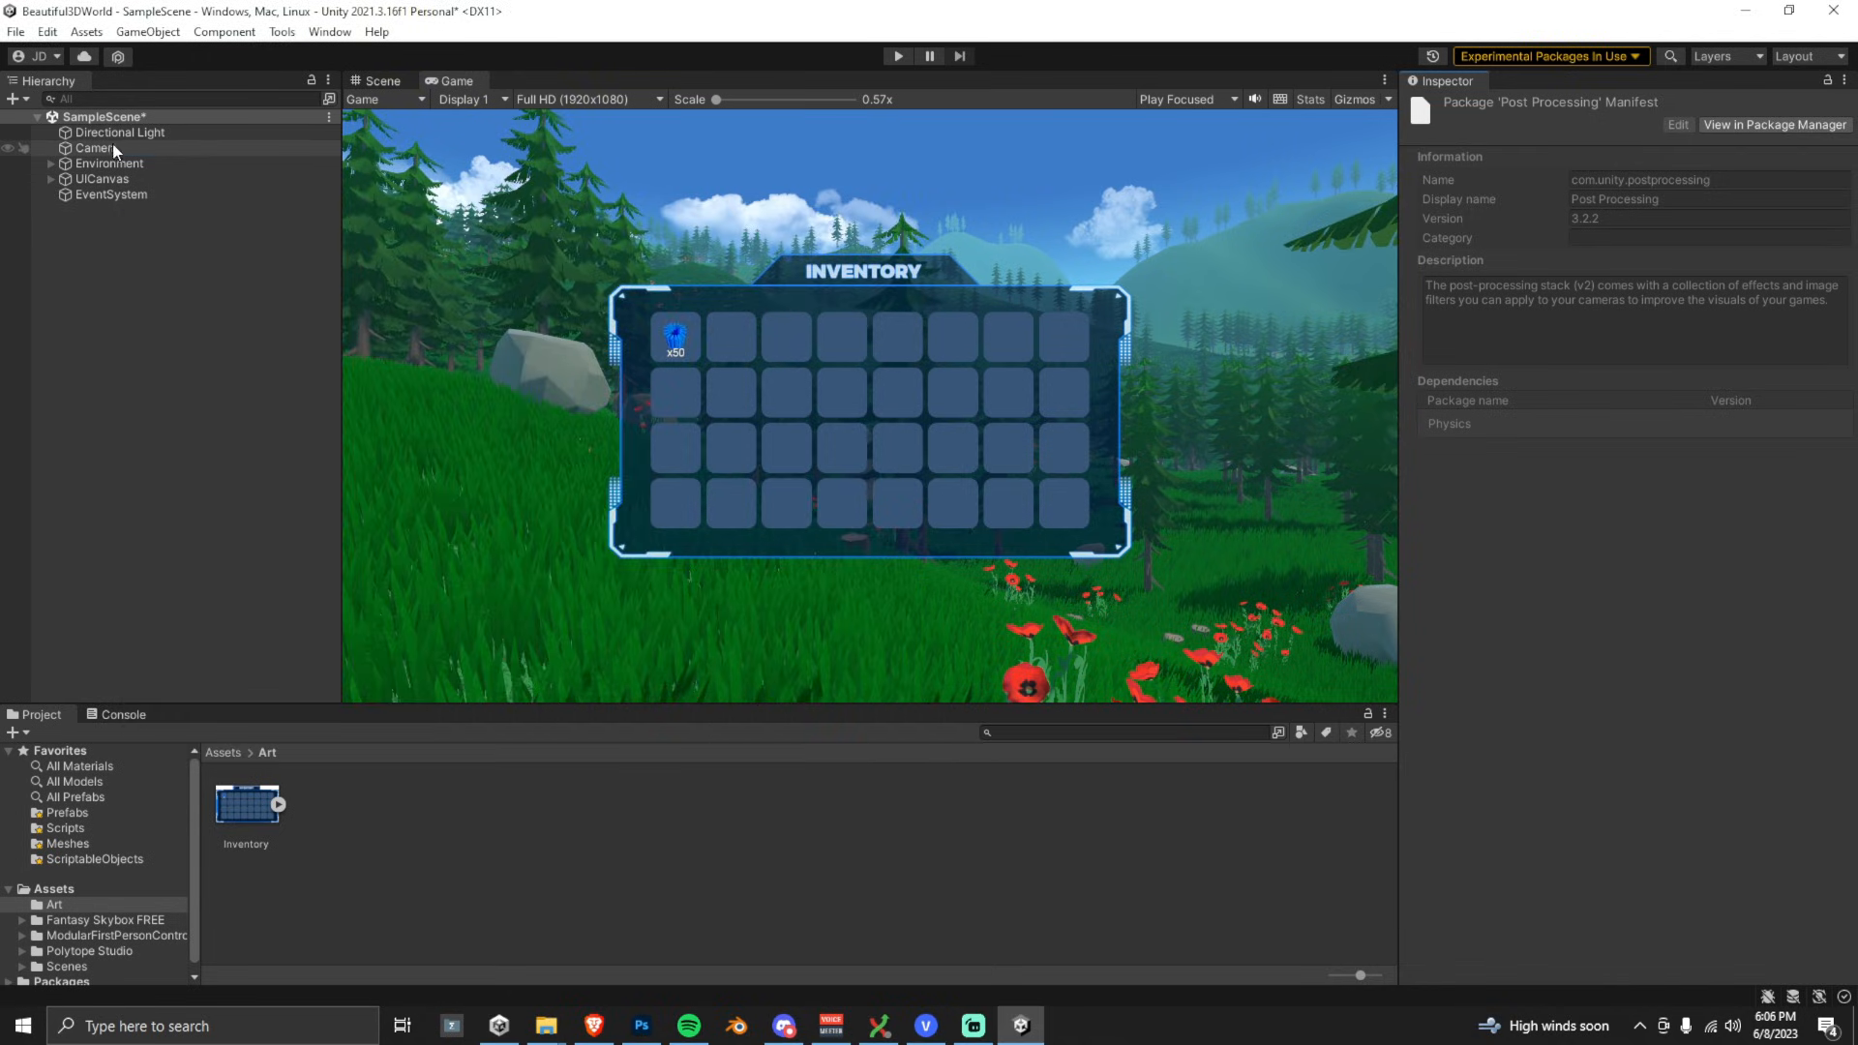
# - Add a Post-process Volume component to the Camera by searching 'post'
pyautogui.click(97, 147)
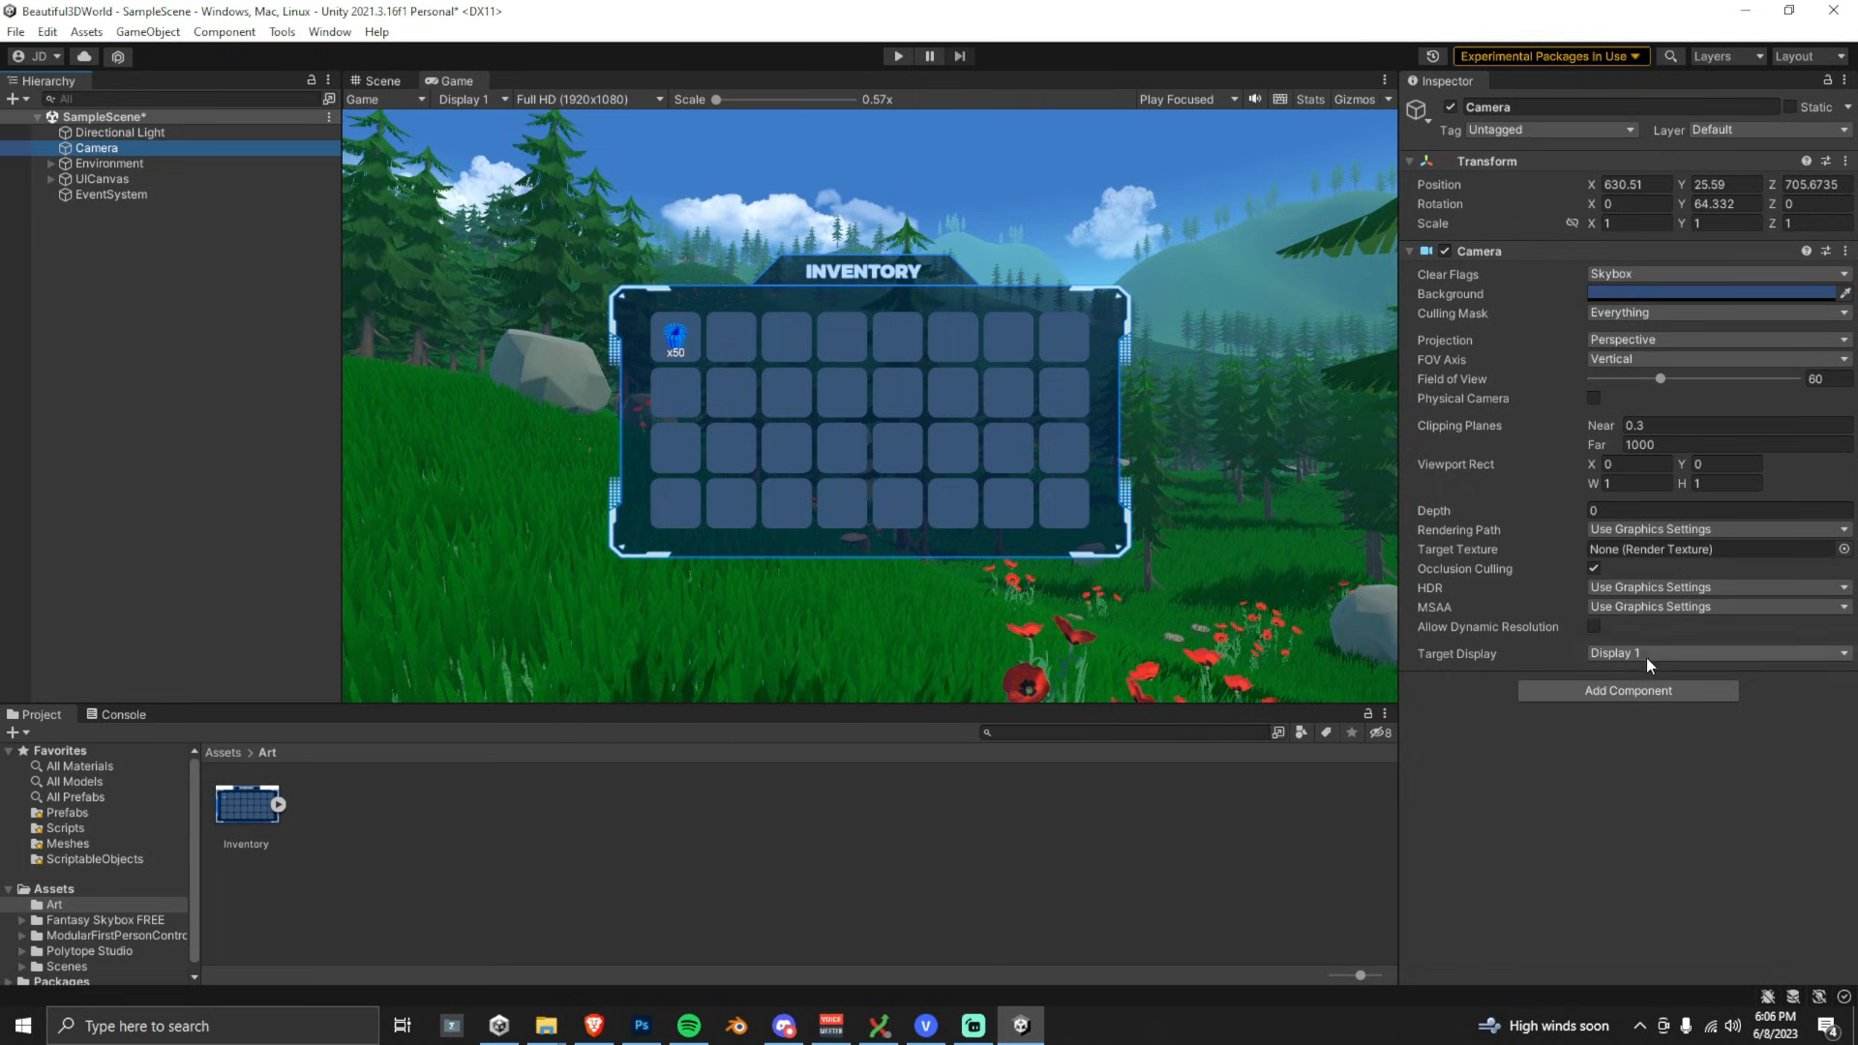
pyautogui.click(1628, 691)
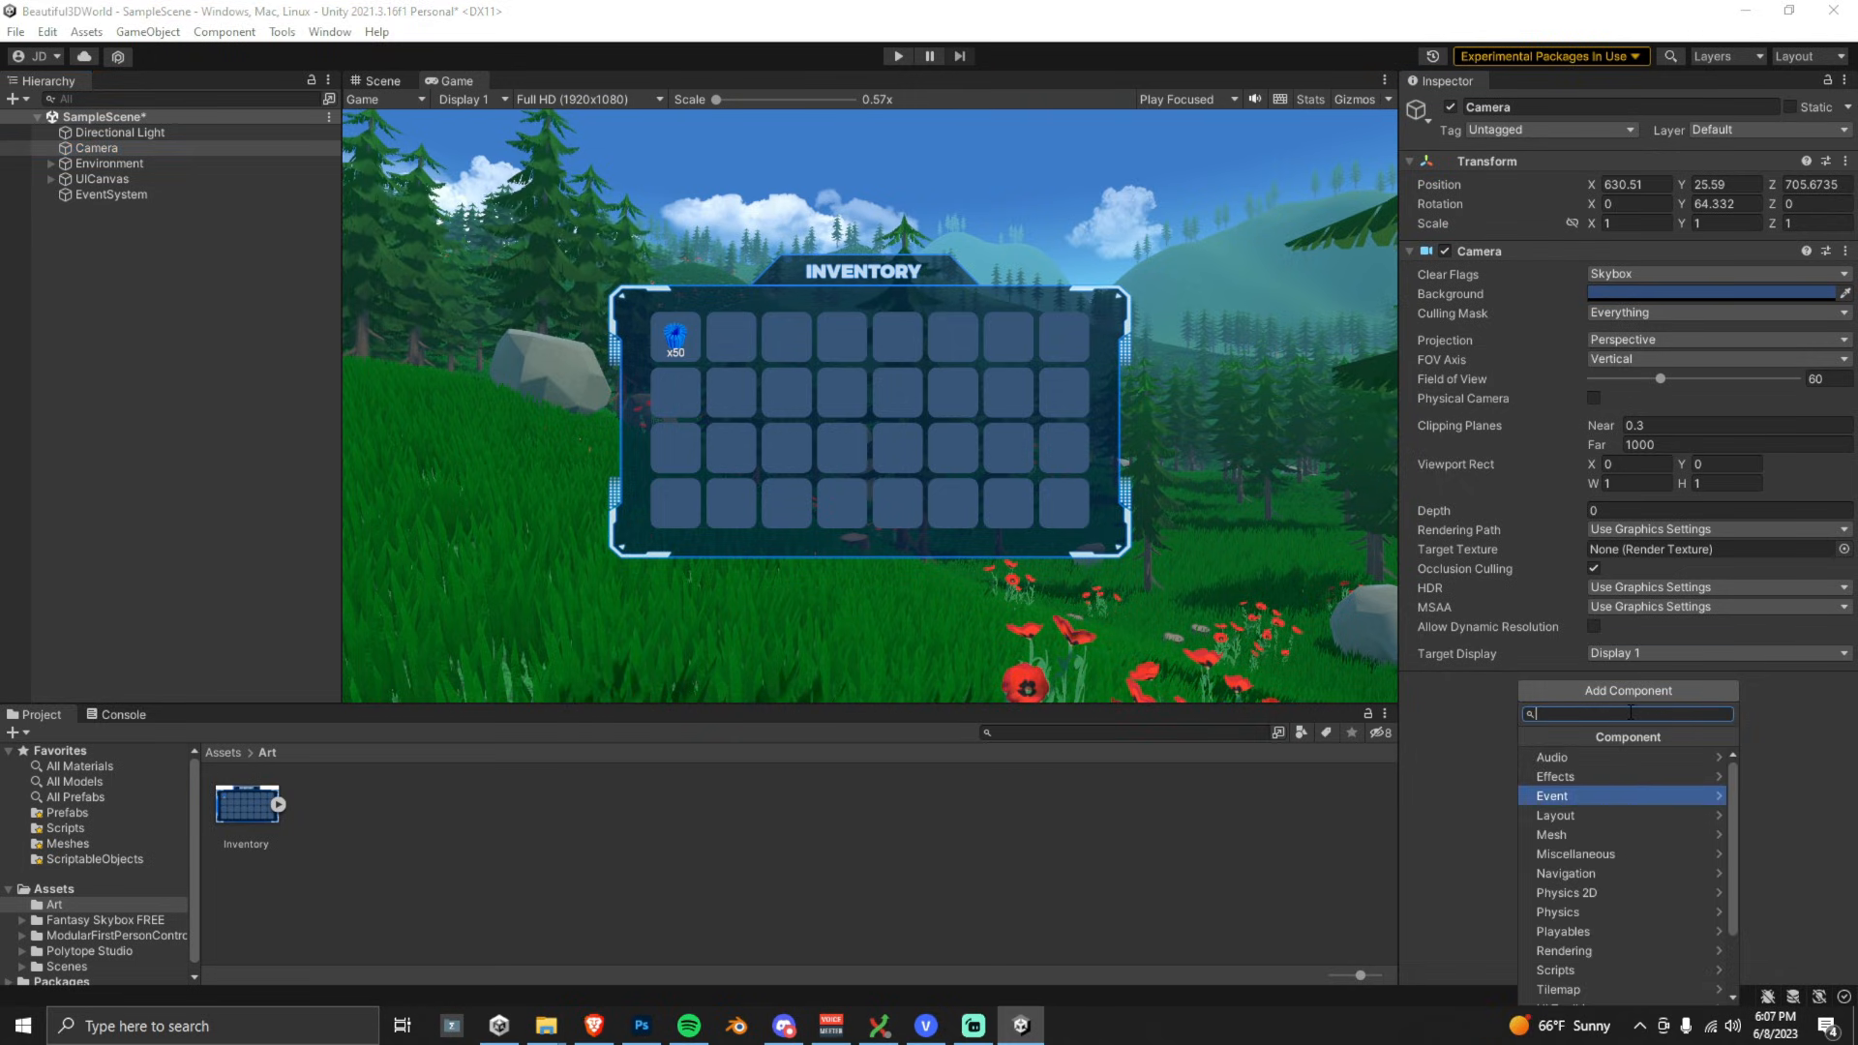
pyautogui.write('post')
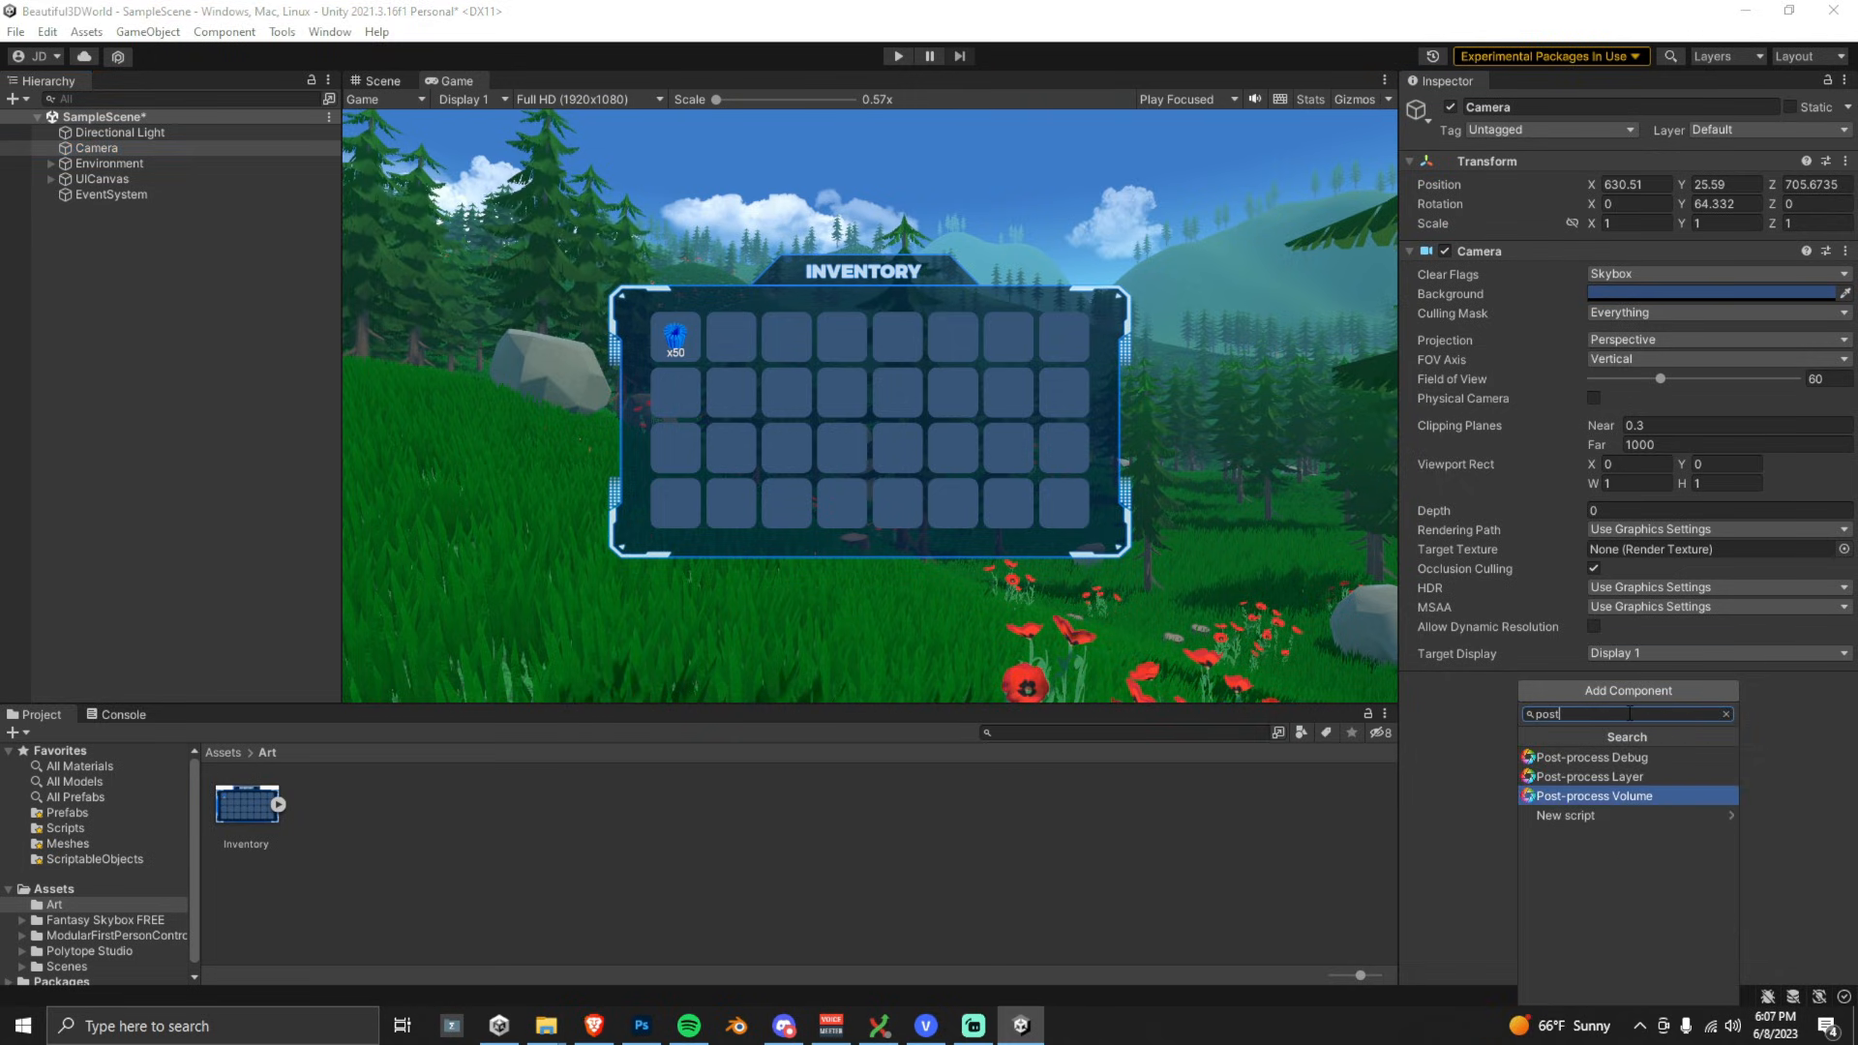
pyautogui.click(1593, 796)
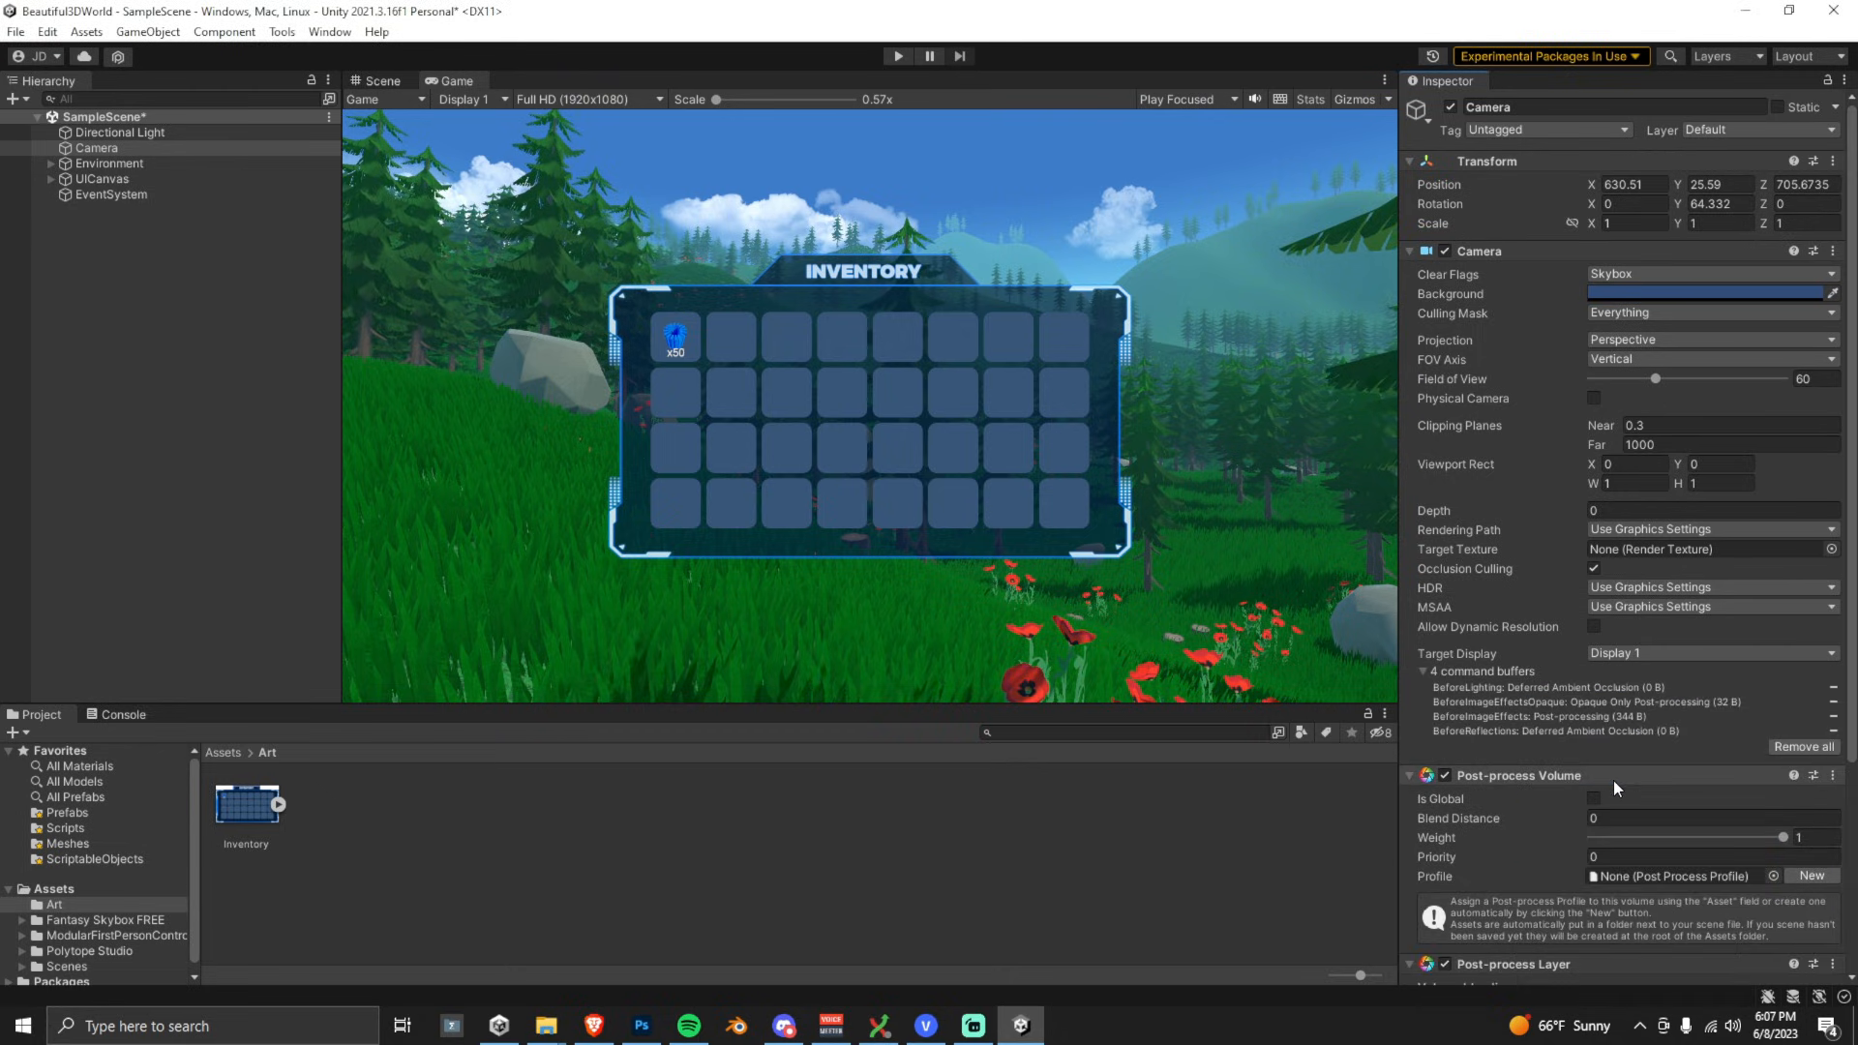
pyautogui.scroll(-3)
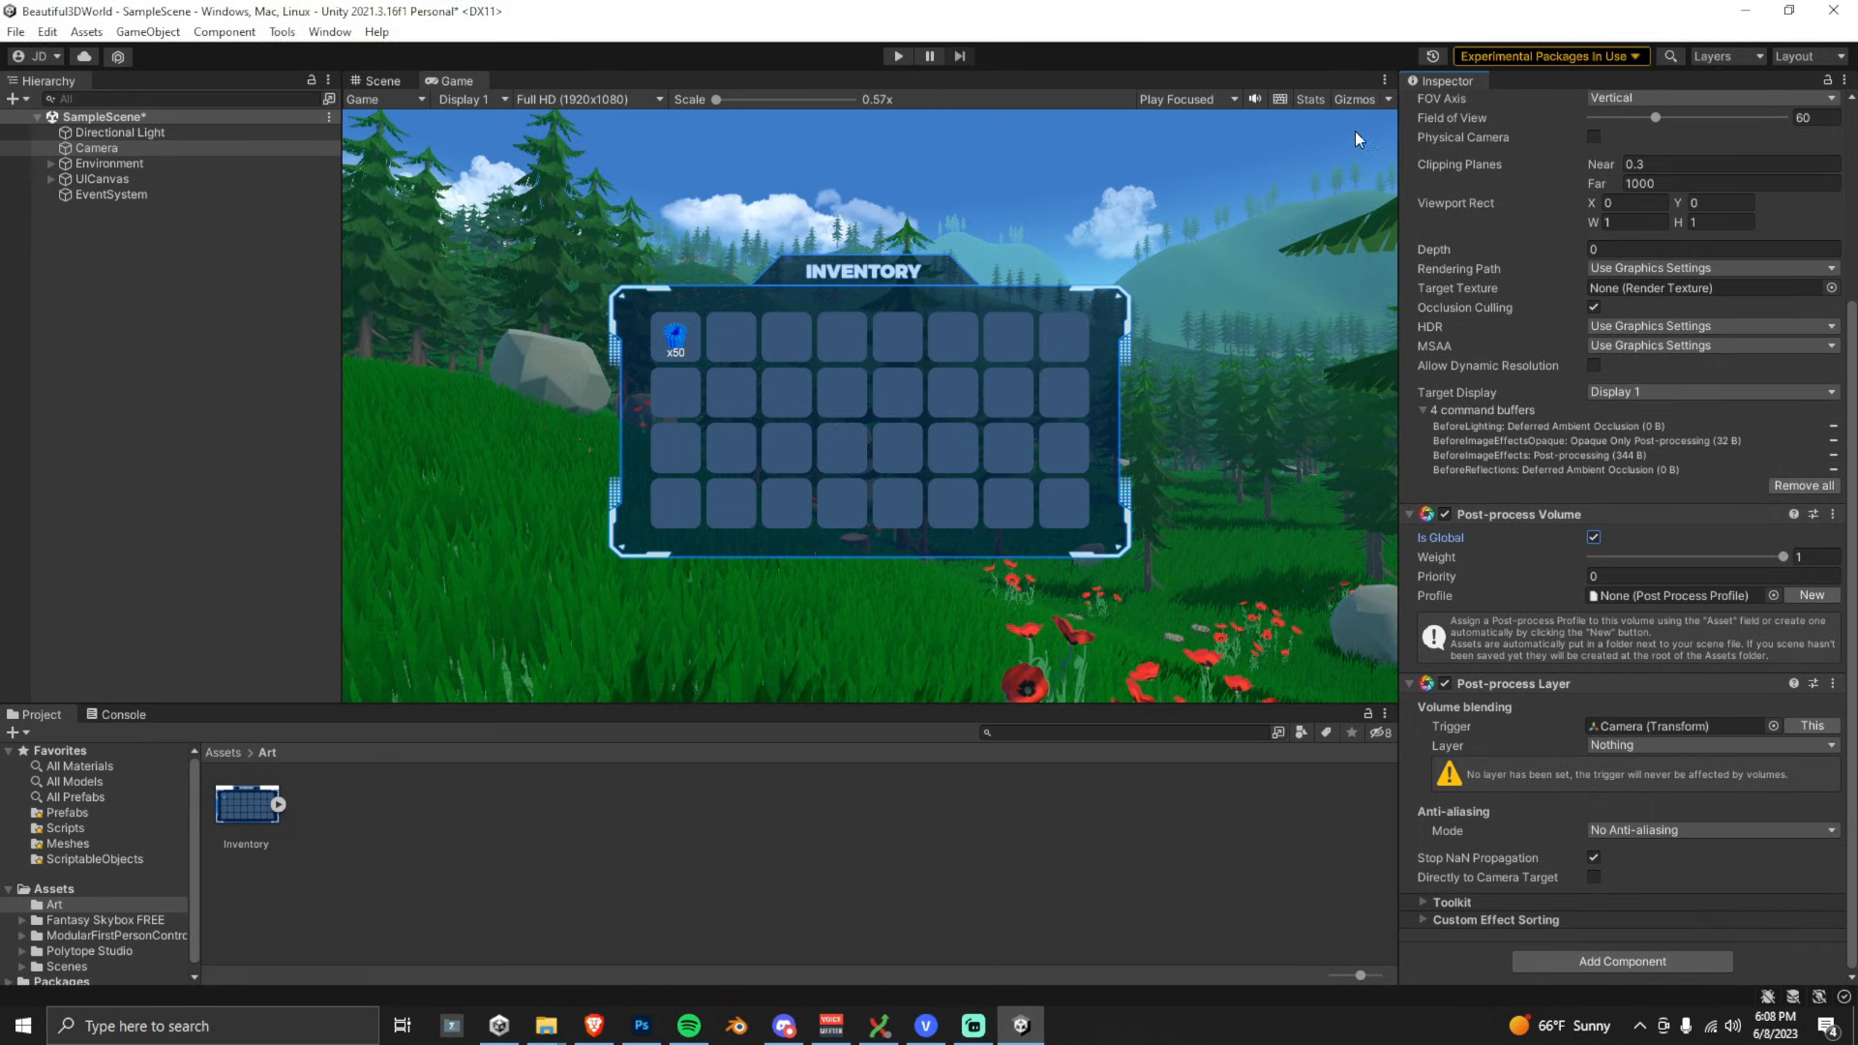
pyautogui.moveTo(906, 151)
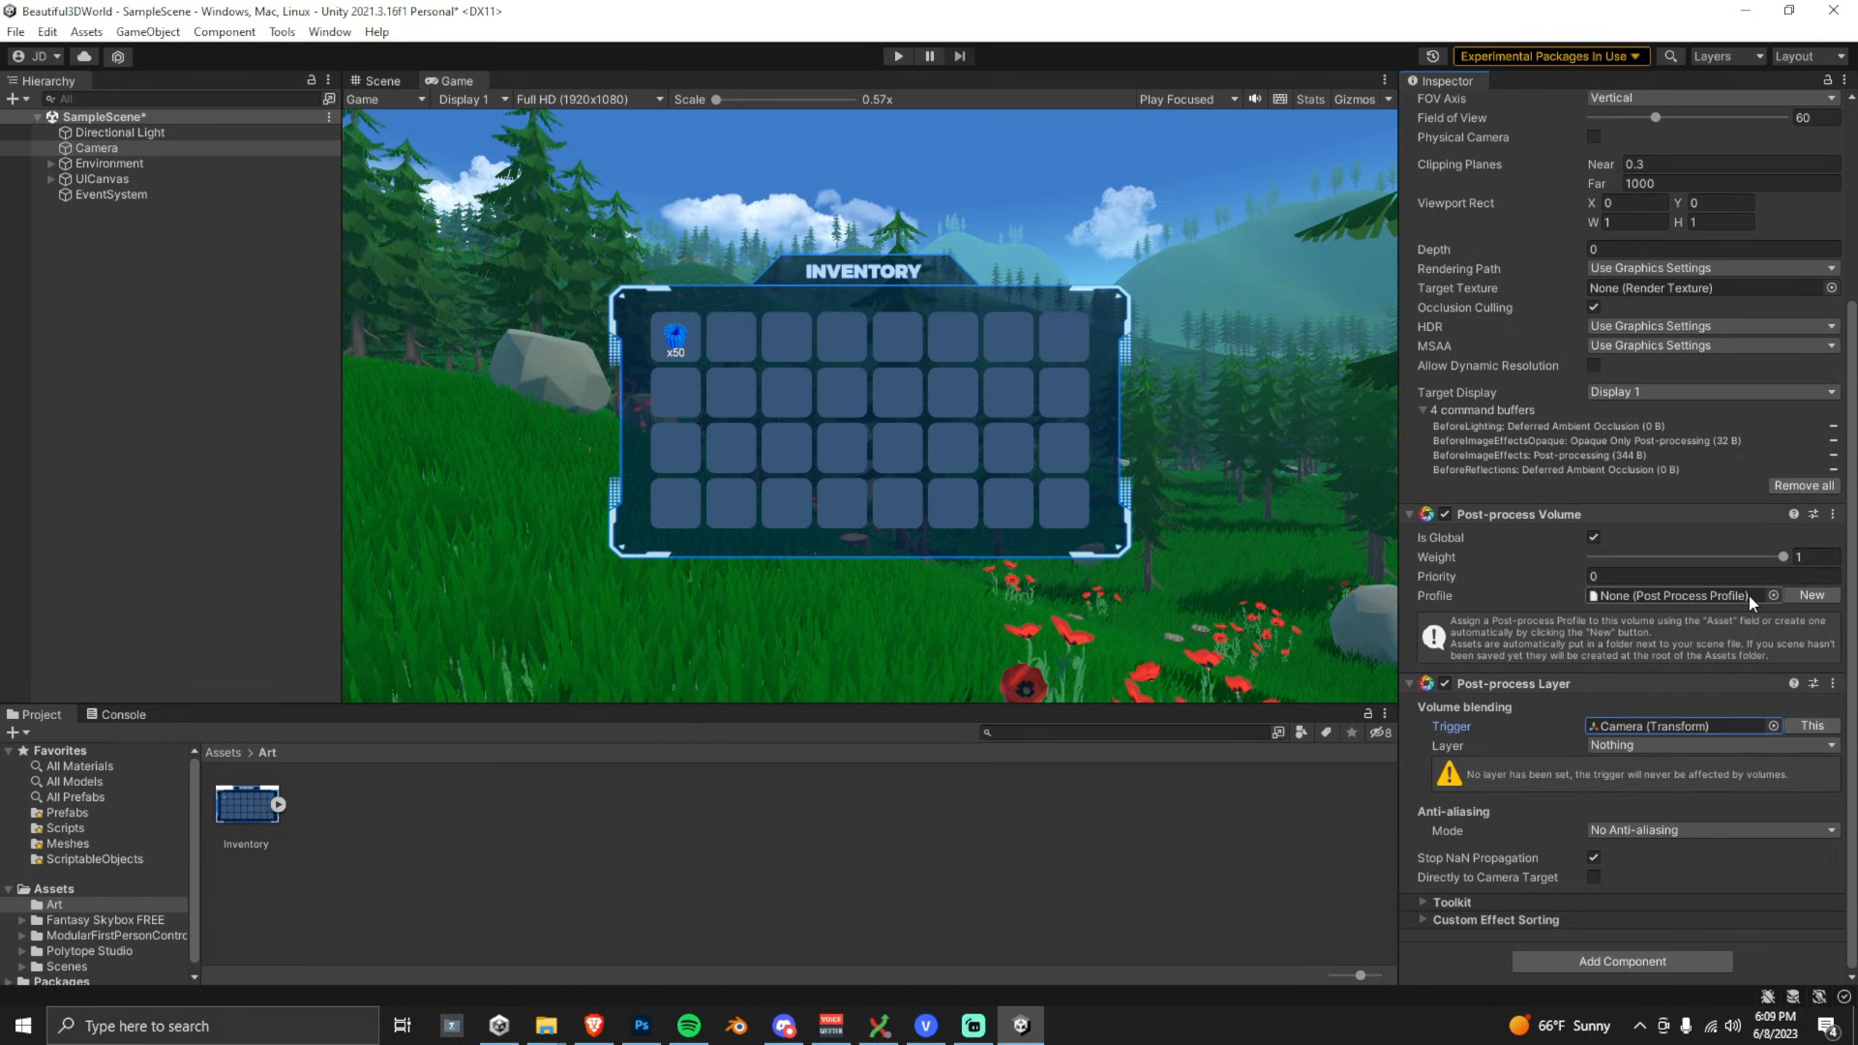
# - Create a new profile with a Depth of Field effect at focus distance 0.1
pyautogui.click(1810, 595)
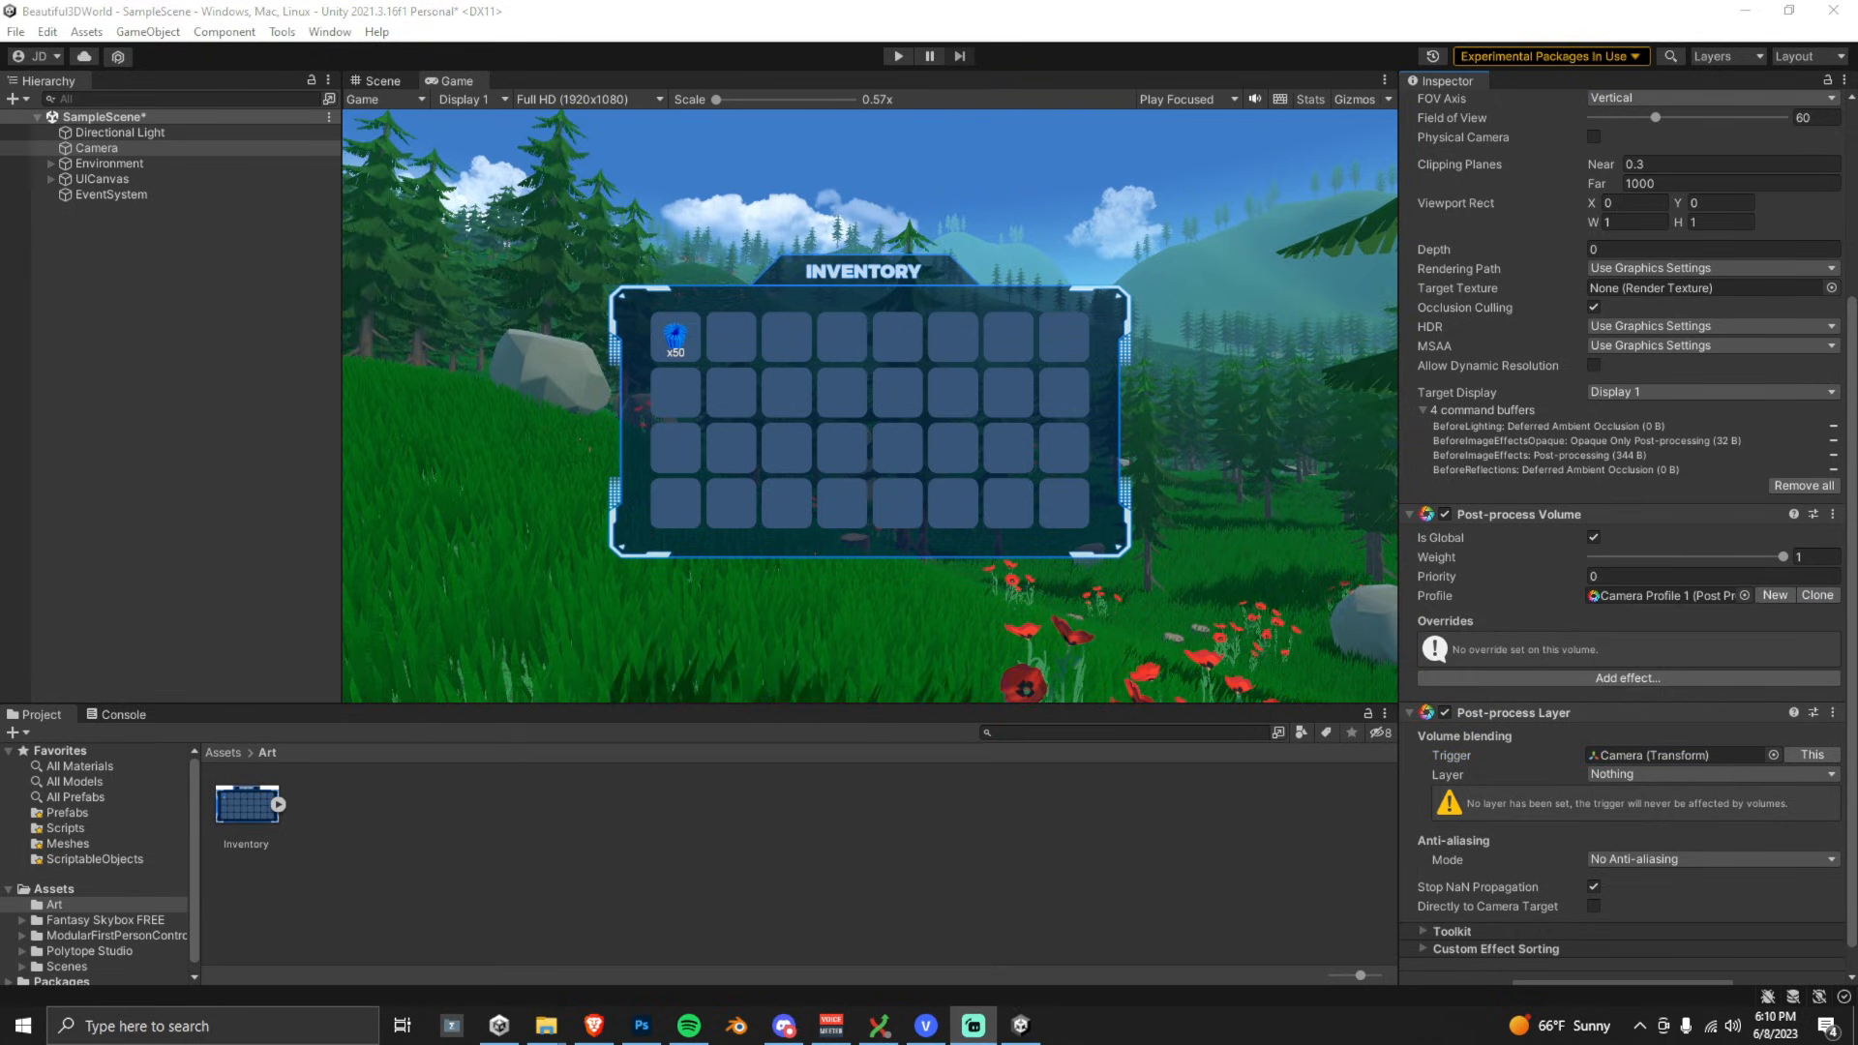
pyautogui.click(1628, 677)
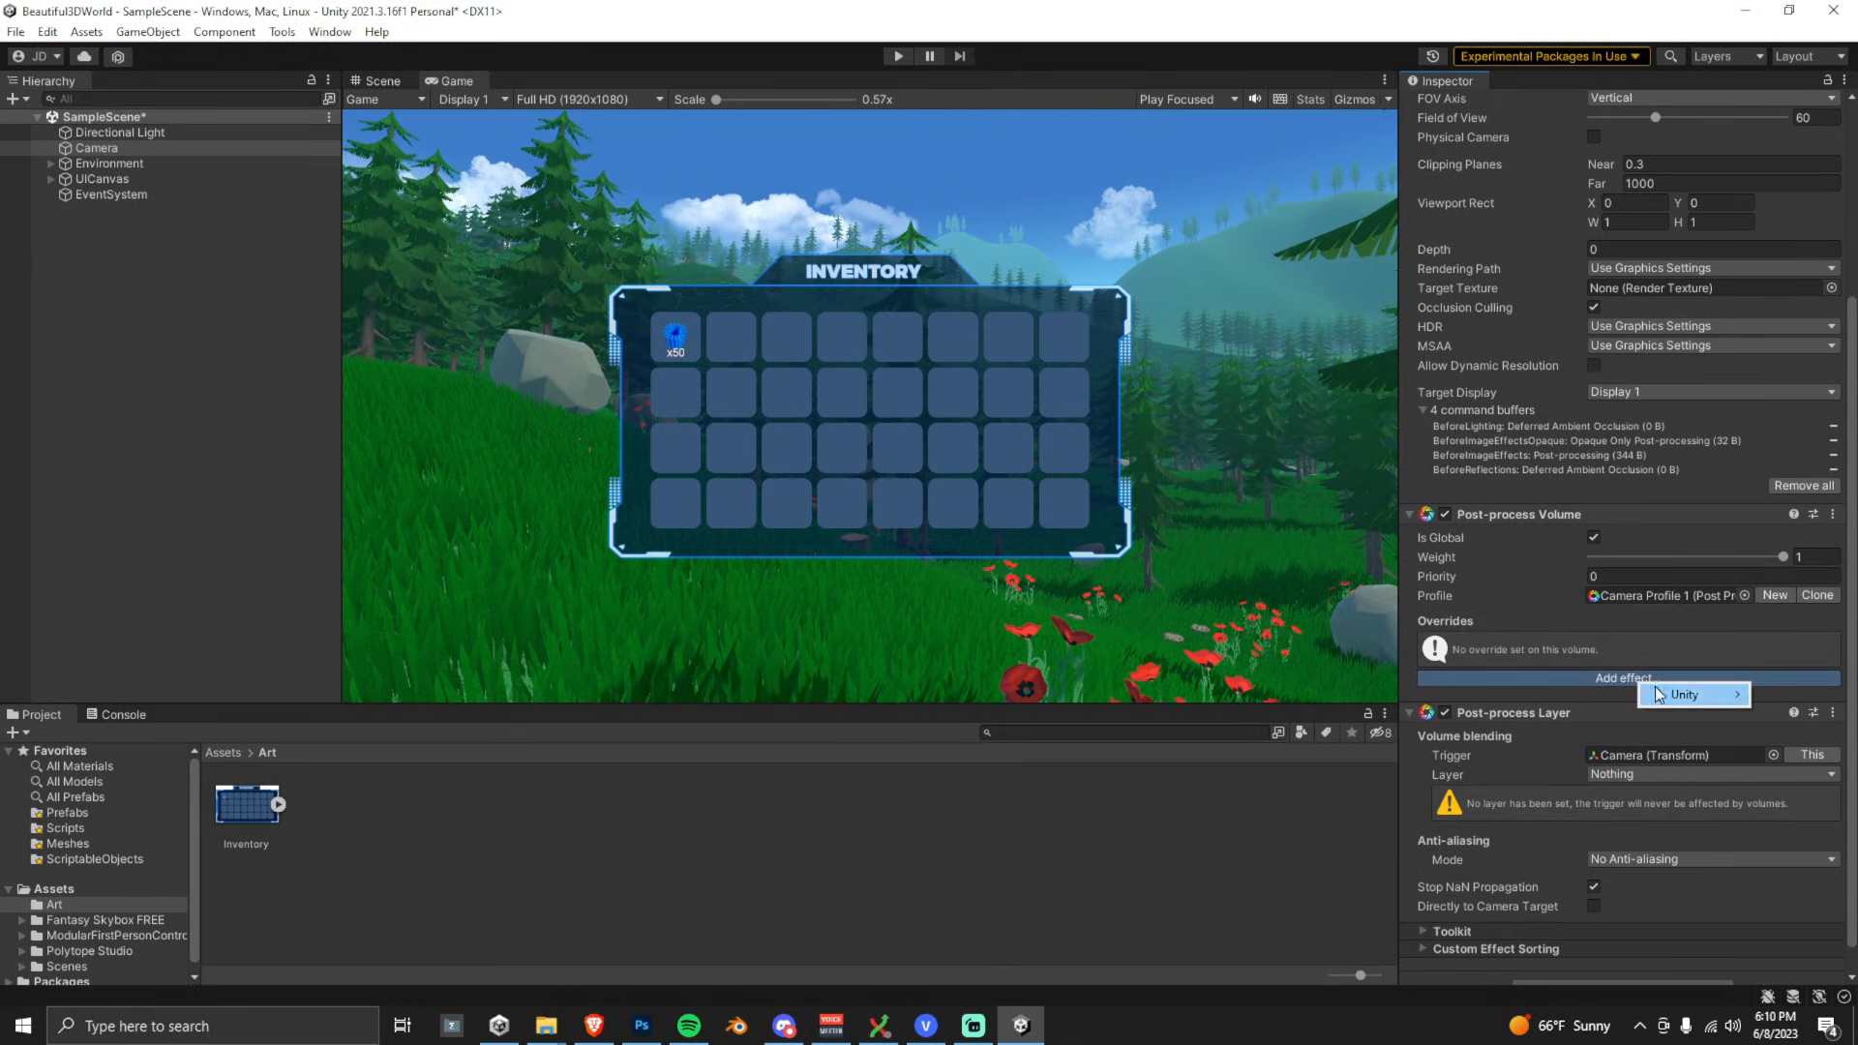
pyautogui.click(1684, 695)
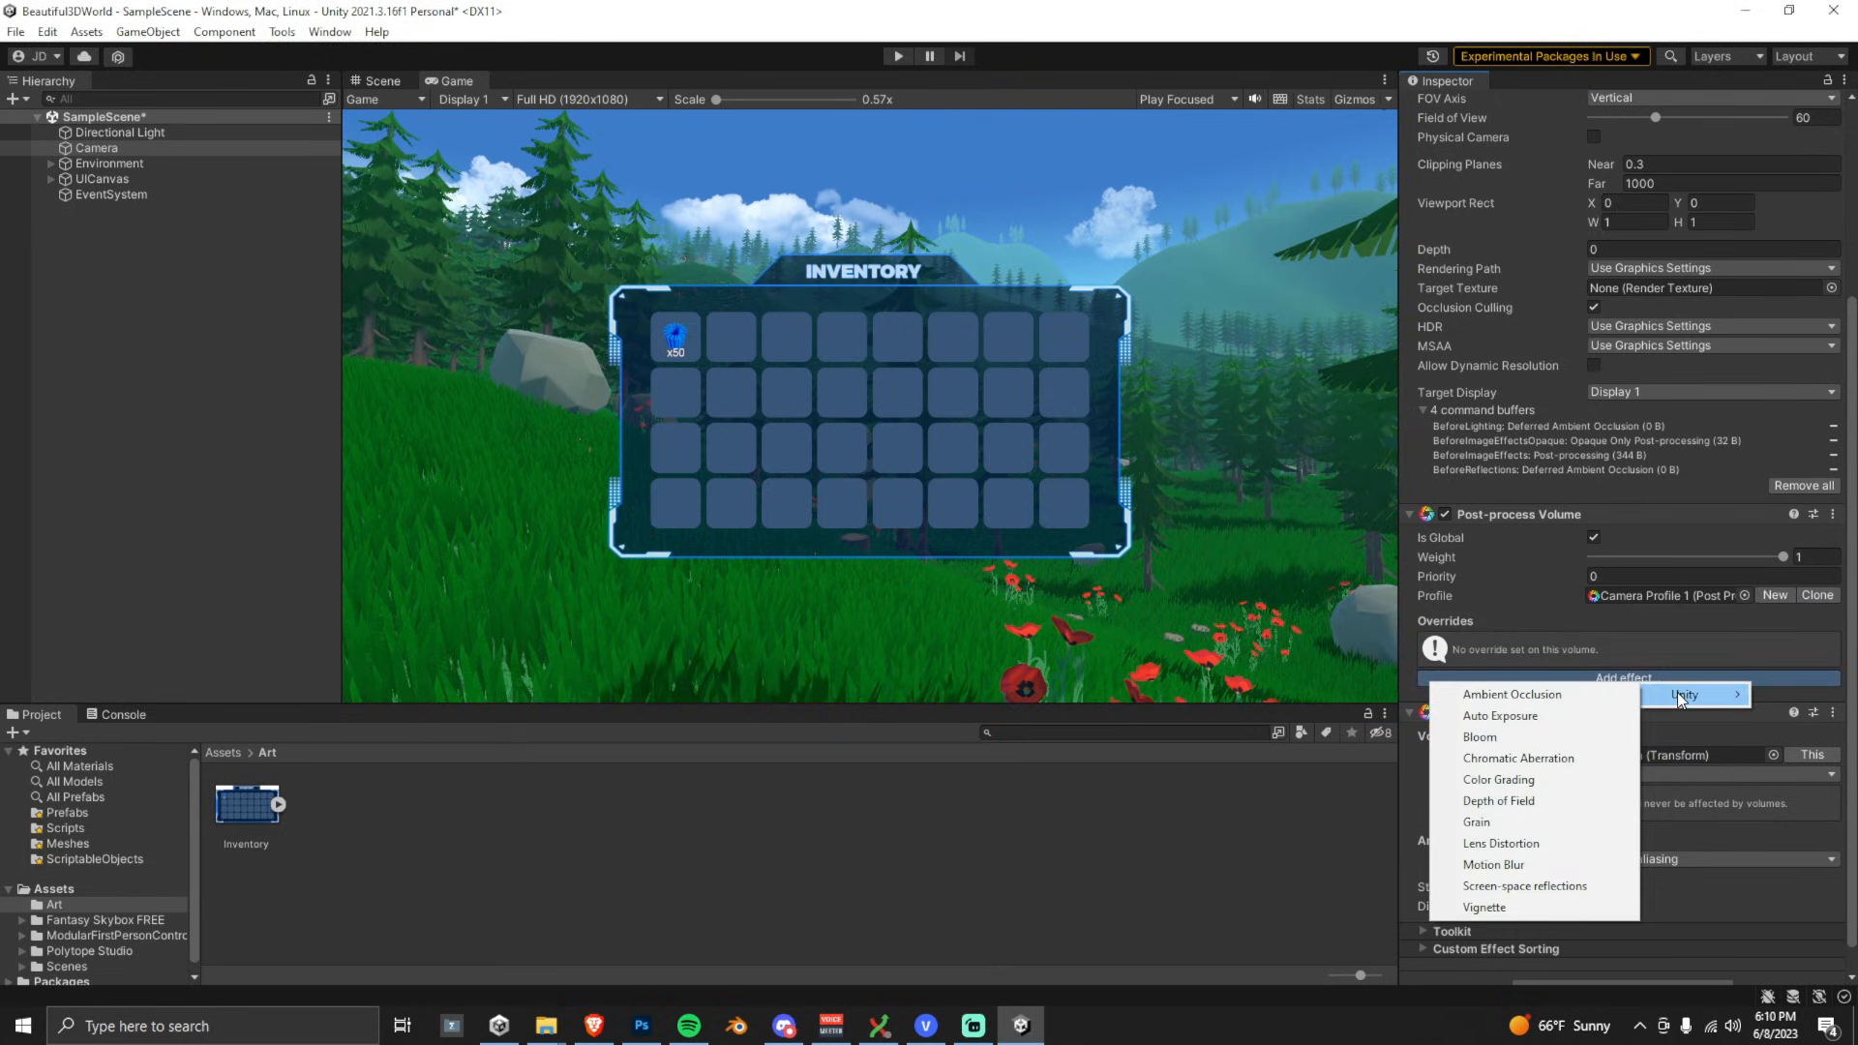
pyautogui.click(1499, 800)
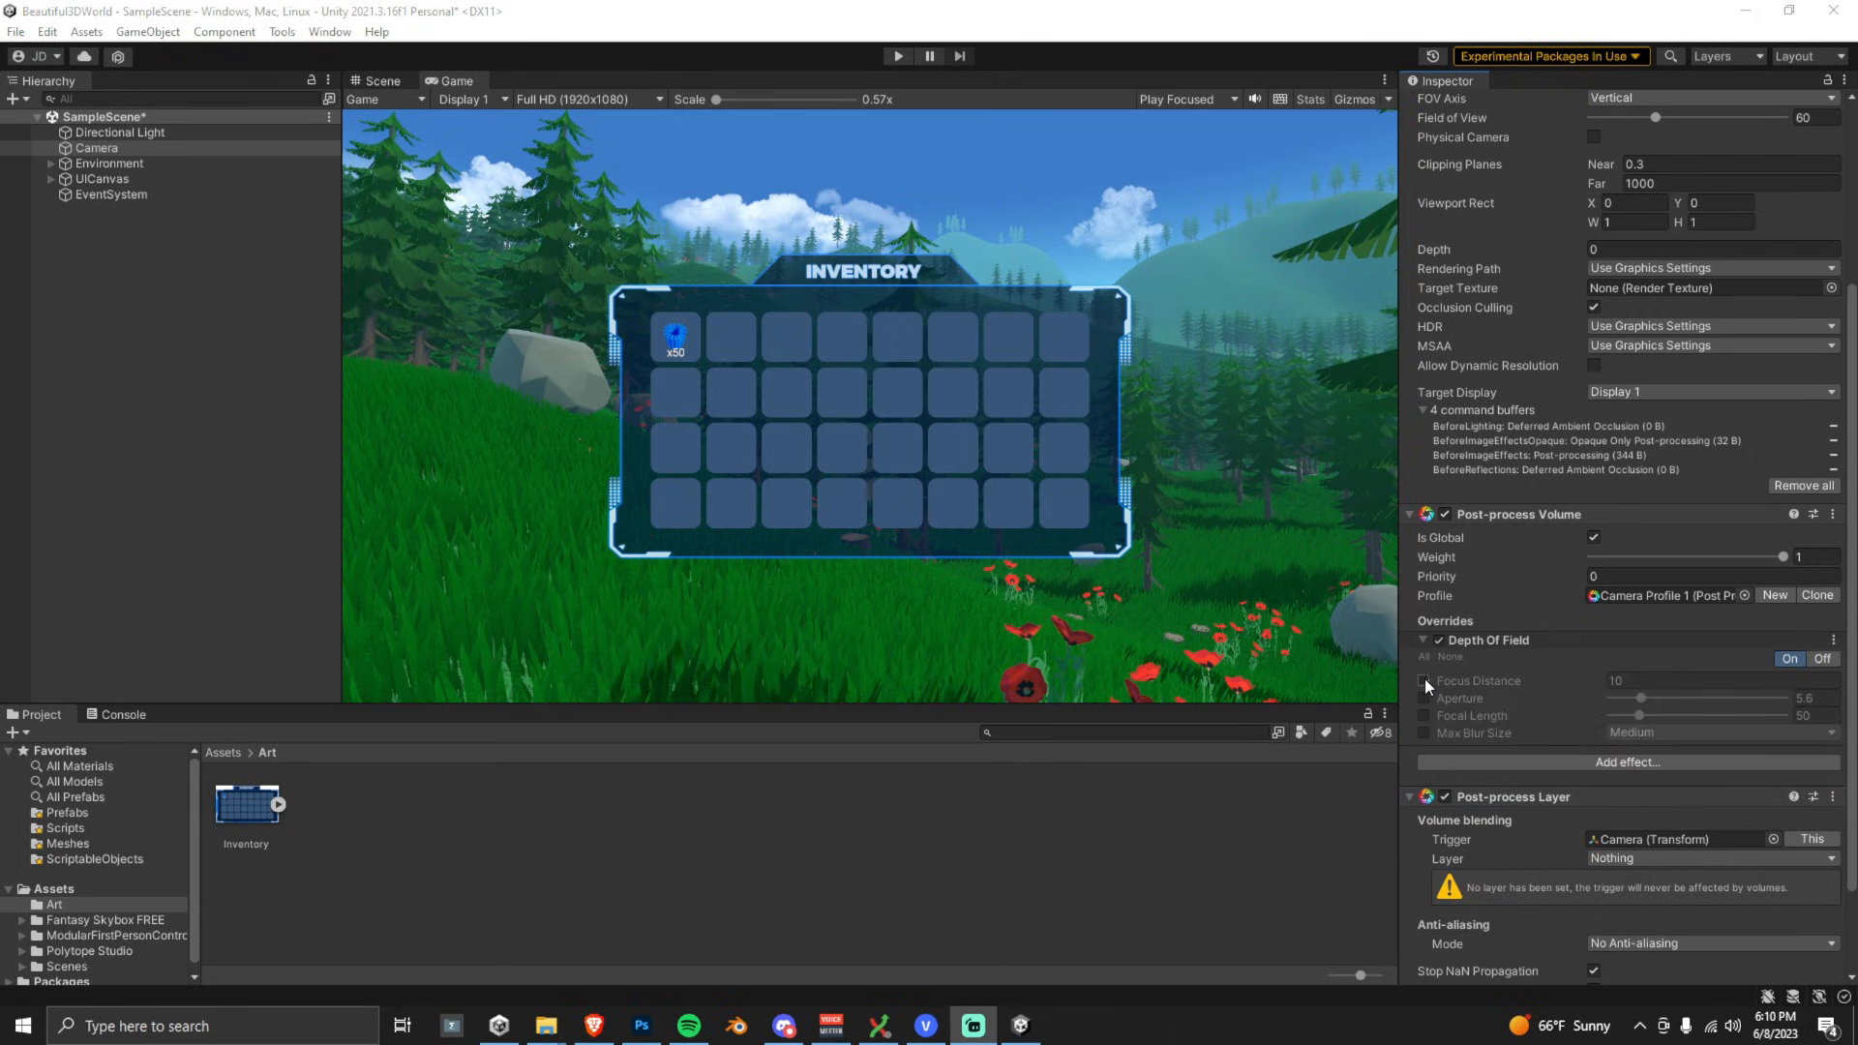
pyautogui.click(1424, 679)
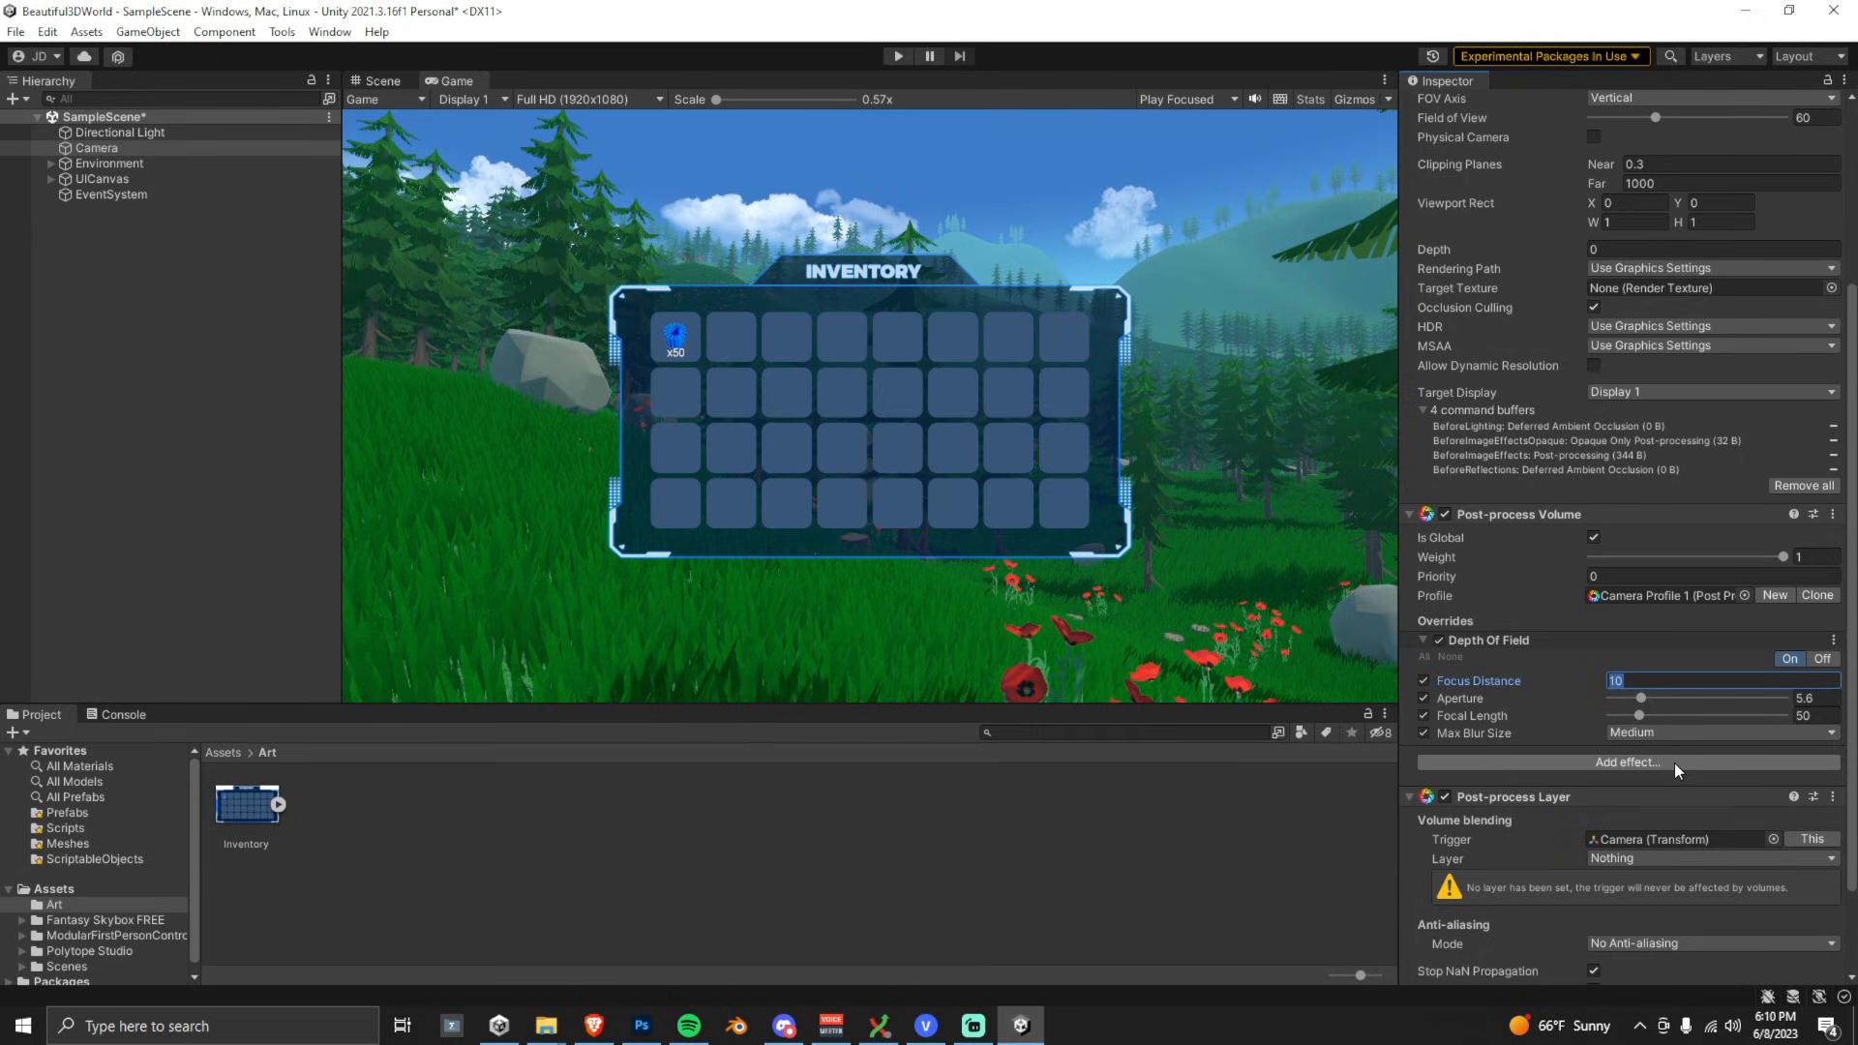
pyautogui.write('0.1')
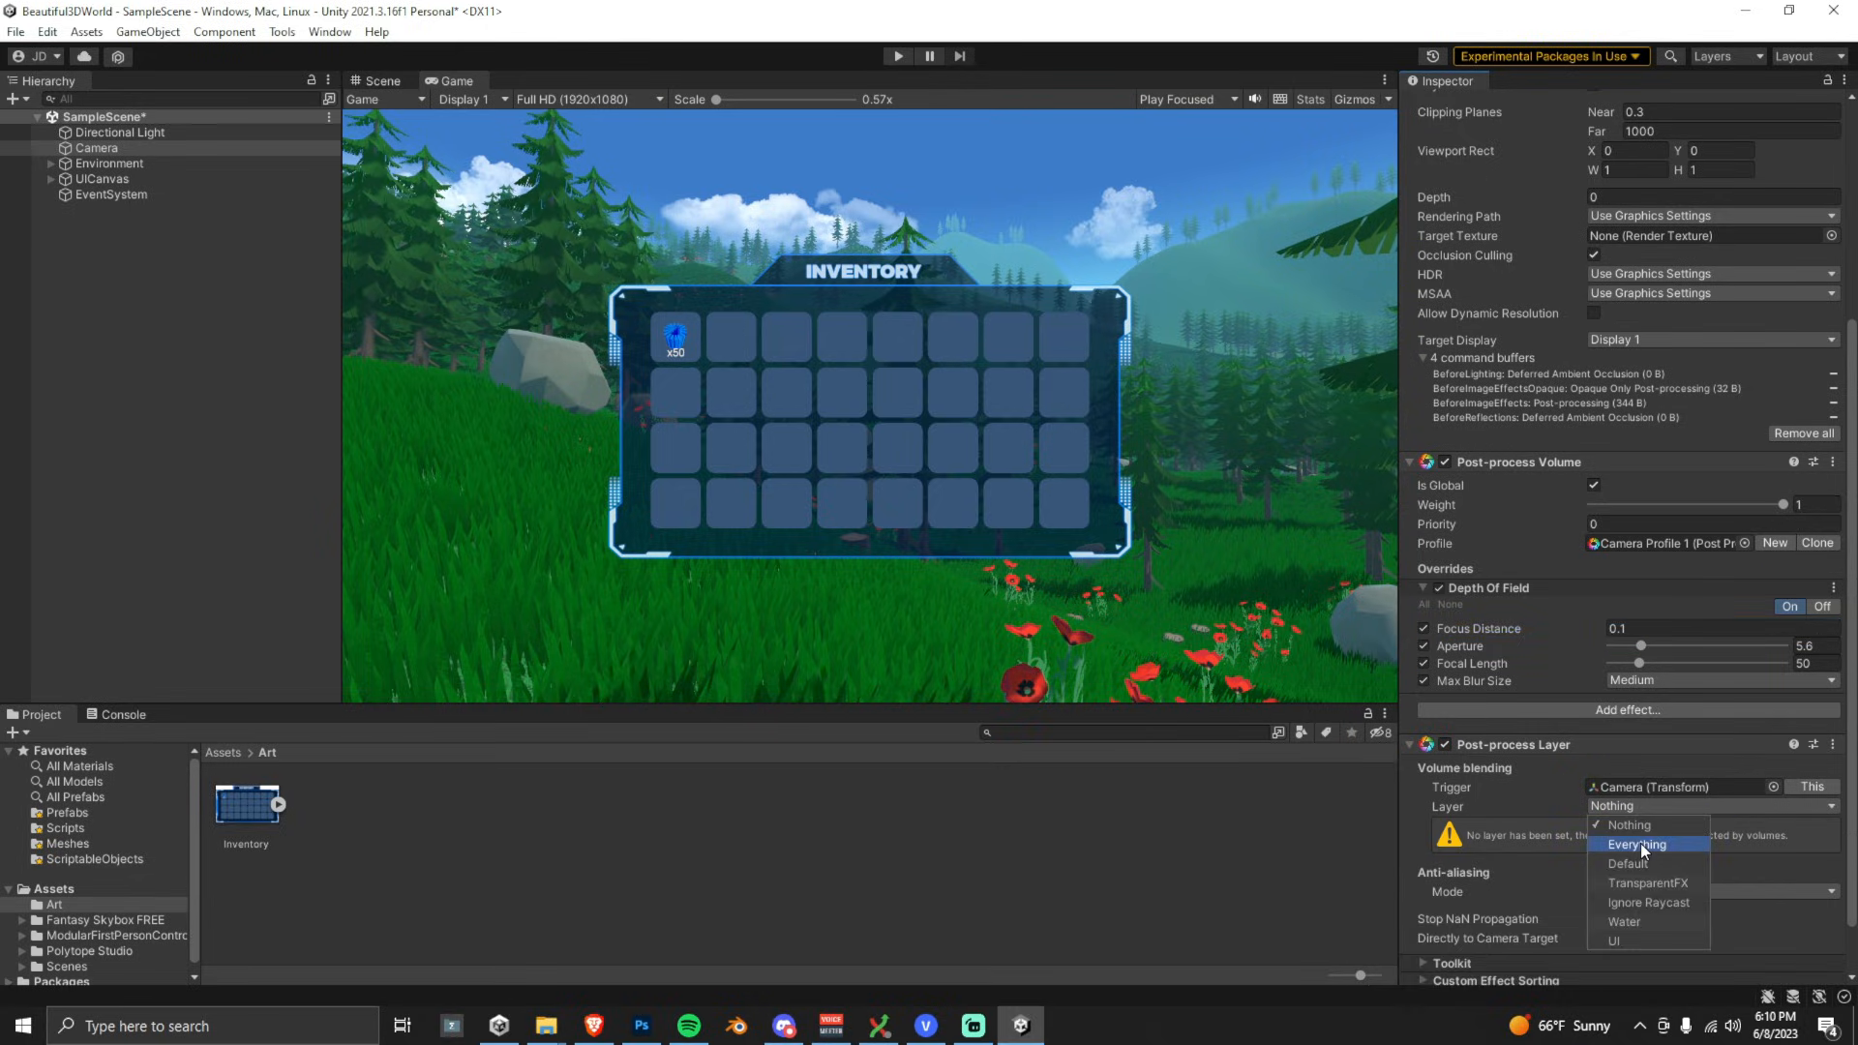
# - Set the Post-process Layer's layer to Everything so the forest background blurs
pyautogui.click(1638, 844)
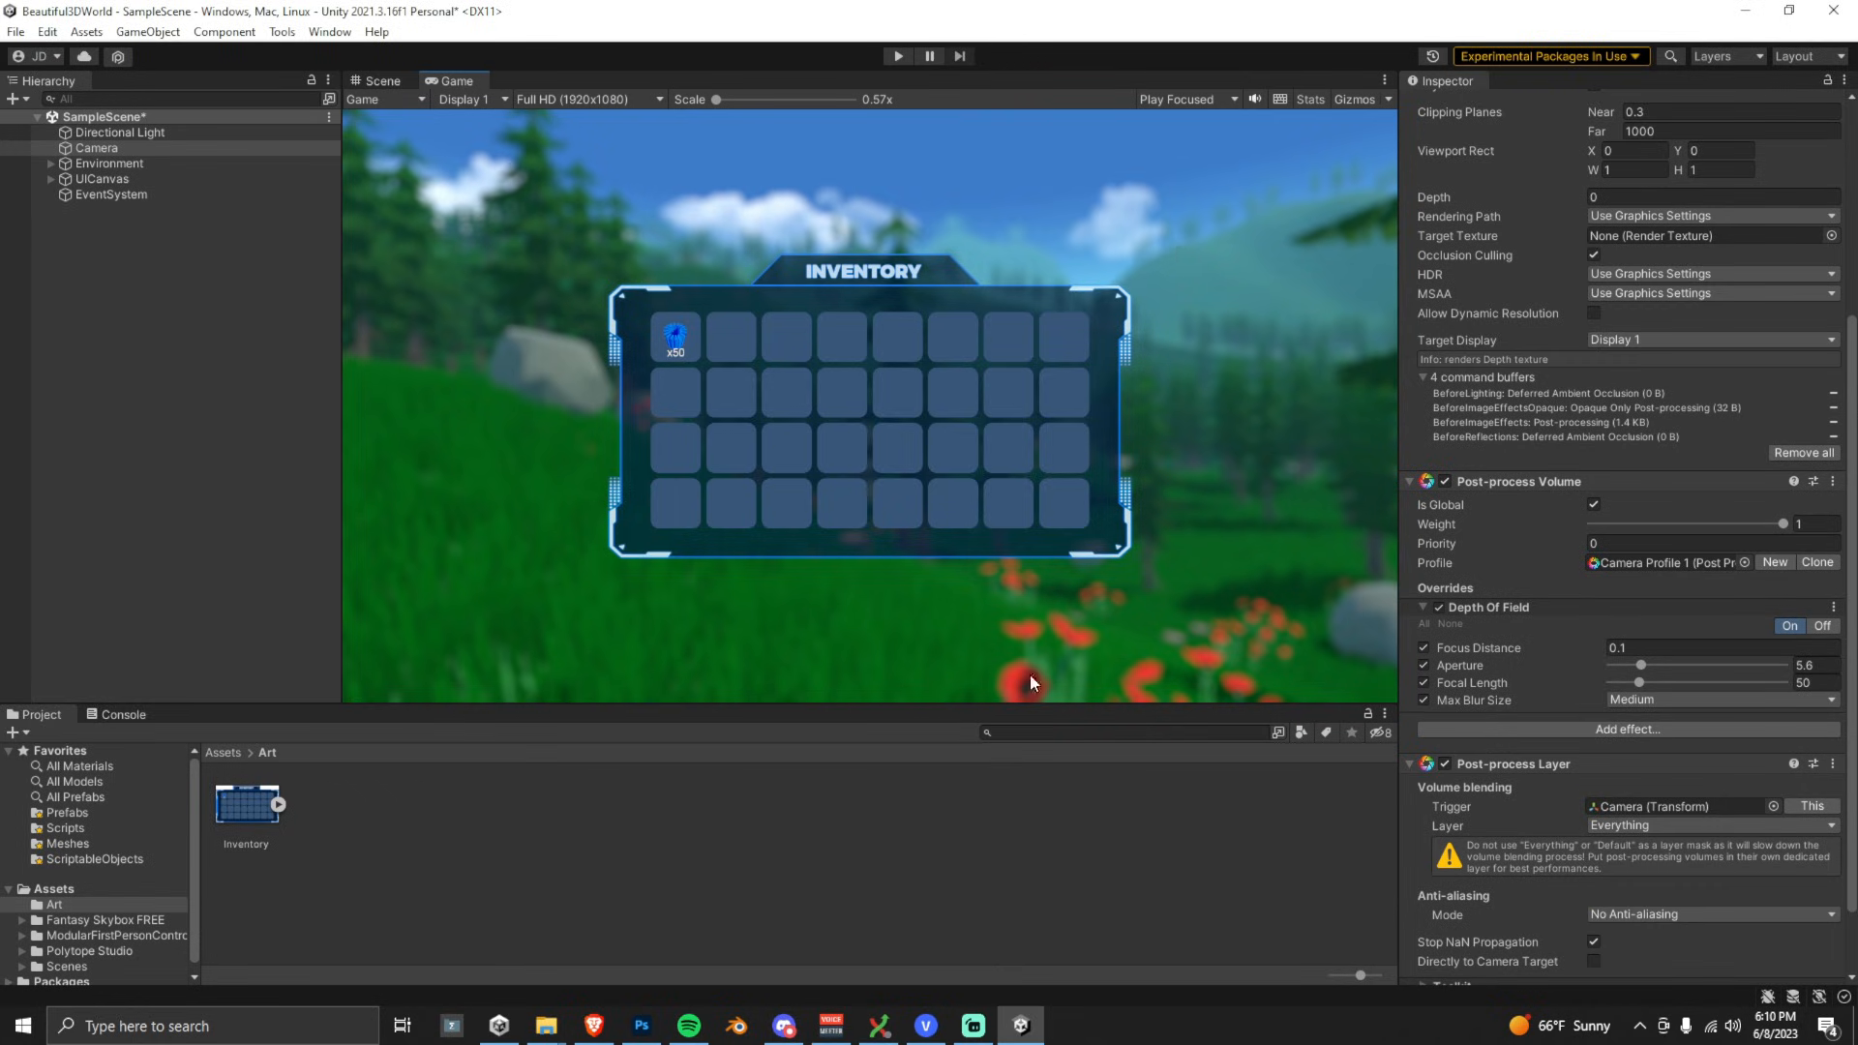
pyautogui.scroll(-3)
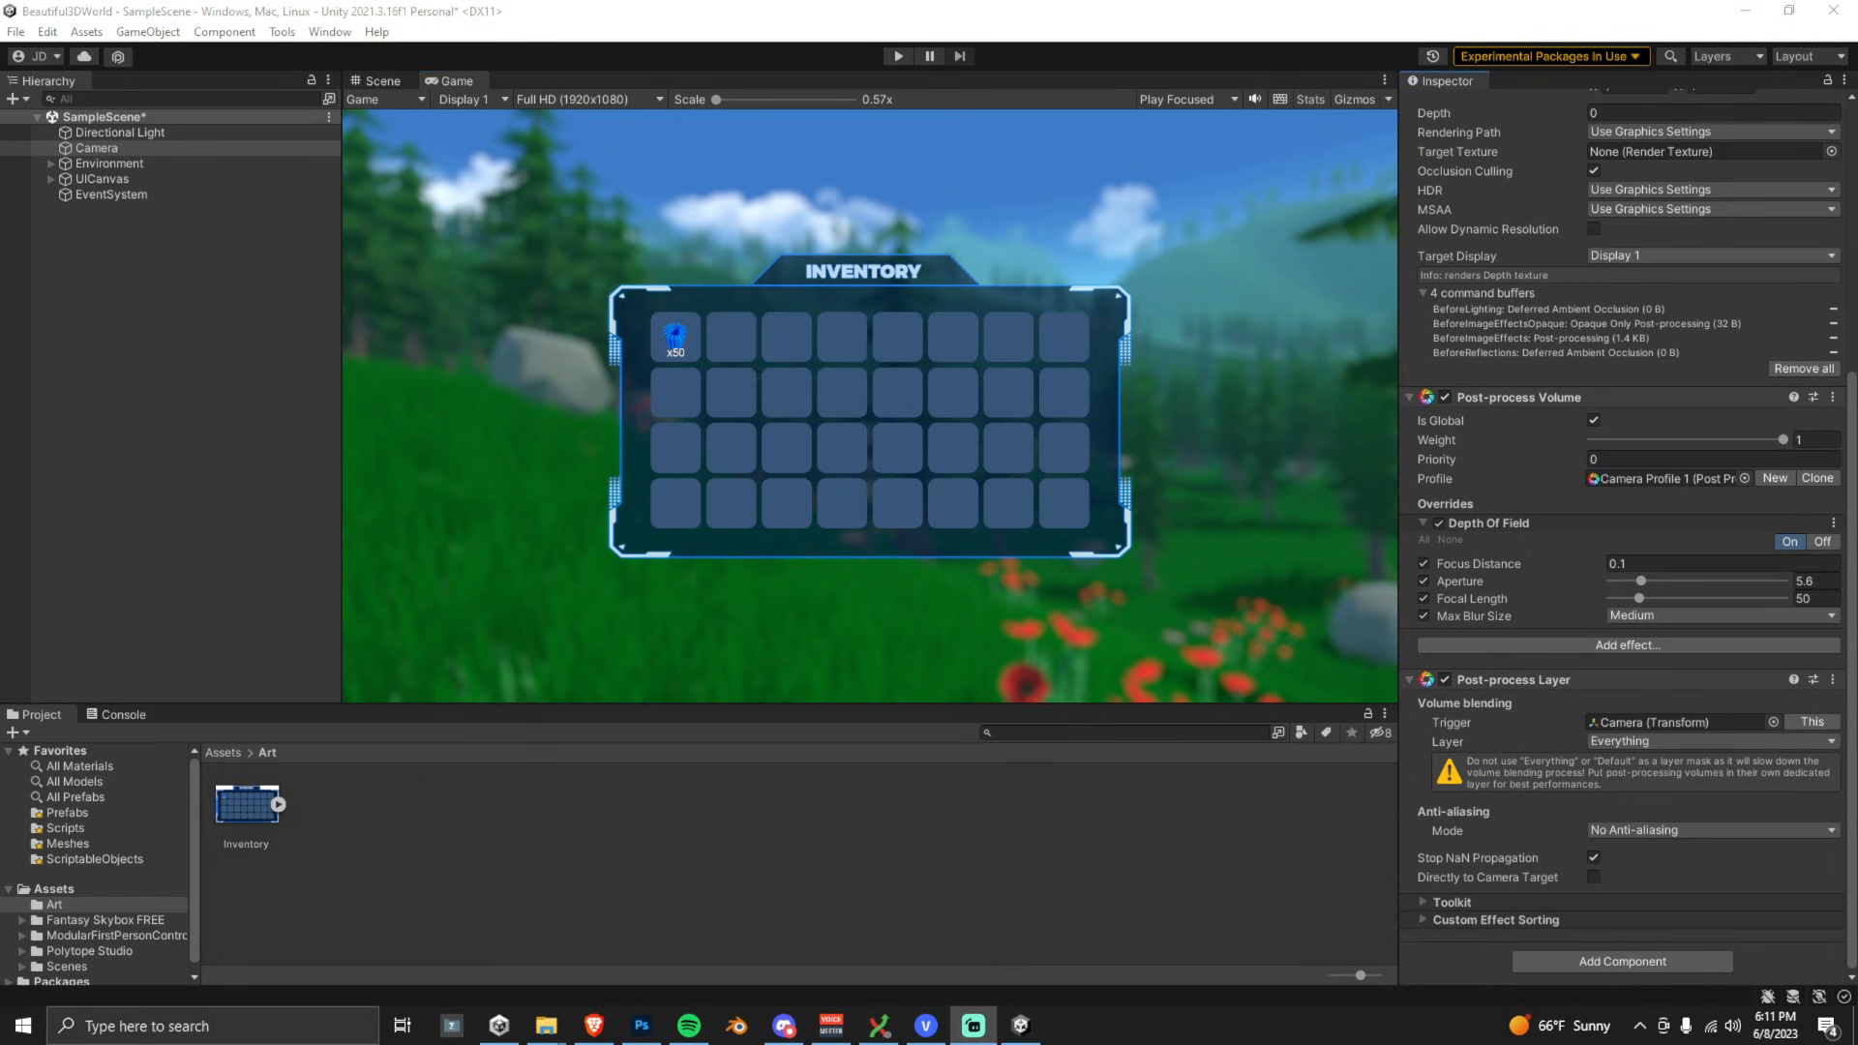
# - Add Color Grading with a mid-grey colour filter to darken the blurred background
pyautogui.click(1628, 645)
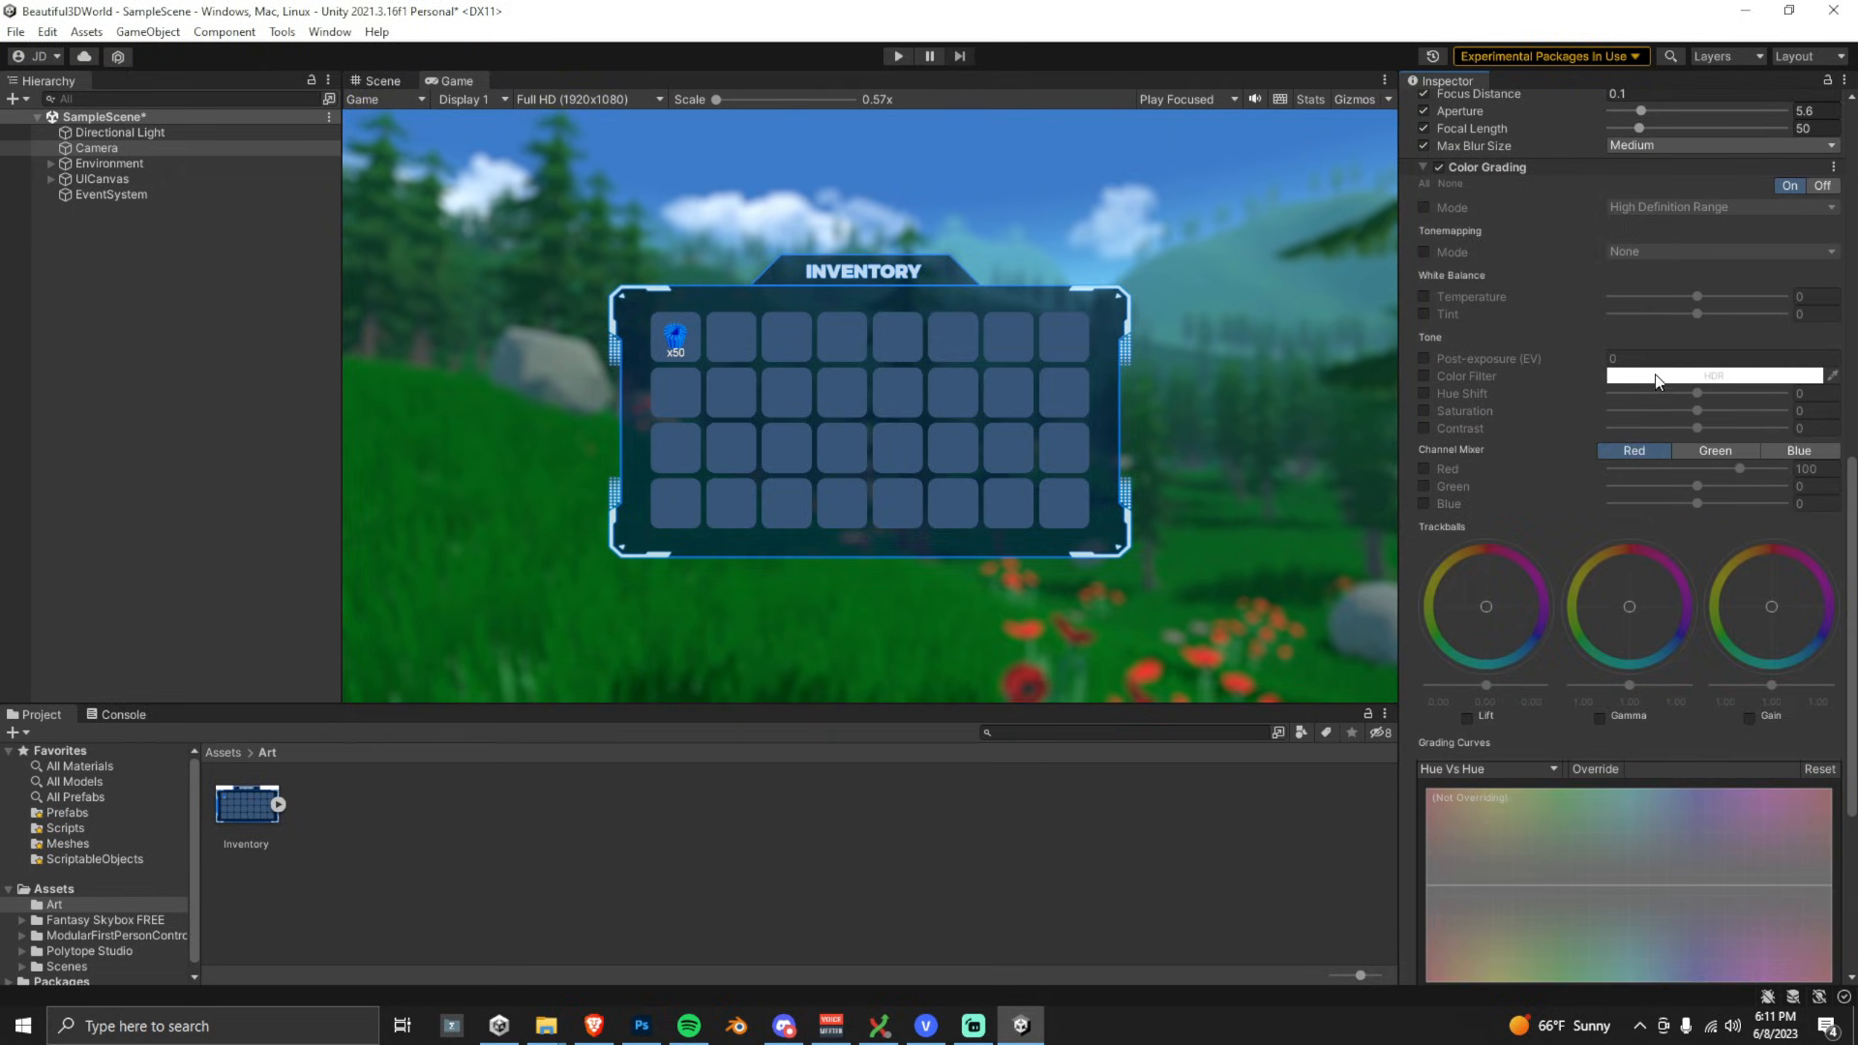
pyautogui.click(1423, 375)
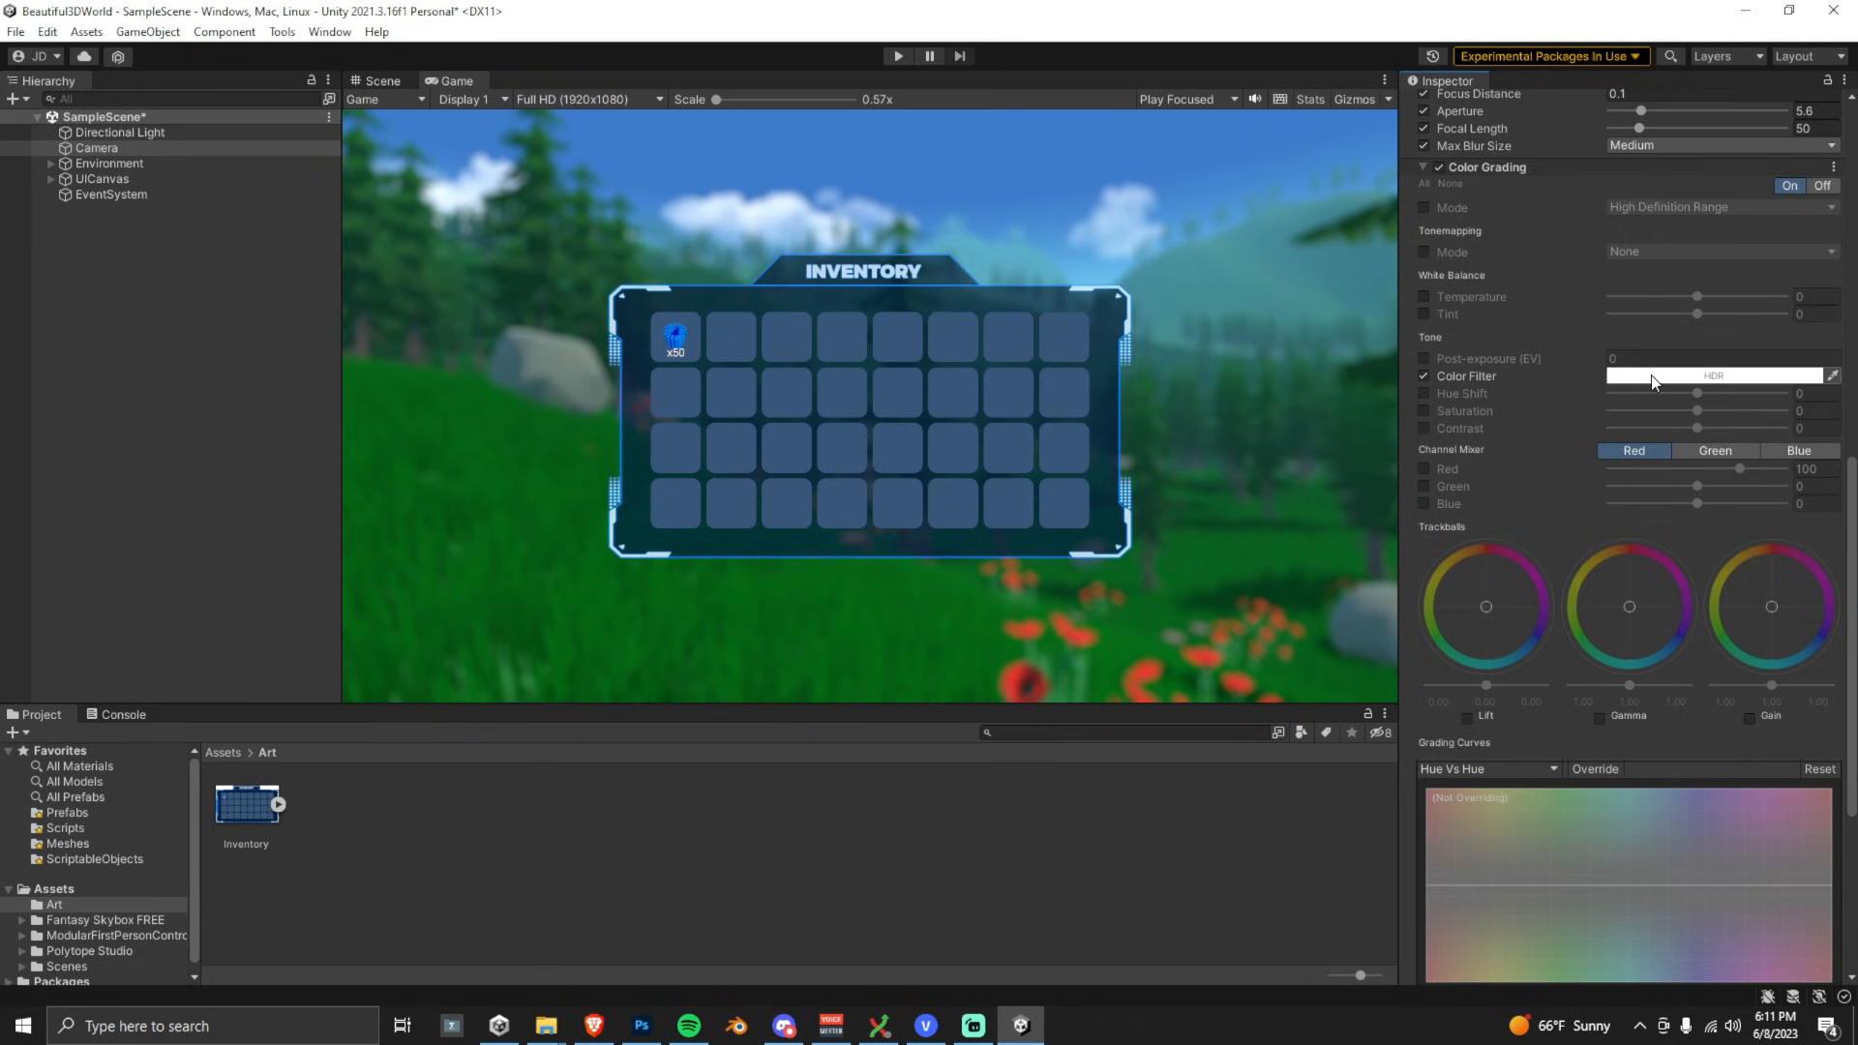
pyautogui.click(1713, 376)
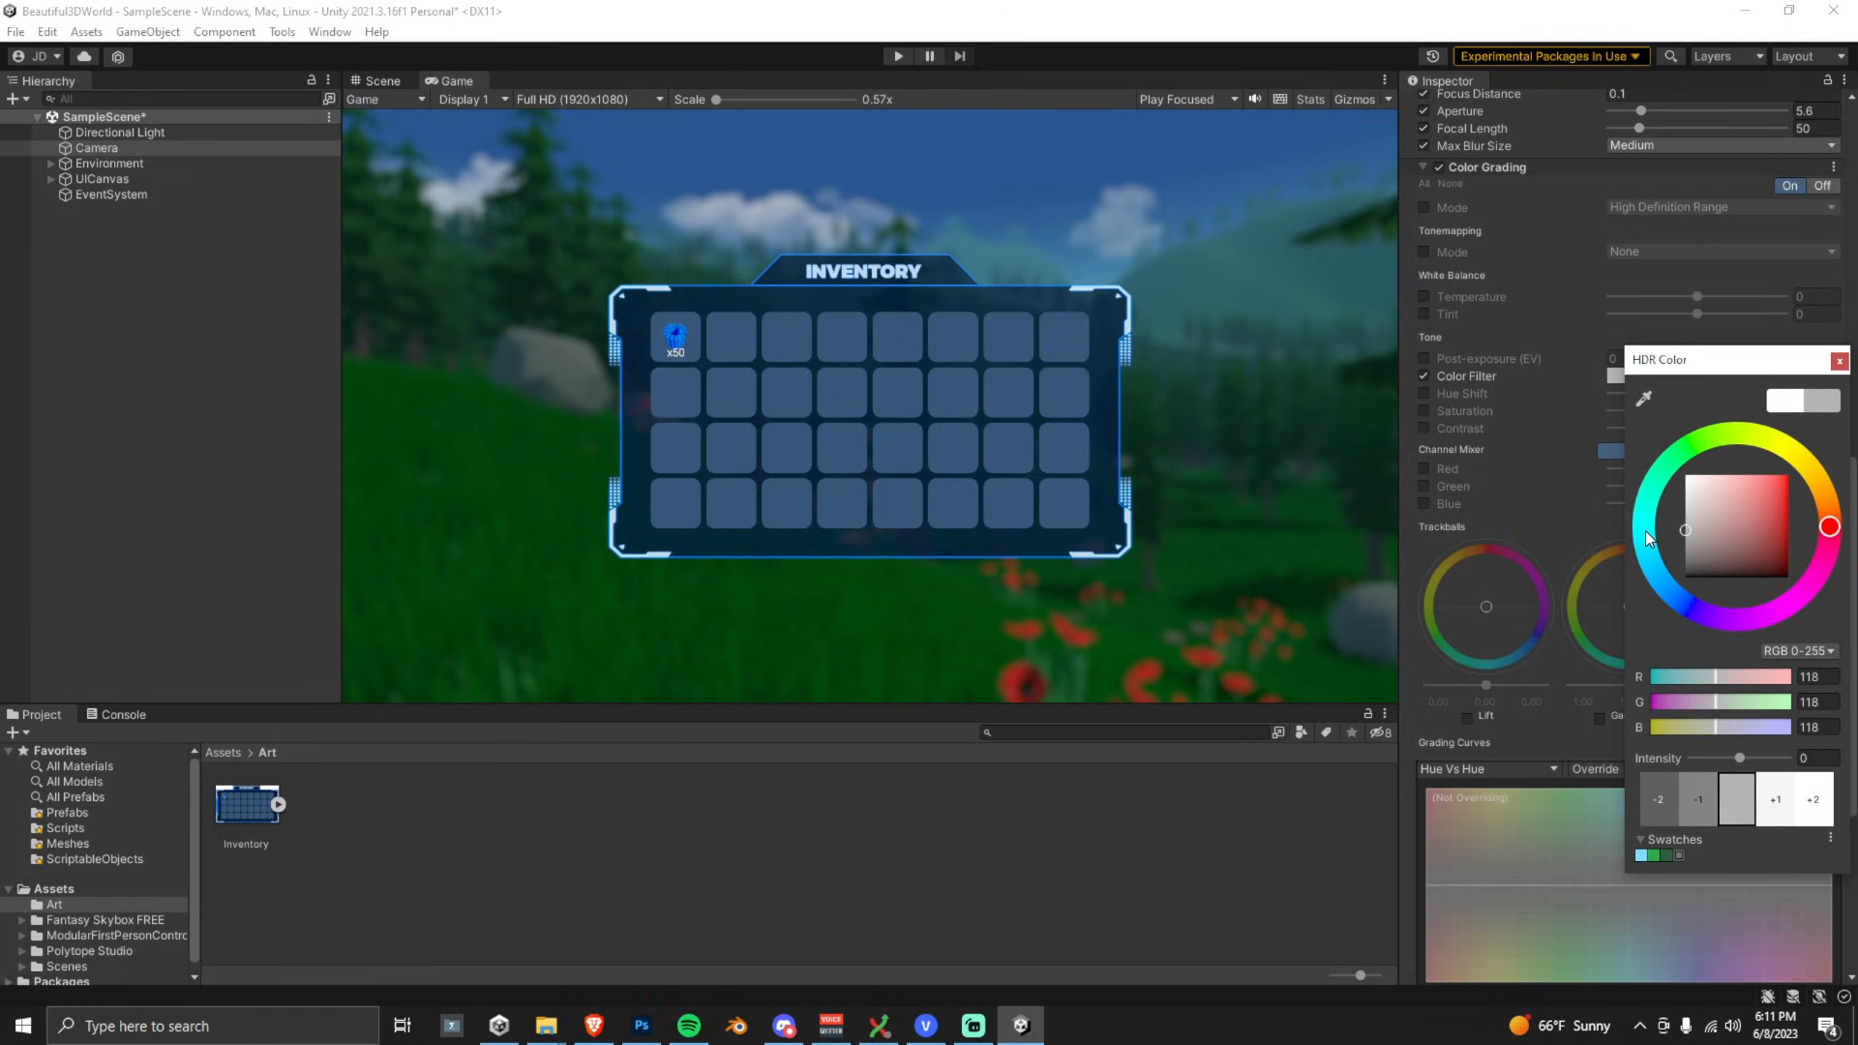
pyautogui.click(1839, 360)
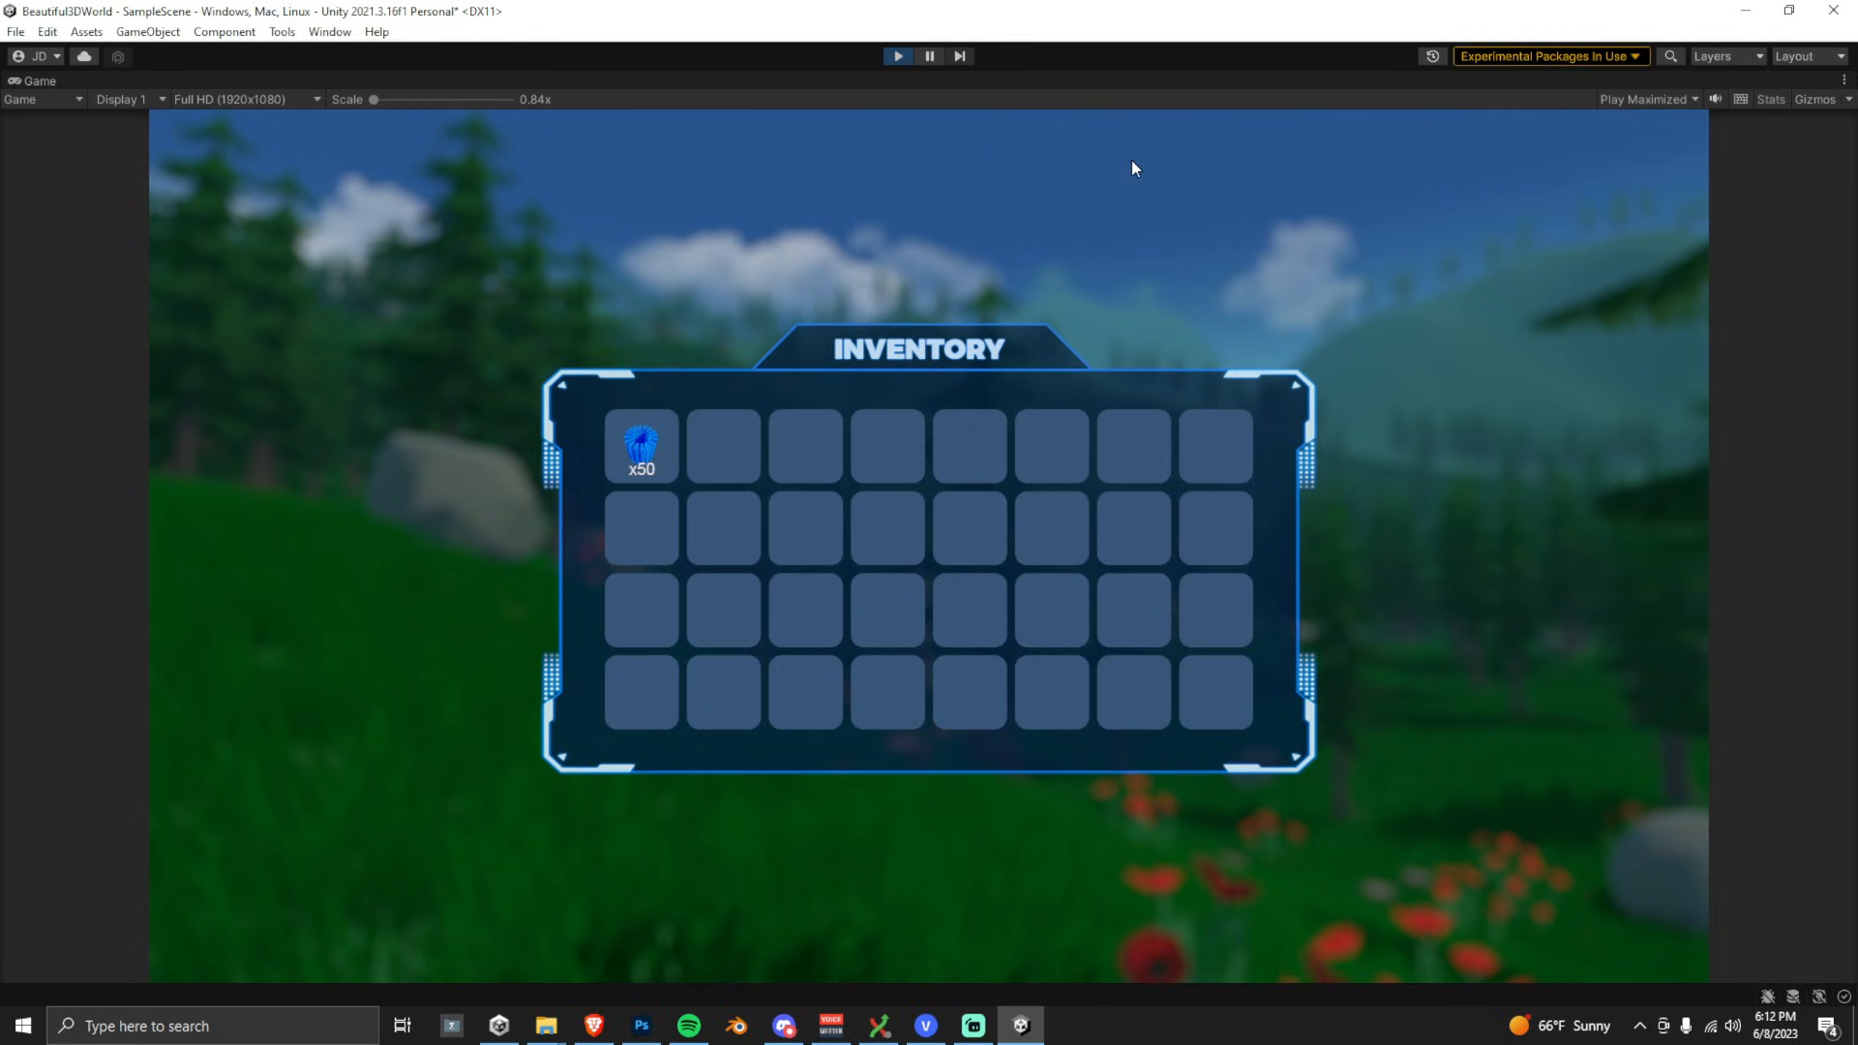
pyautogui.moveTo(1100, 627)
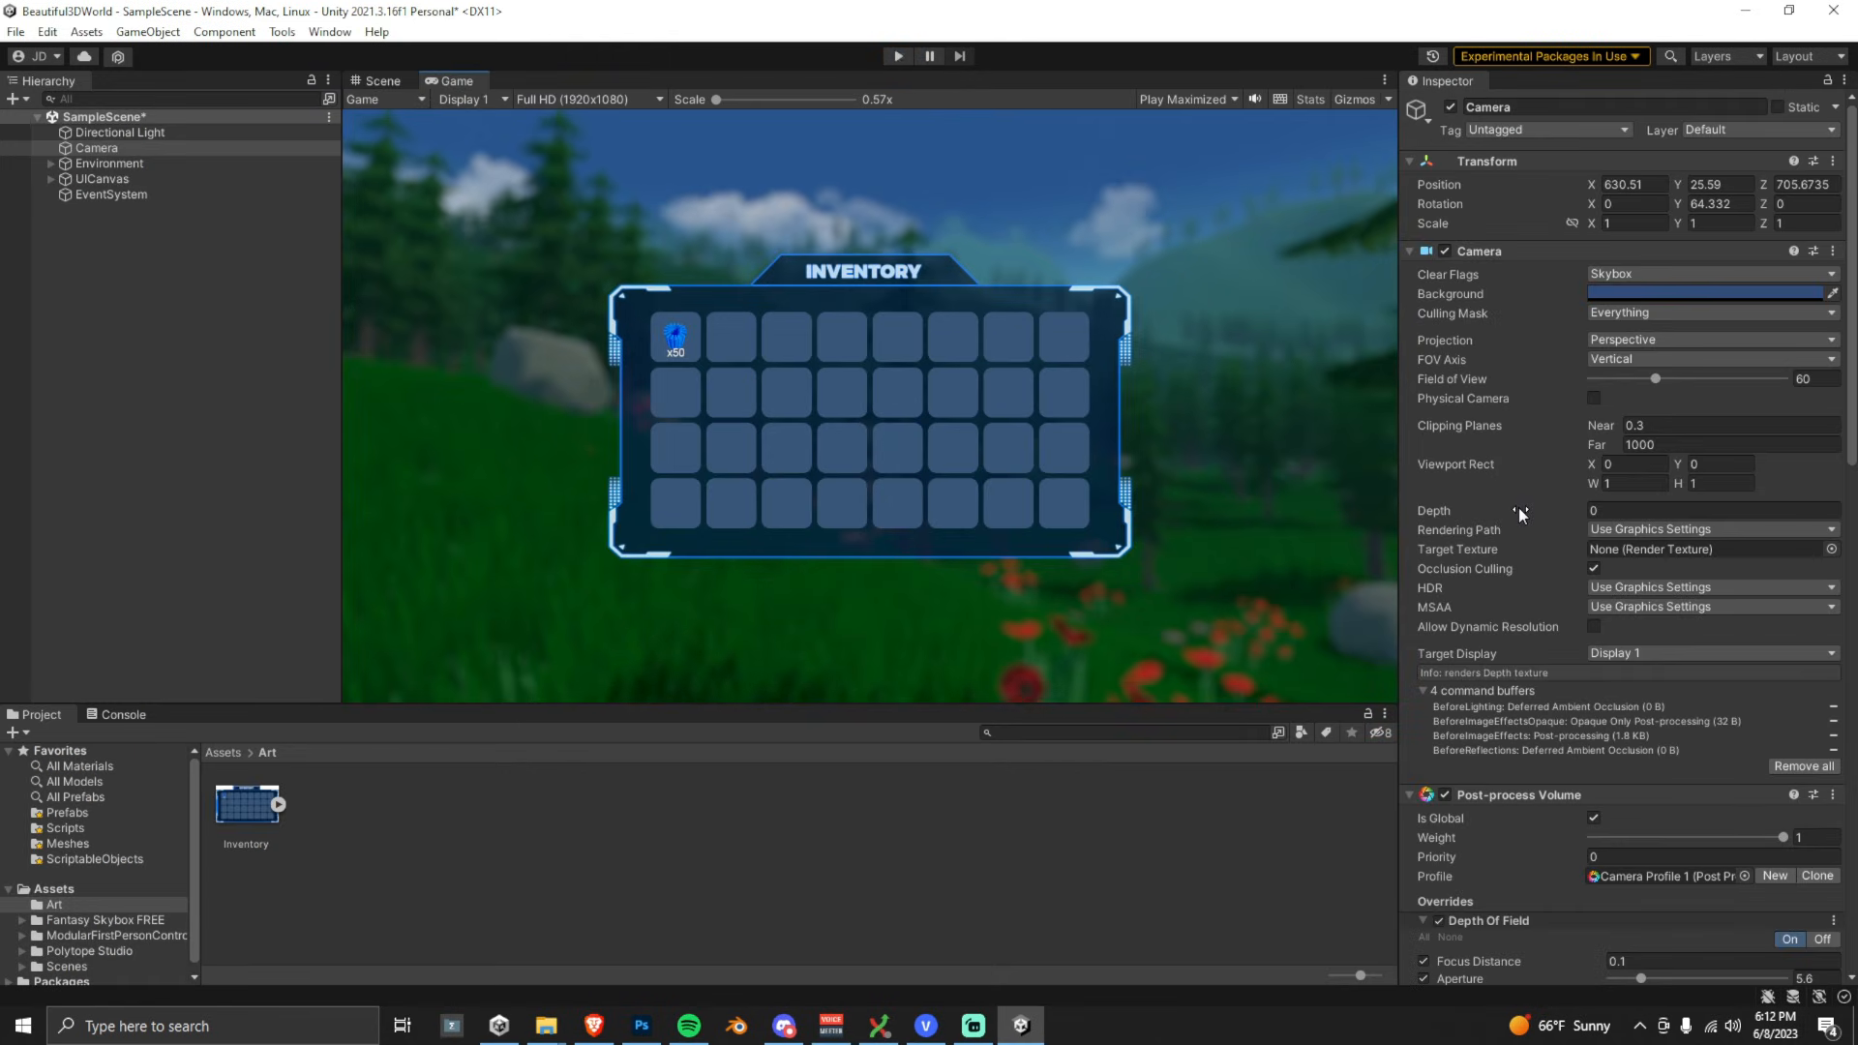
# - Toggle the Post-process Volume off to see the forest sharpen, then turn it back on
pyautogui.scroll(-3)
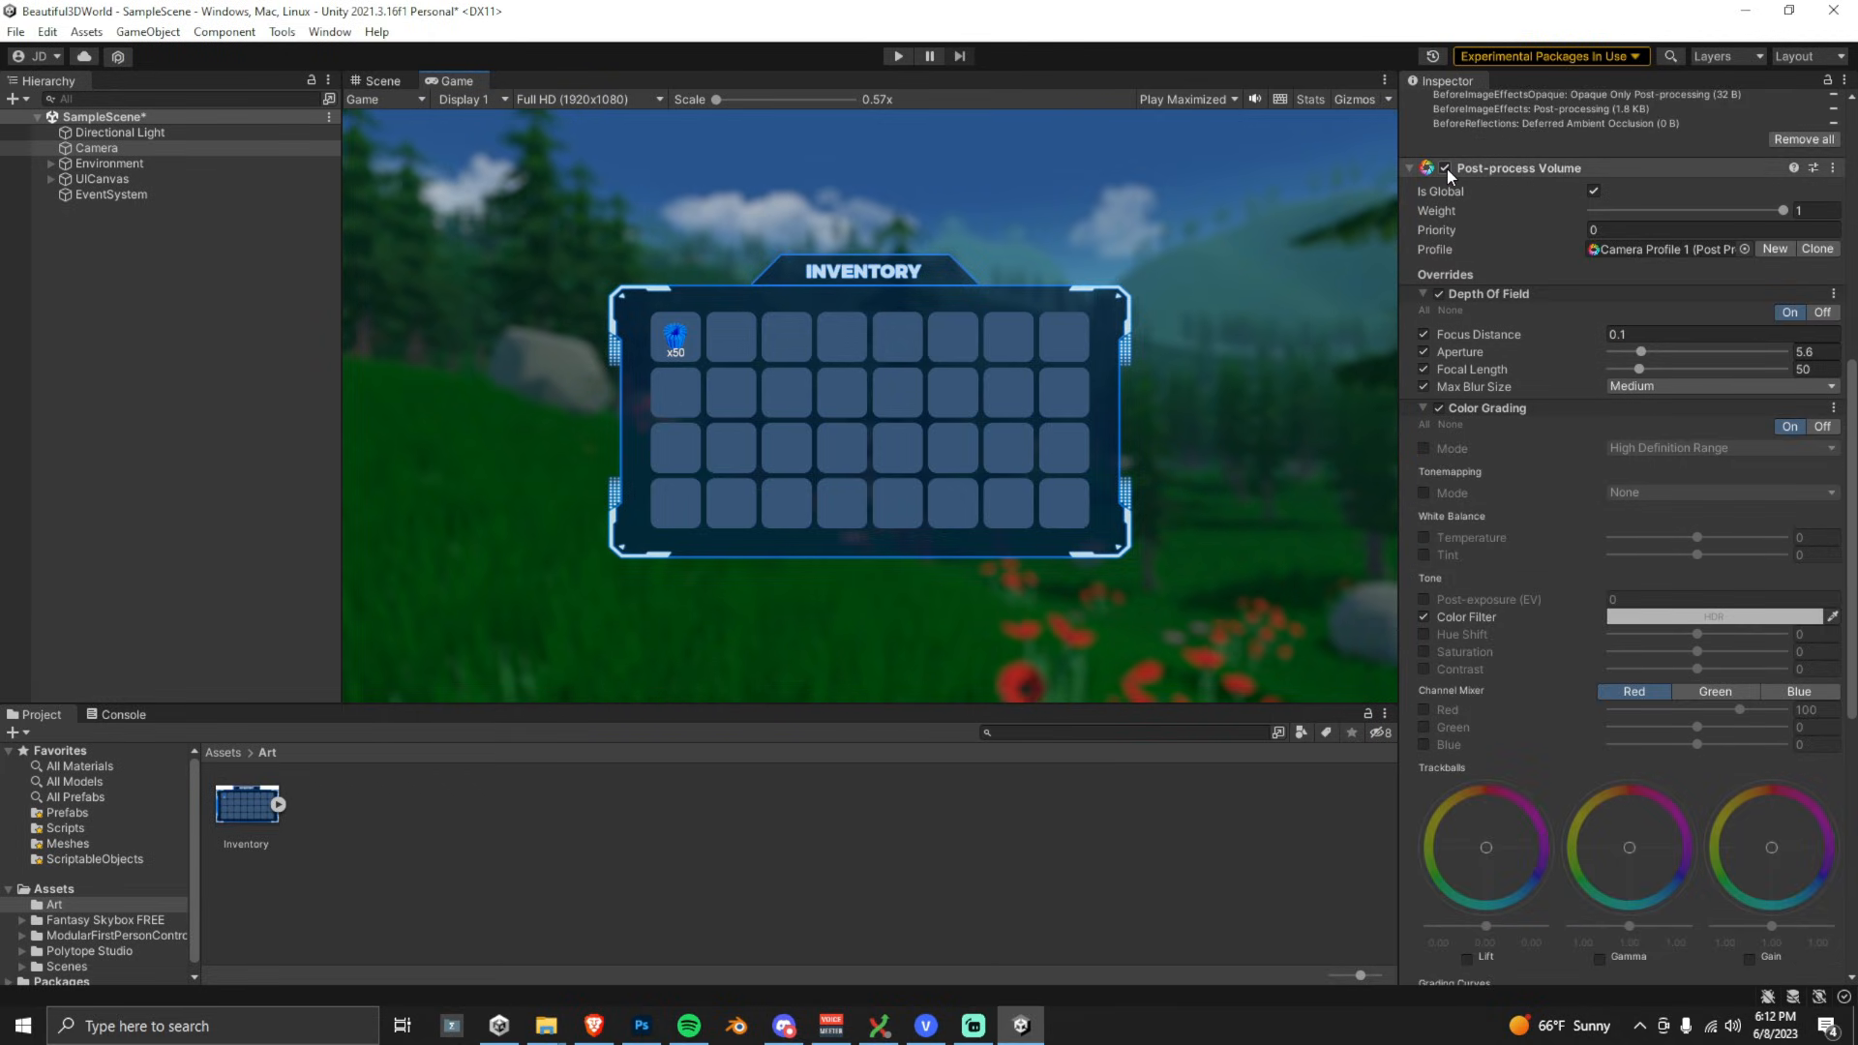
pyautogui.scroll(3)
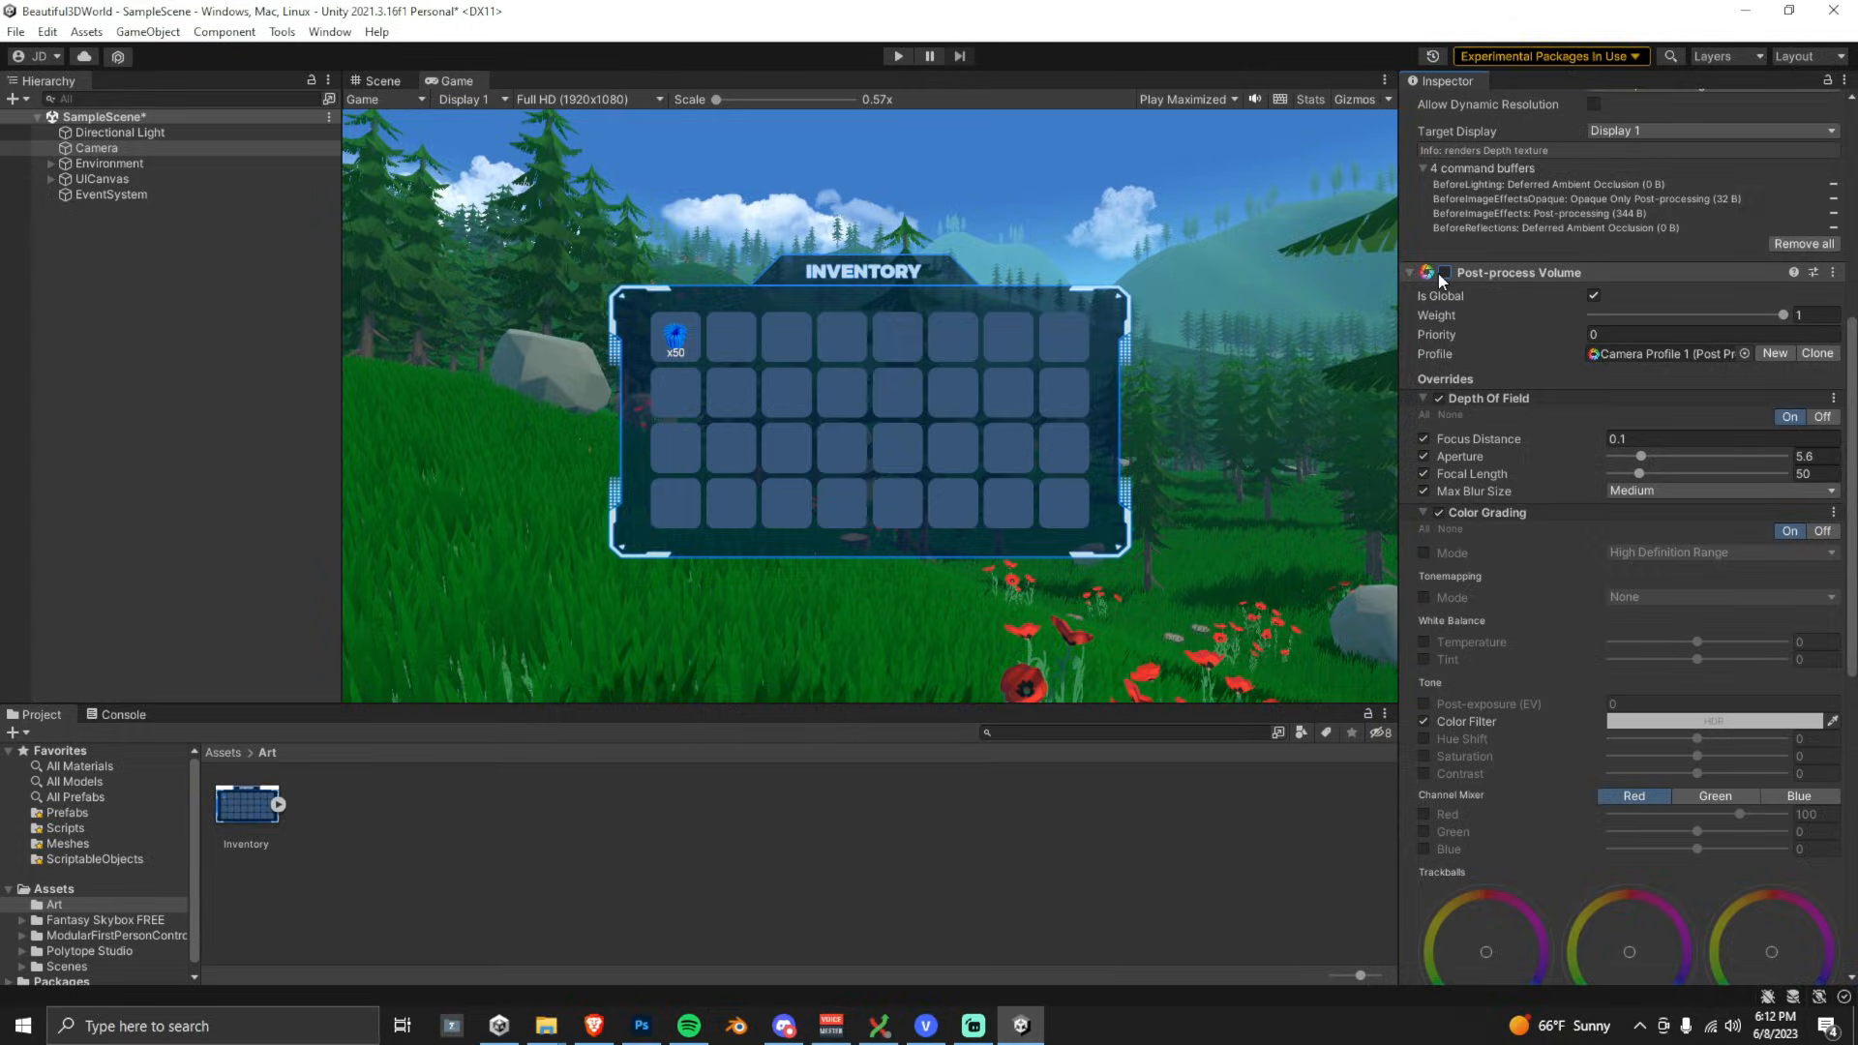
pyautogui.click(1064, 1026)
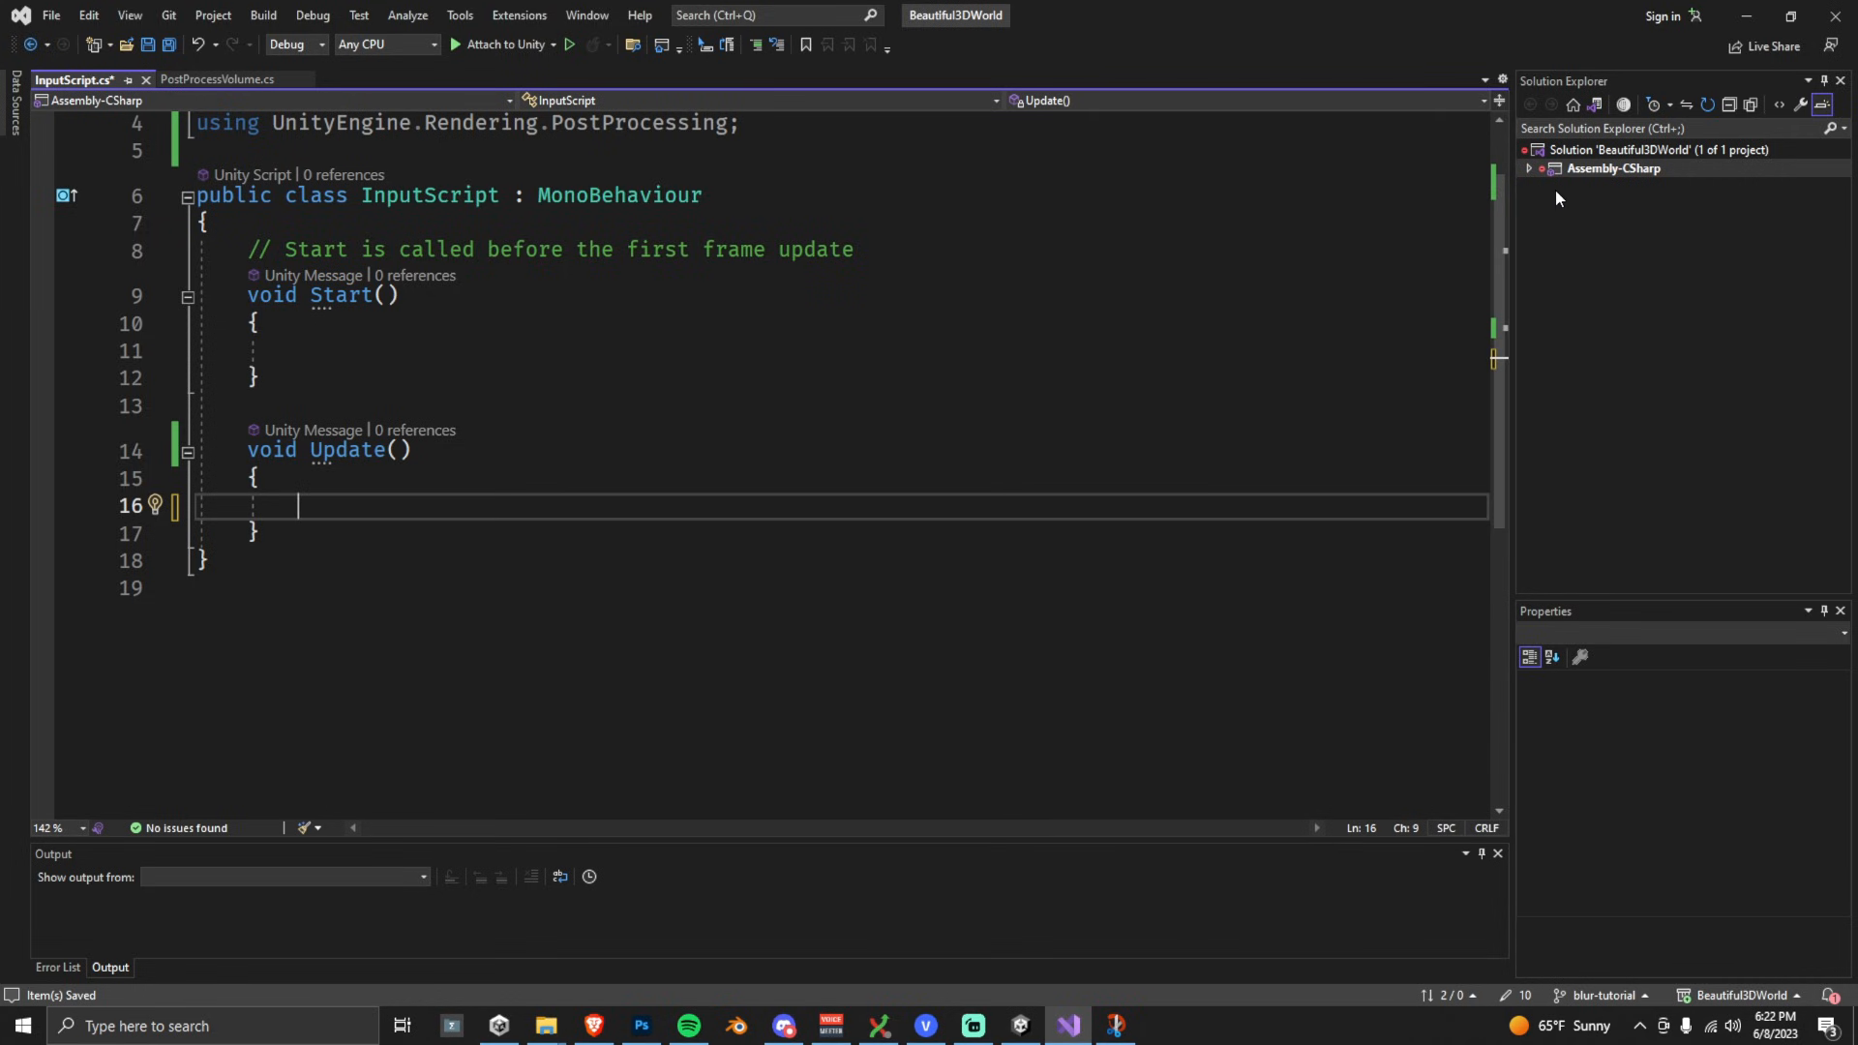
# - In Update, on Tab keydown get the camera's PostProcessVolume and set ppVolume.enabled = !ppVolume.enabled
pyautogui.write('if (Input.GetKeyDow')
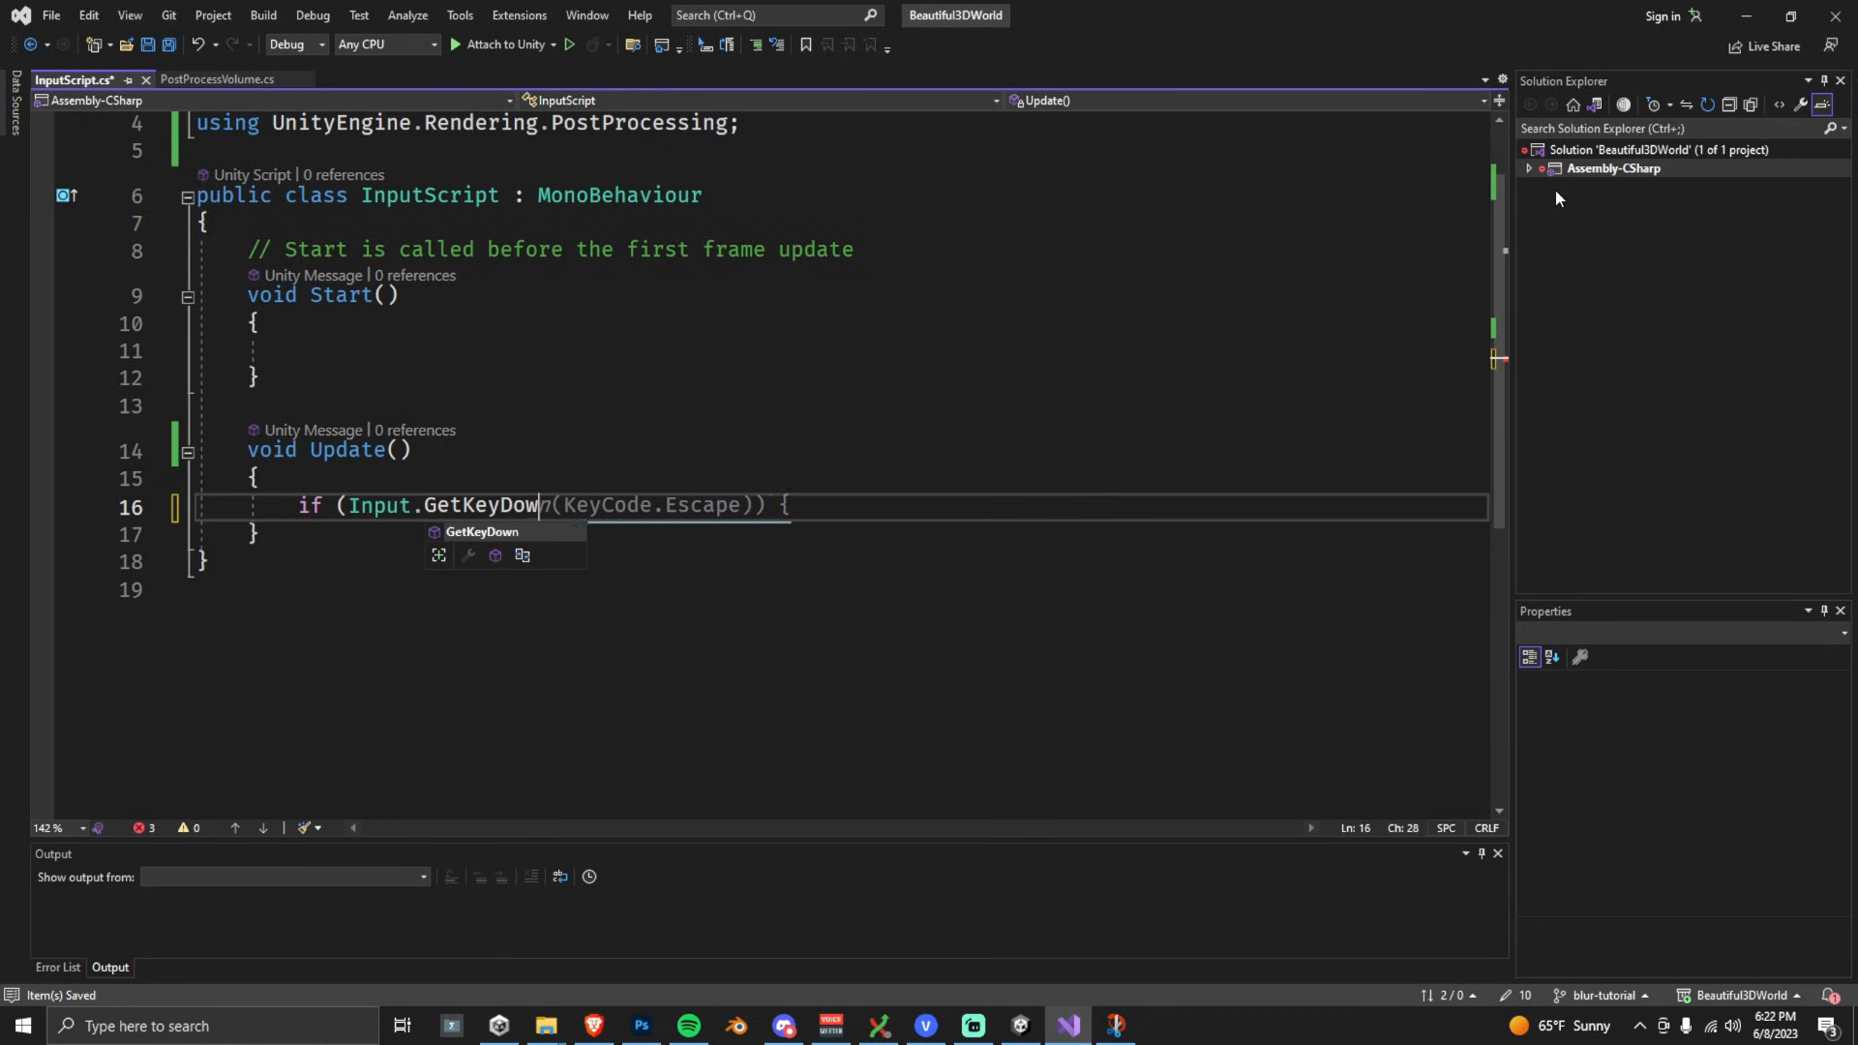
pyautogui.write('Tab))')
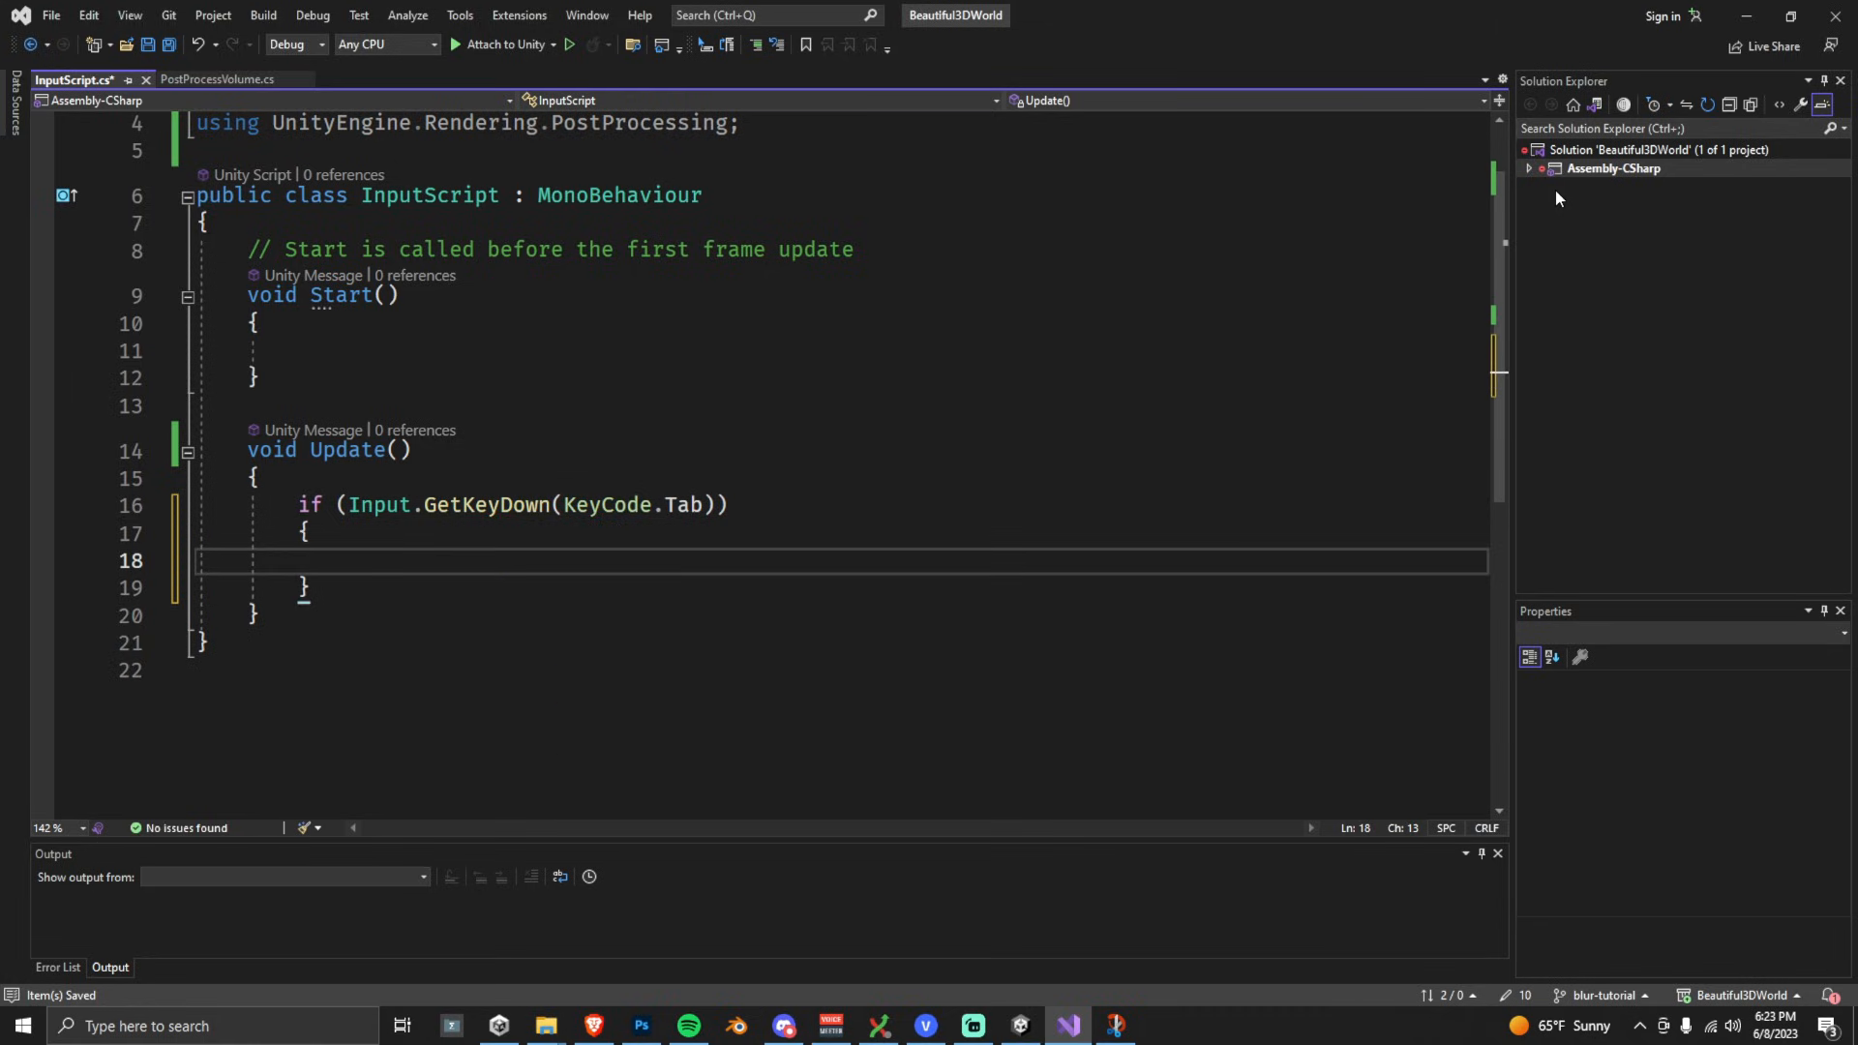
pyautogui.write('PostProcessVolume ppVolume = Camera.main.gameObject.GetComponent<PostProcessVolume>();')
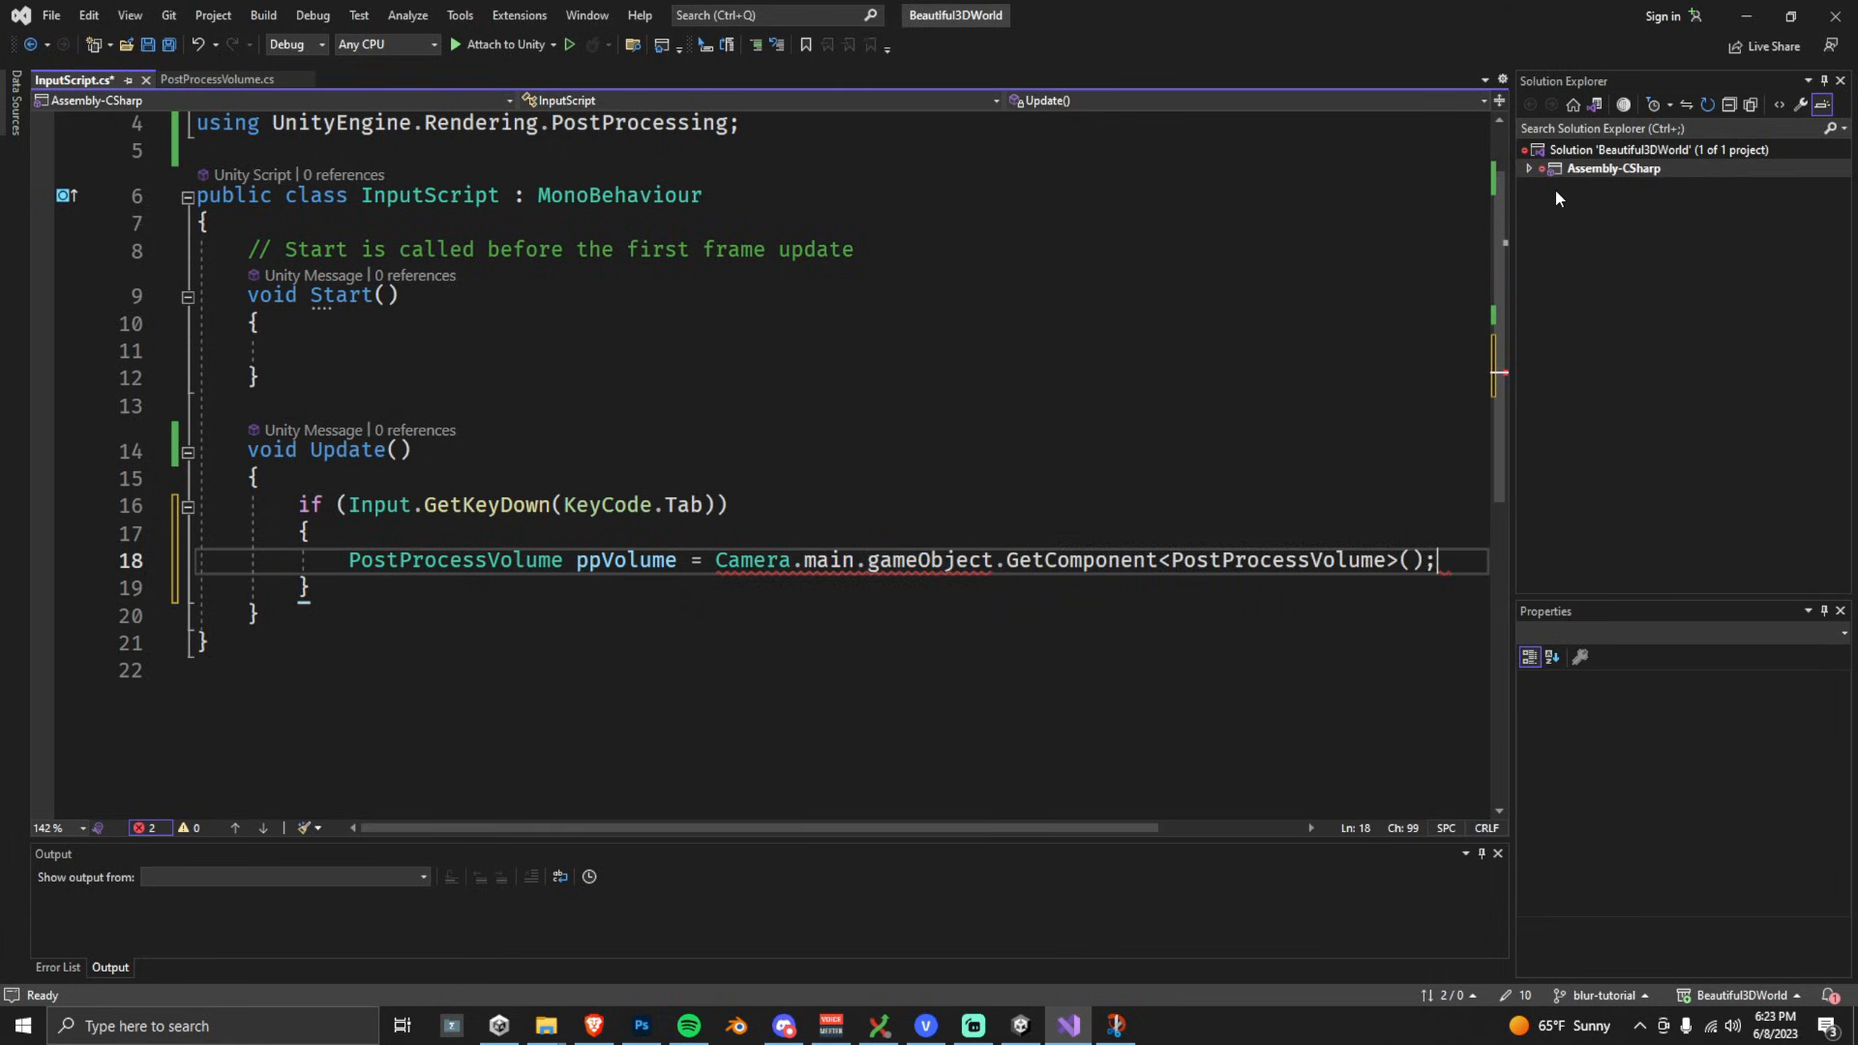
pyautogui.write('if (ppVolume != null) {')
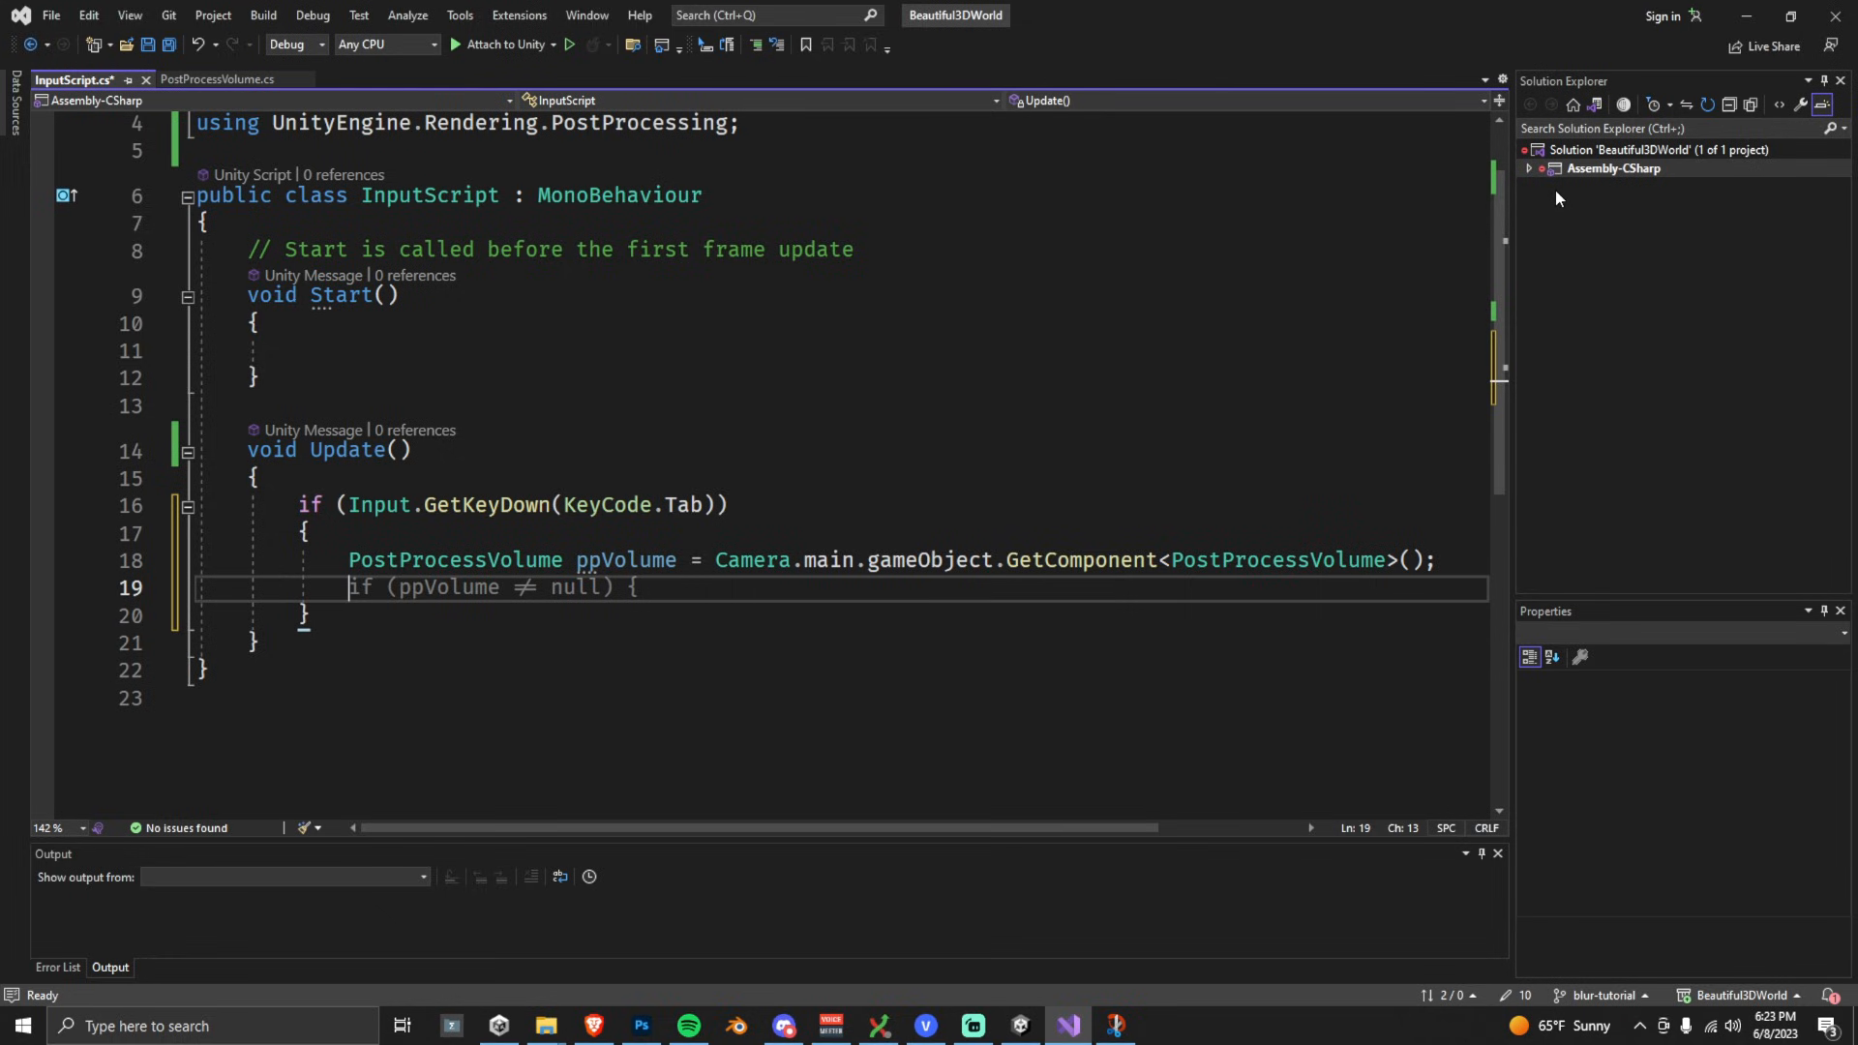
pyautogui.write('ppVolume.enabled')
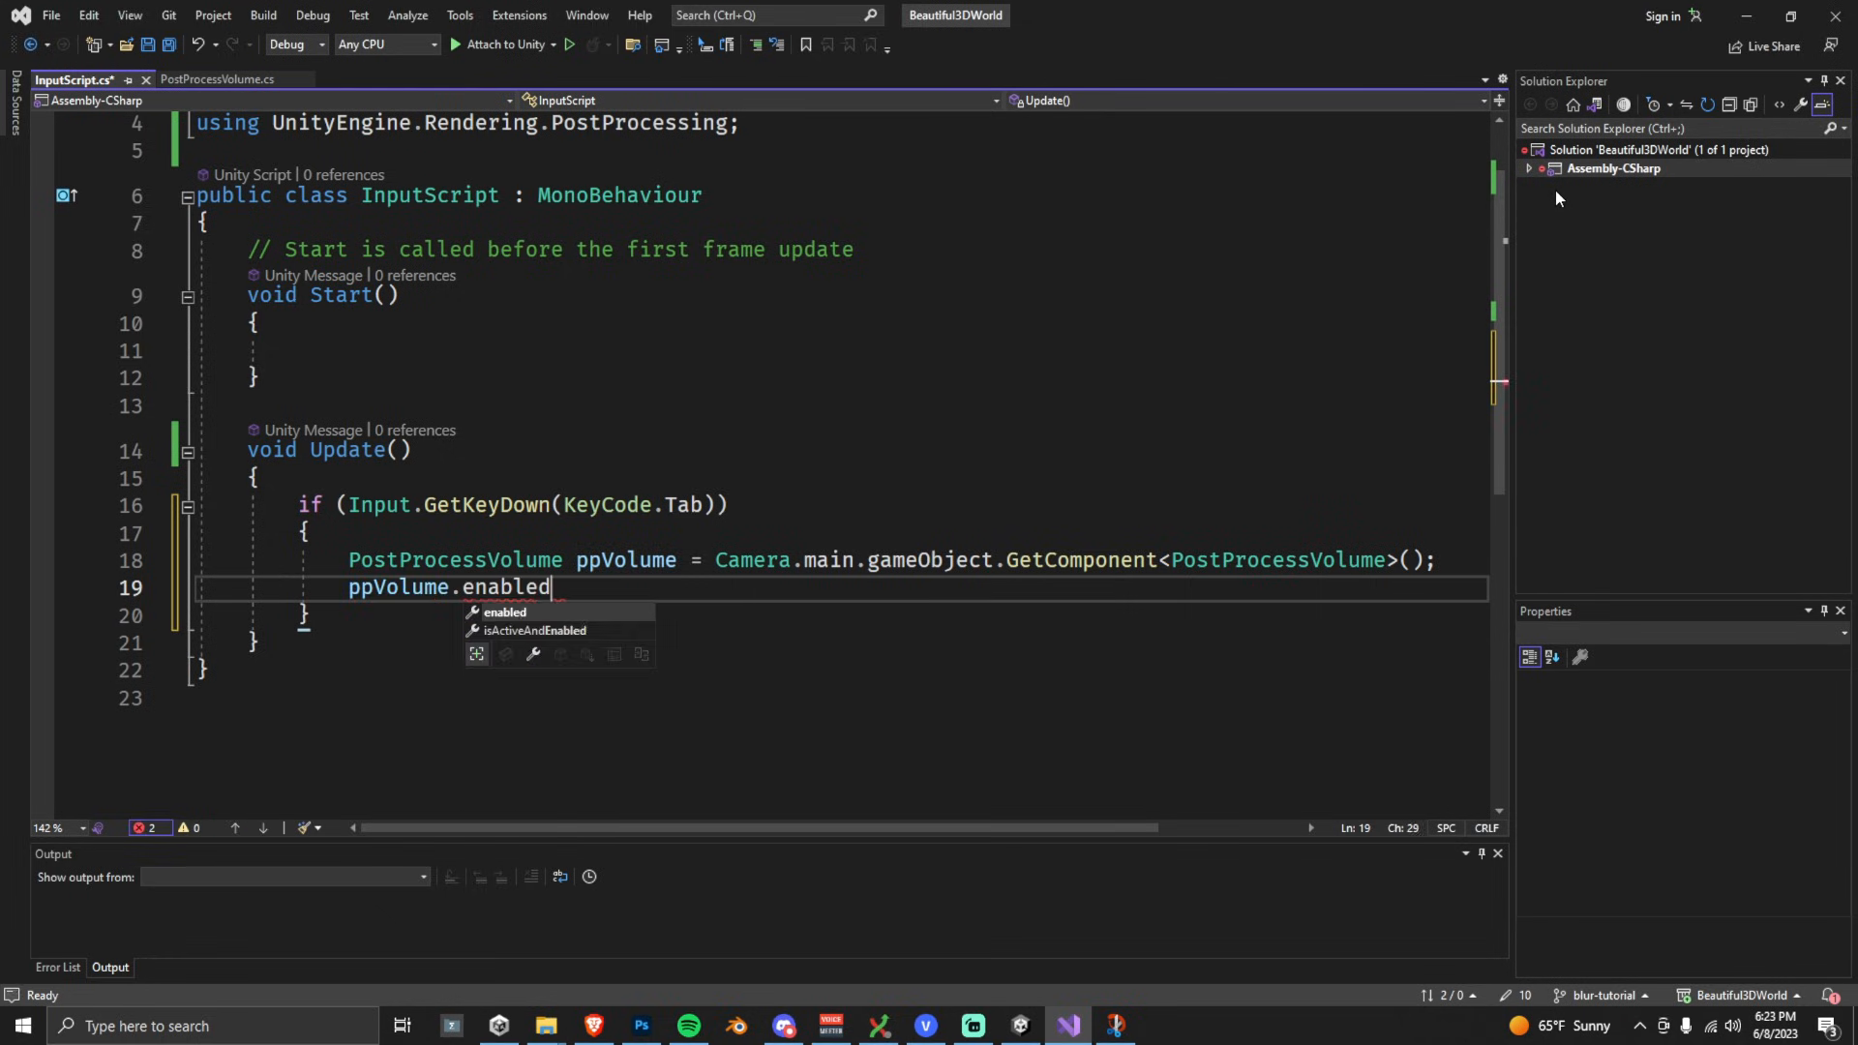
pyautogui.write('= !ppVolume.enabled;')
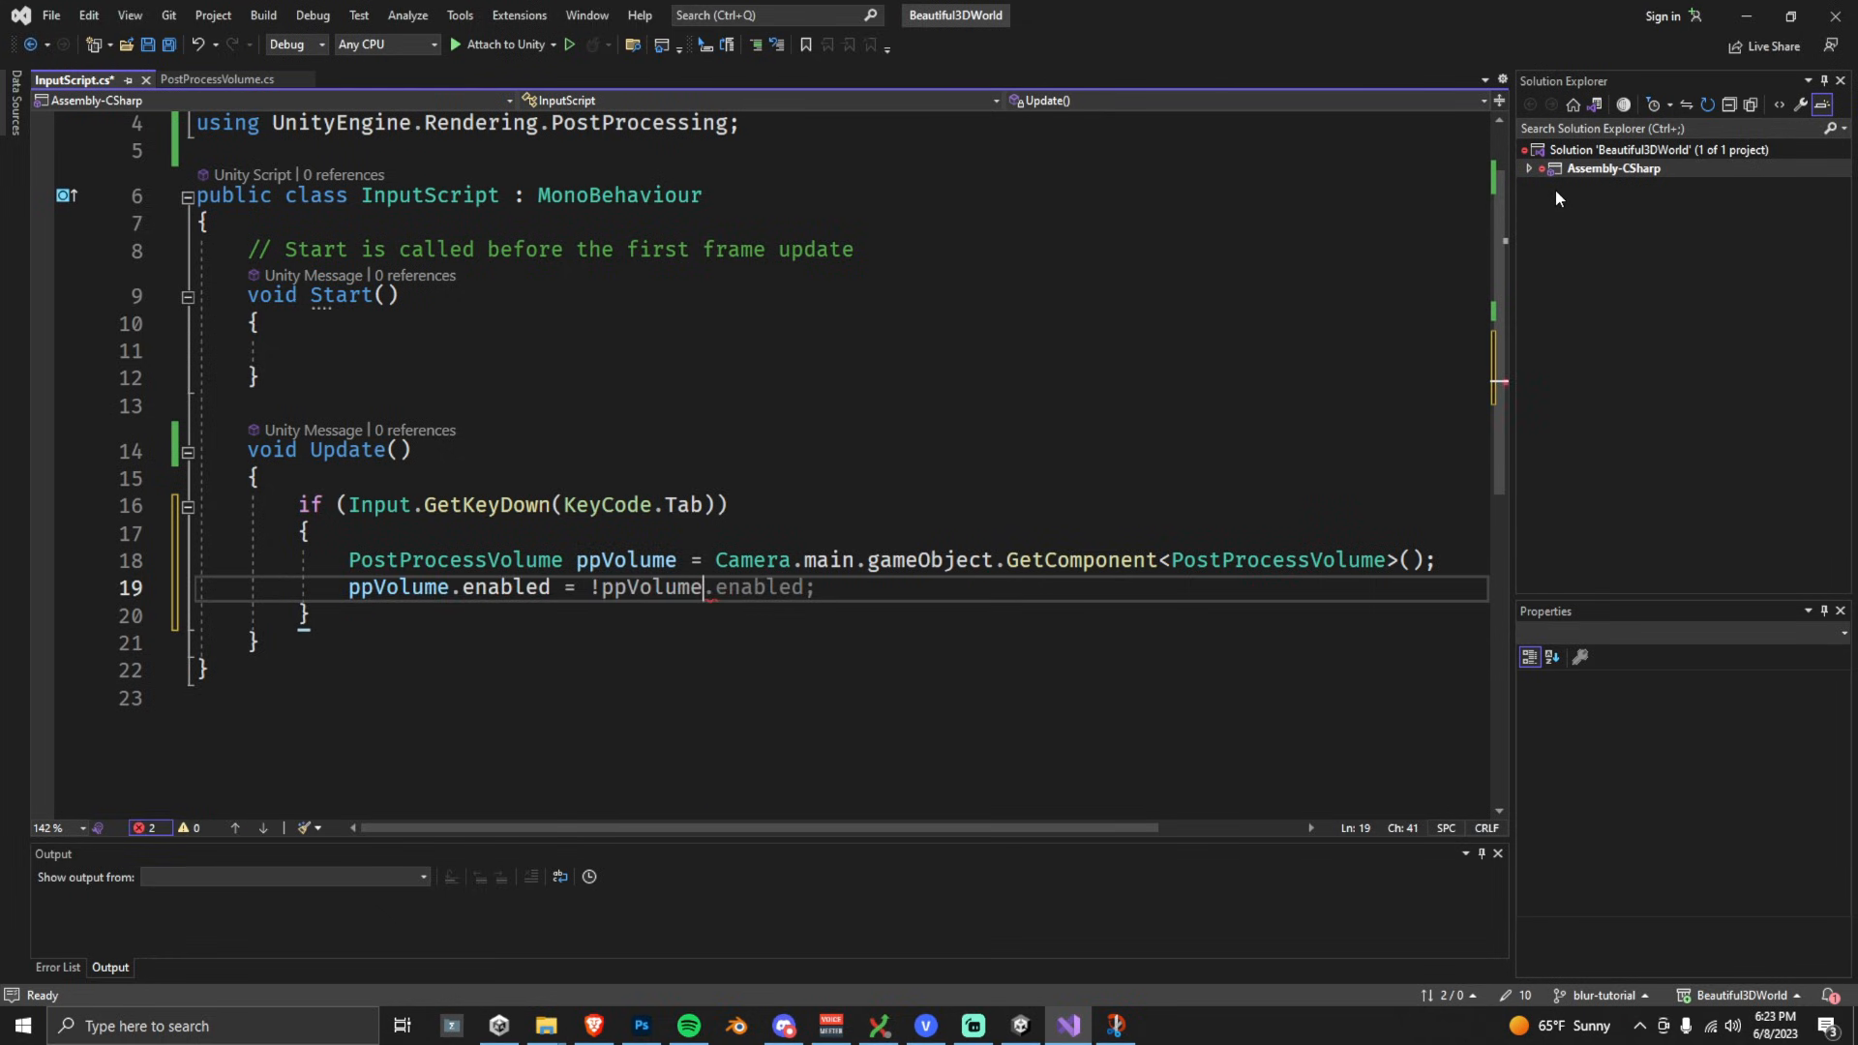
pyautogui.click(970, 1026)
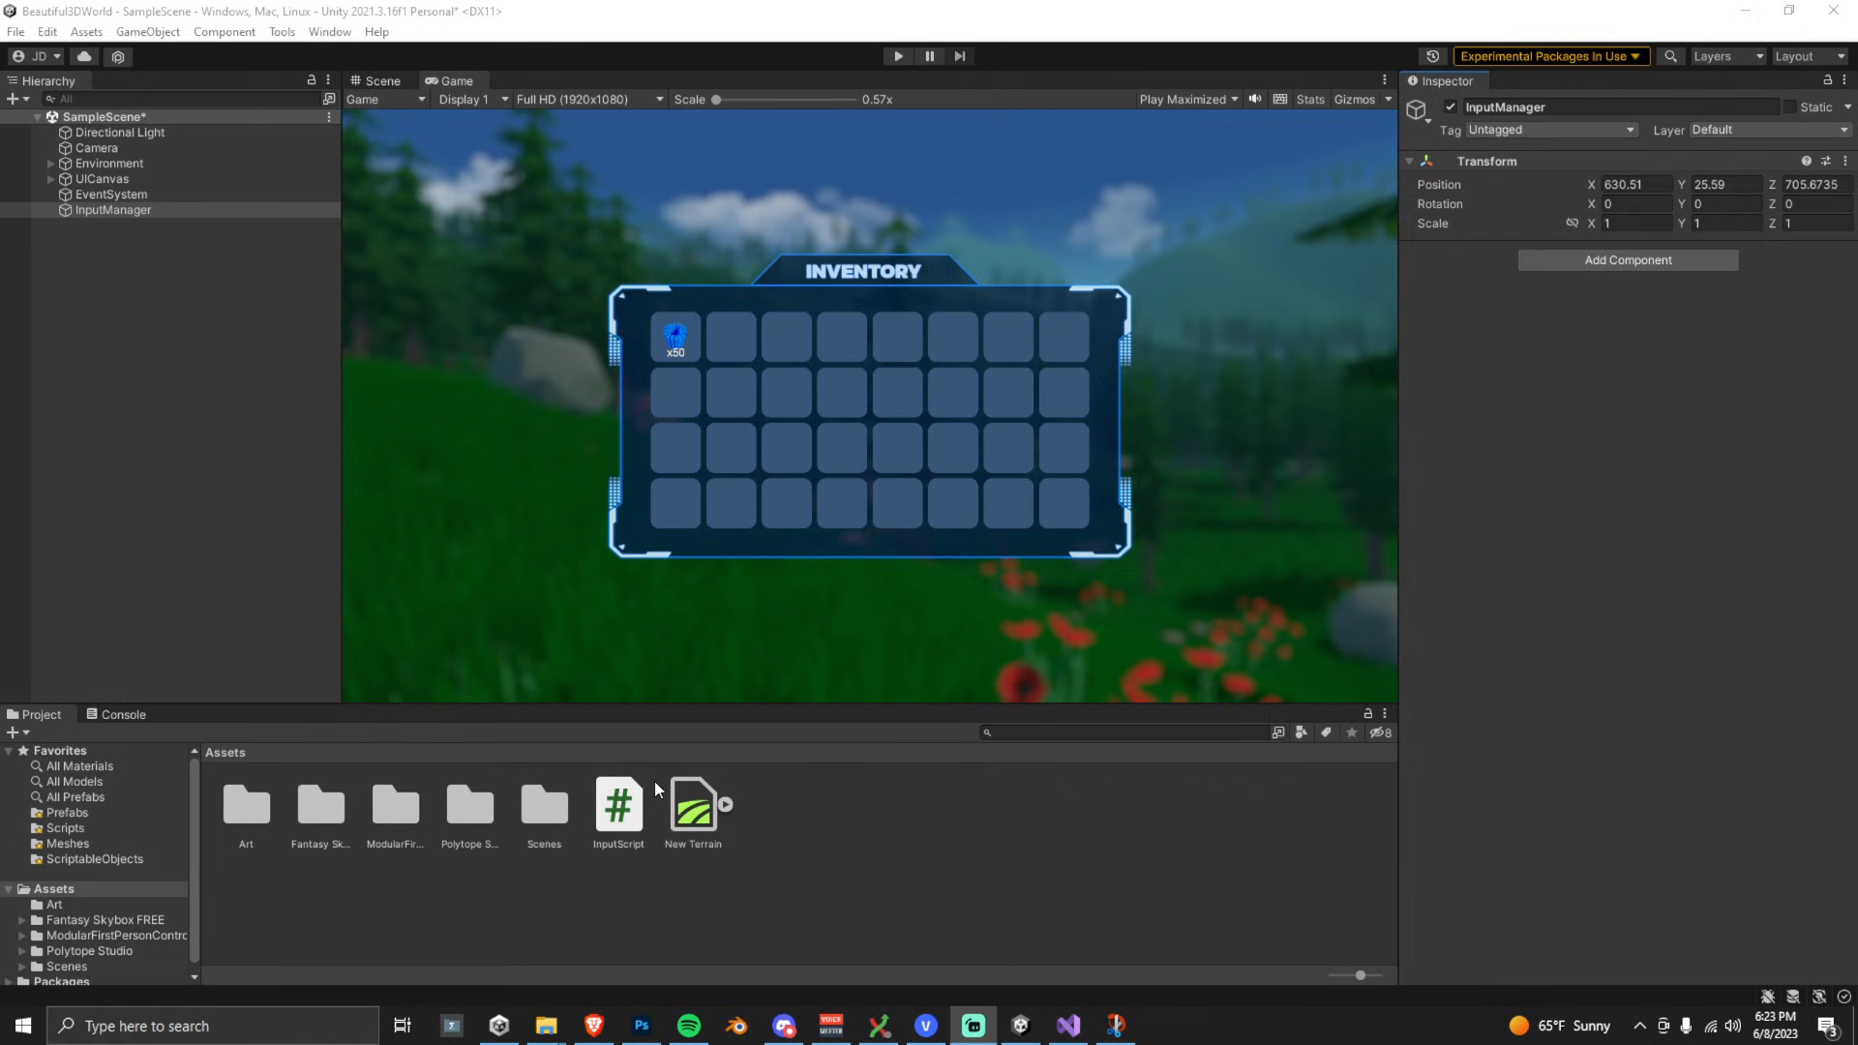
# - Drag InputScript onto the InputManager object so it carries the script component
pyautogui.click(114, 209)
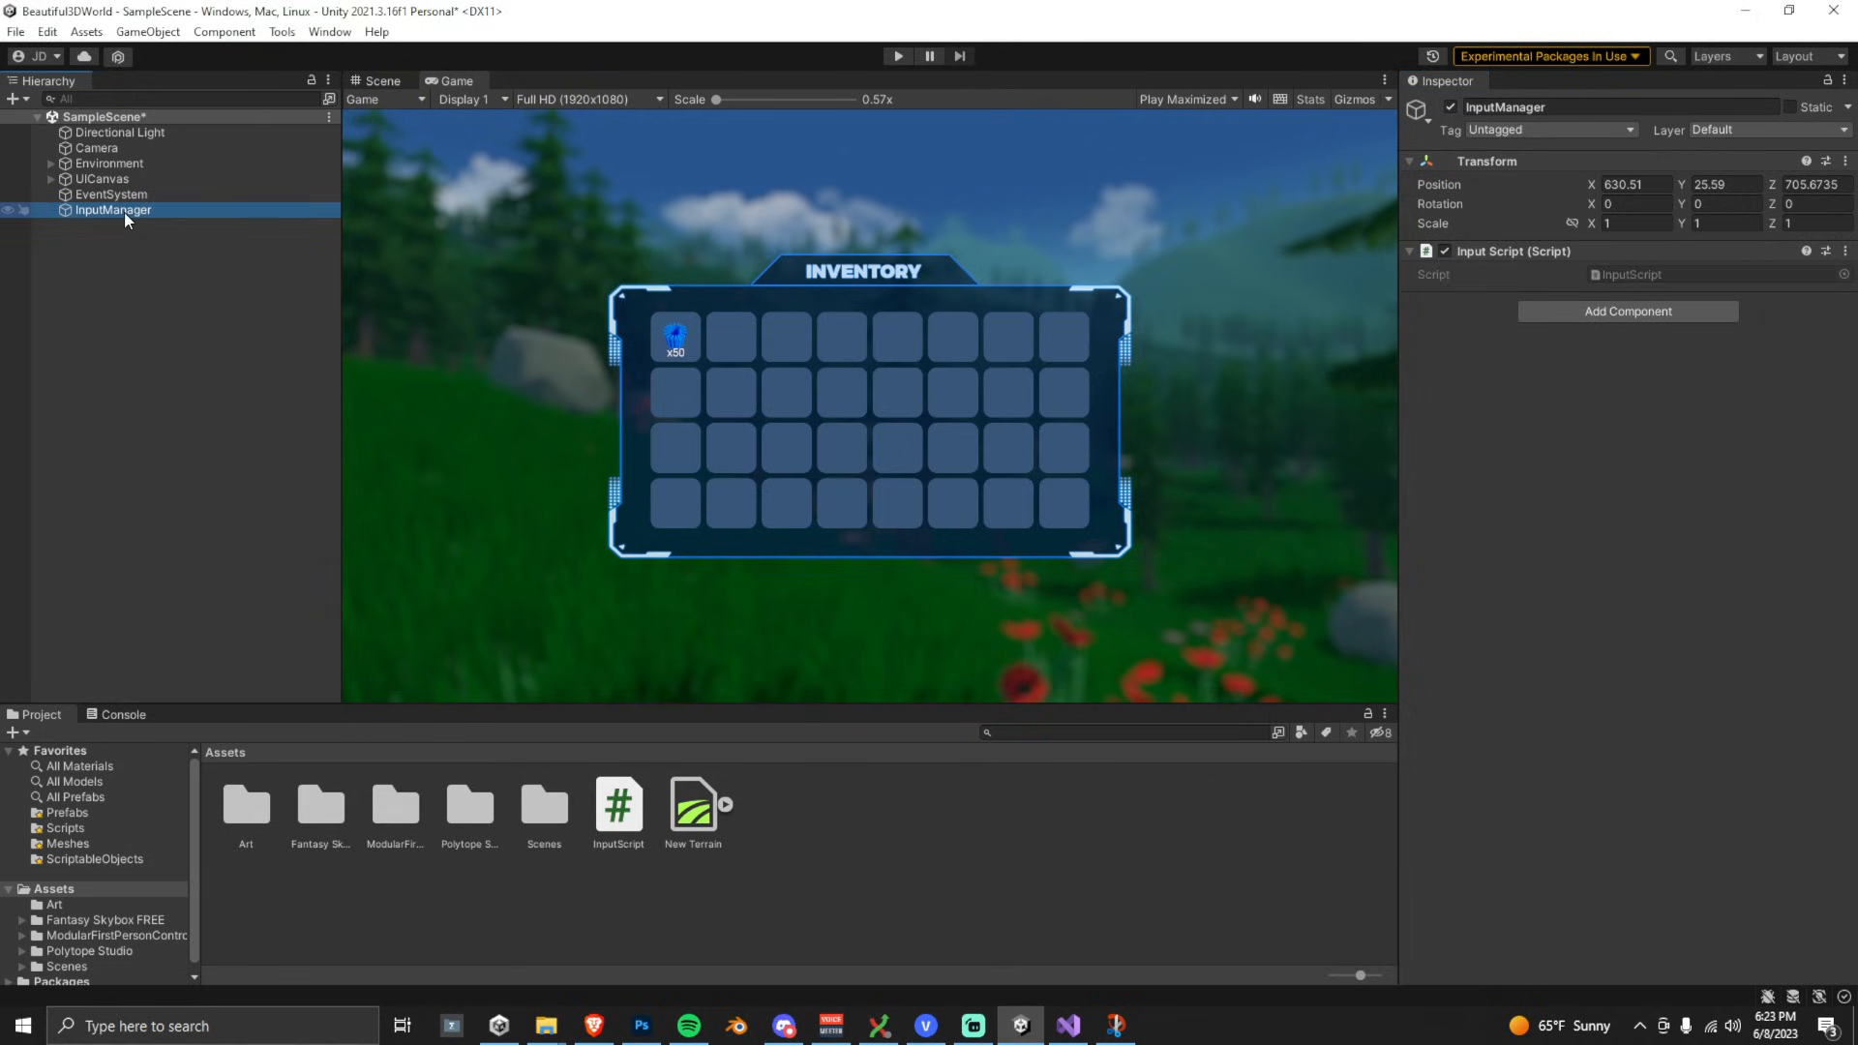
pyautogui.moveTo(864, 99)
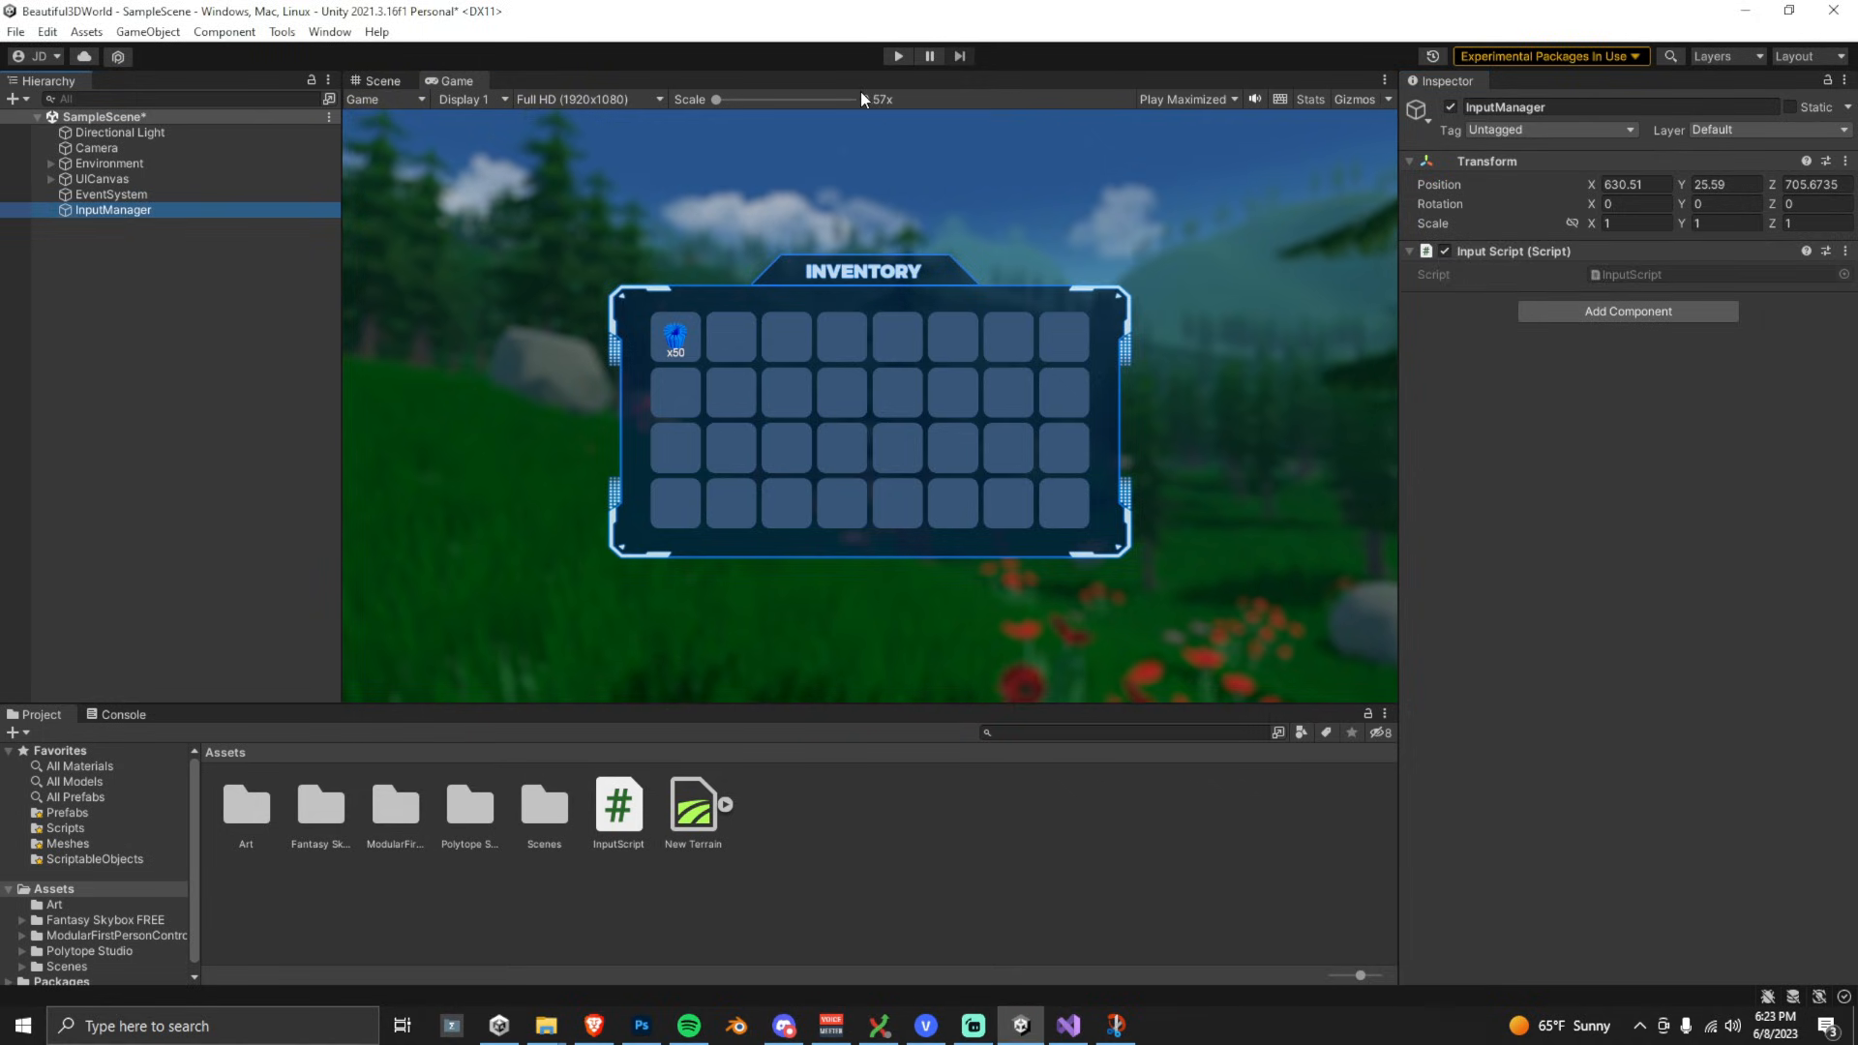